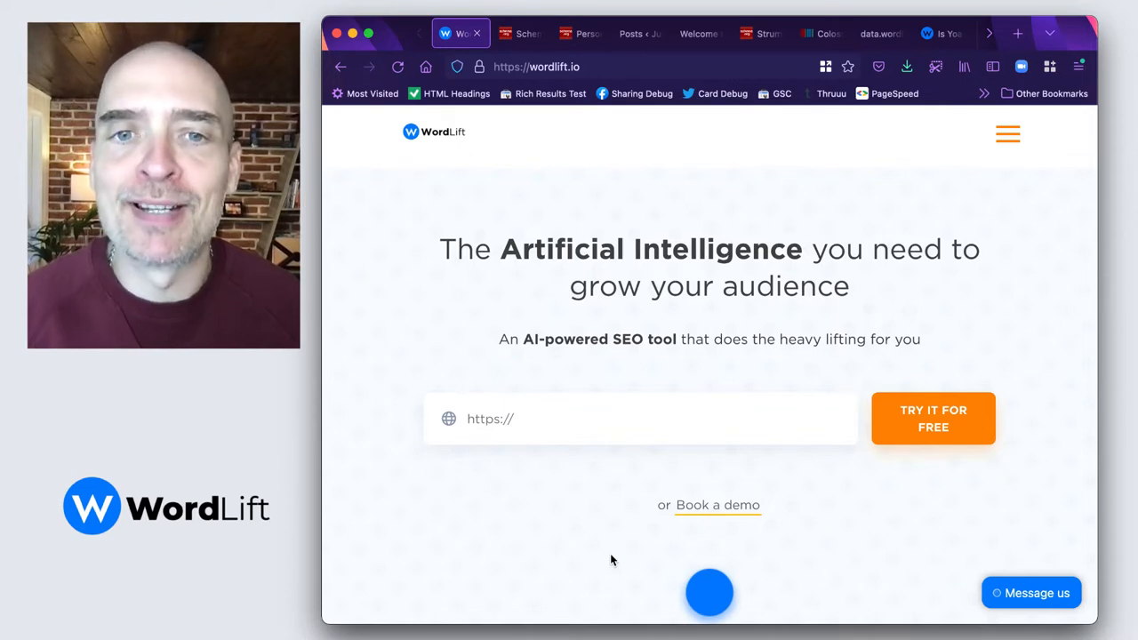
Step: Switch from the WordLift homepage to the Schema.org welcome page
click(932, 420)
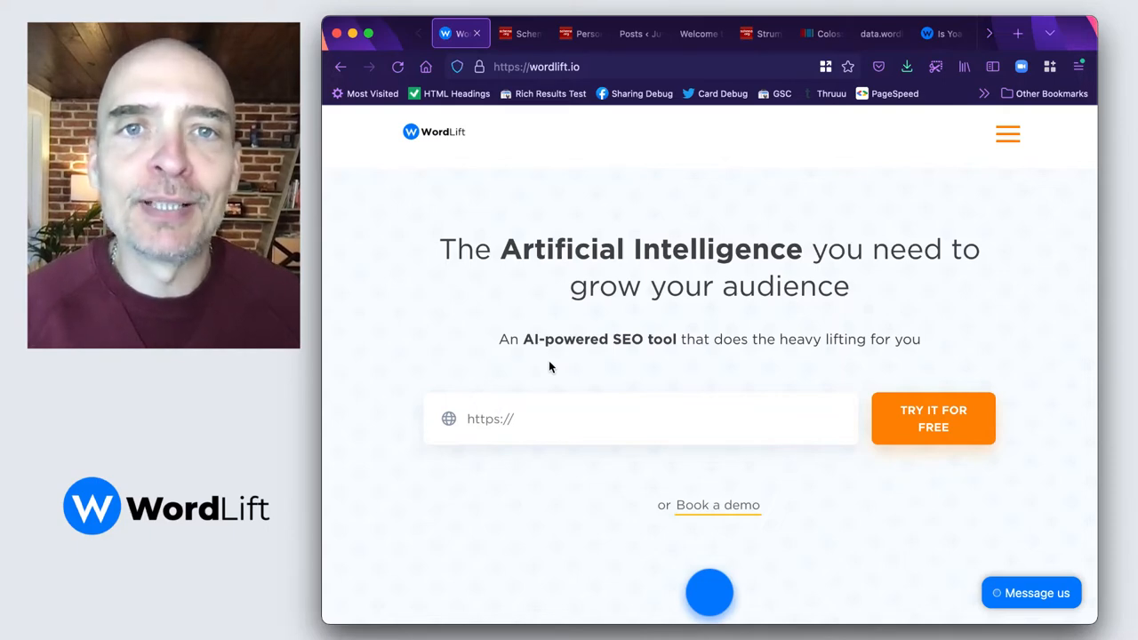
click(519, 34)
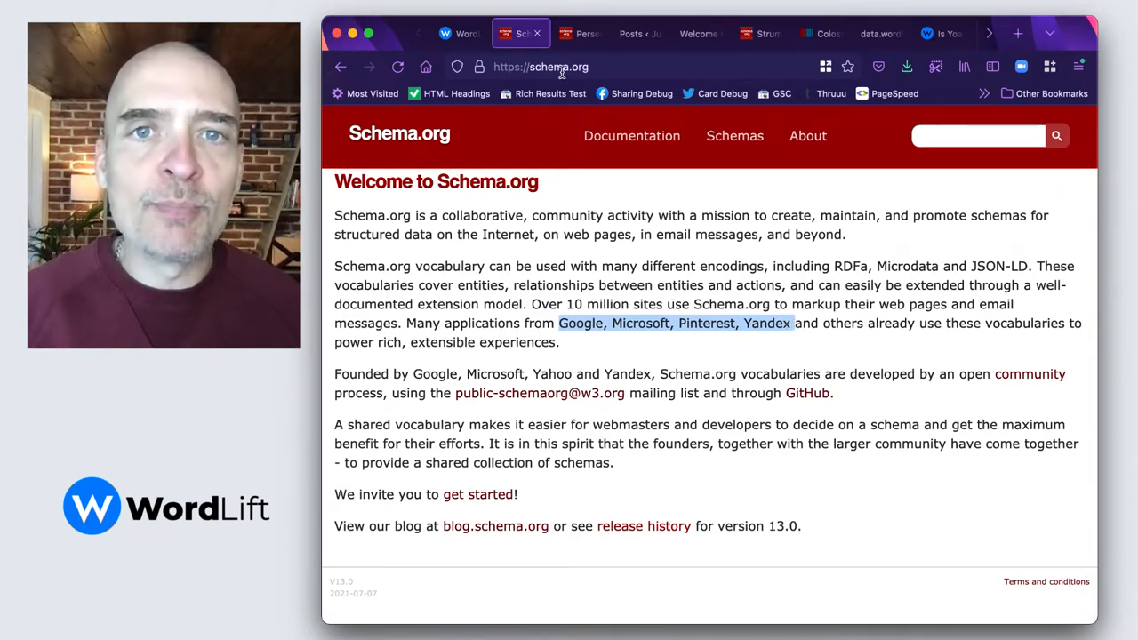
Step: Show the schema.org/Person reference page with its property table
click(578, 34)
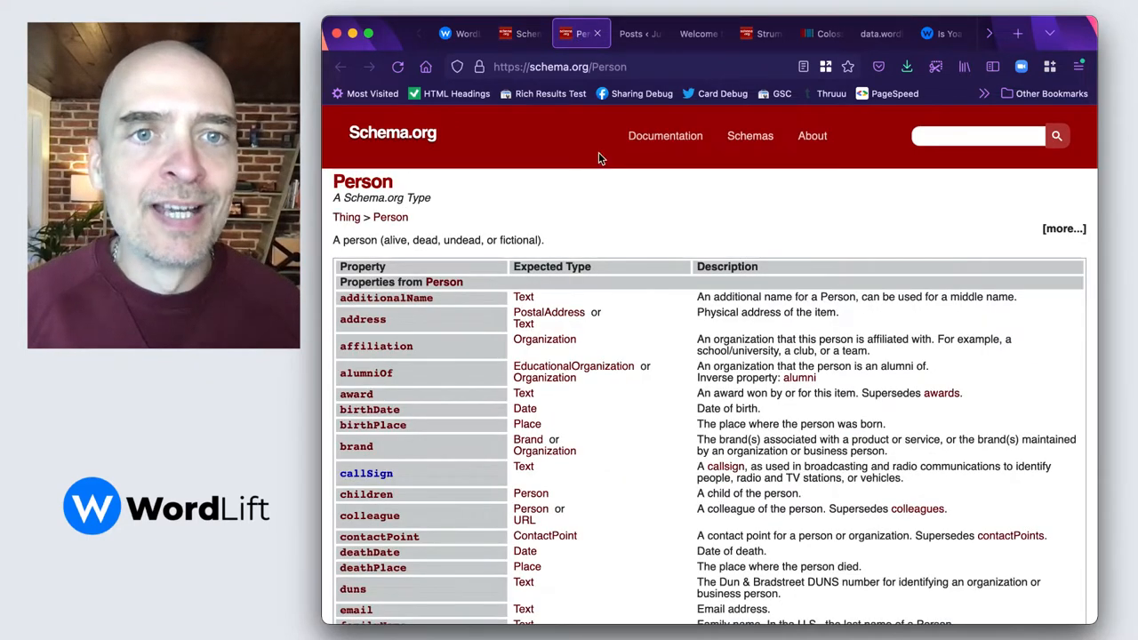
mouse_move(459, 342)
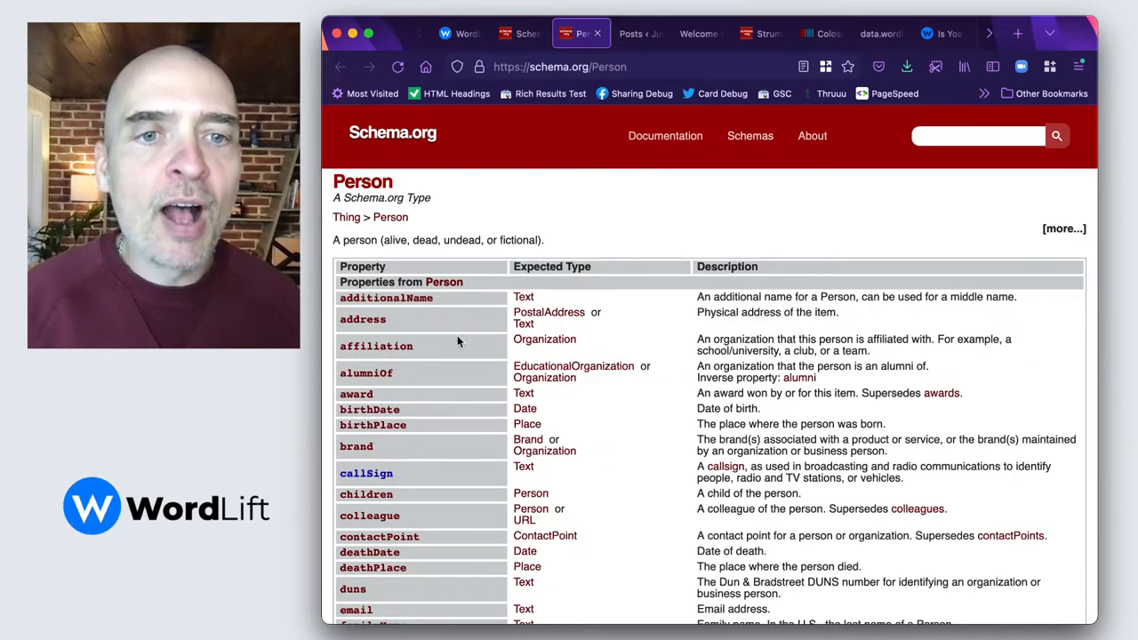
mouse_move(370, 409)
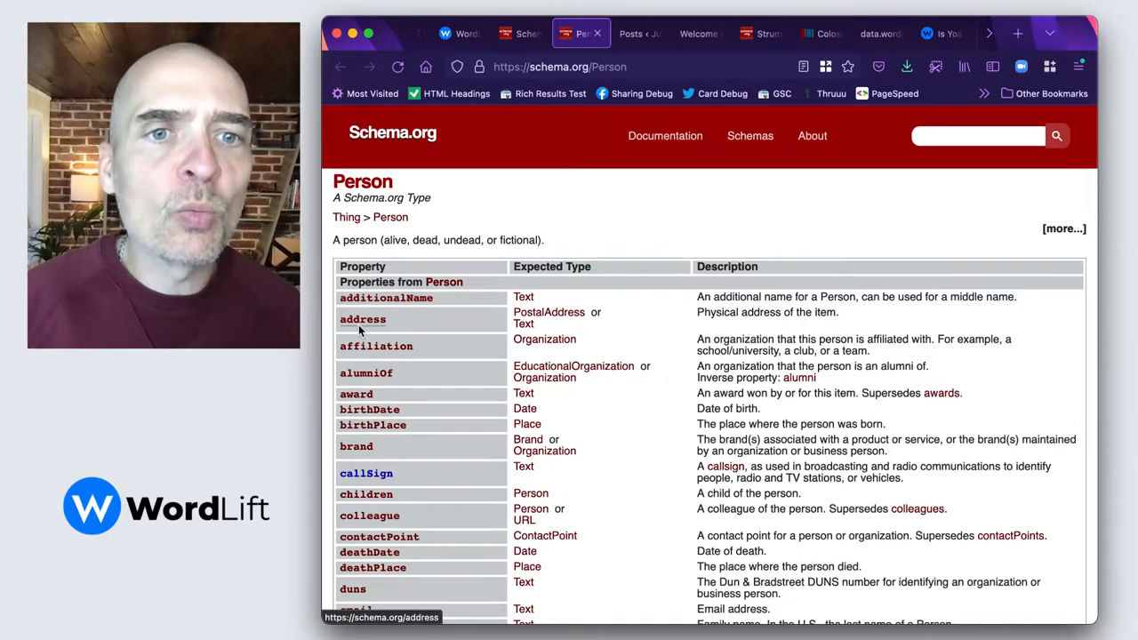
mouse_move(363, 320)
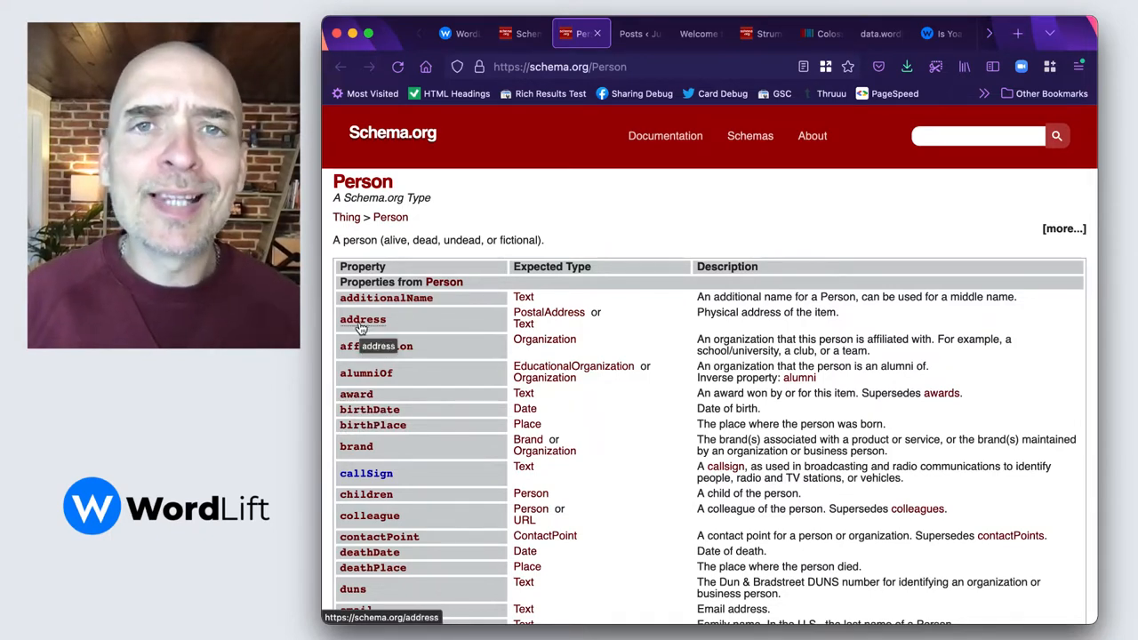
mouse_move(641, 34)
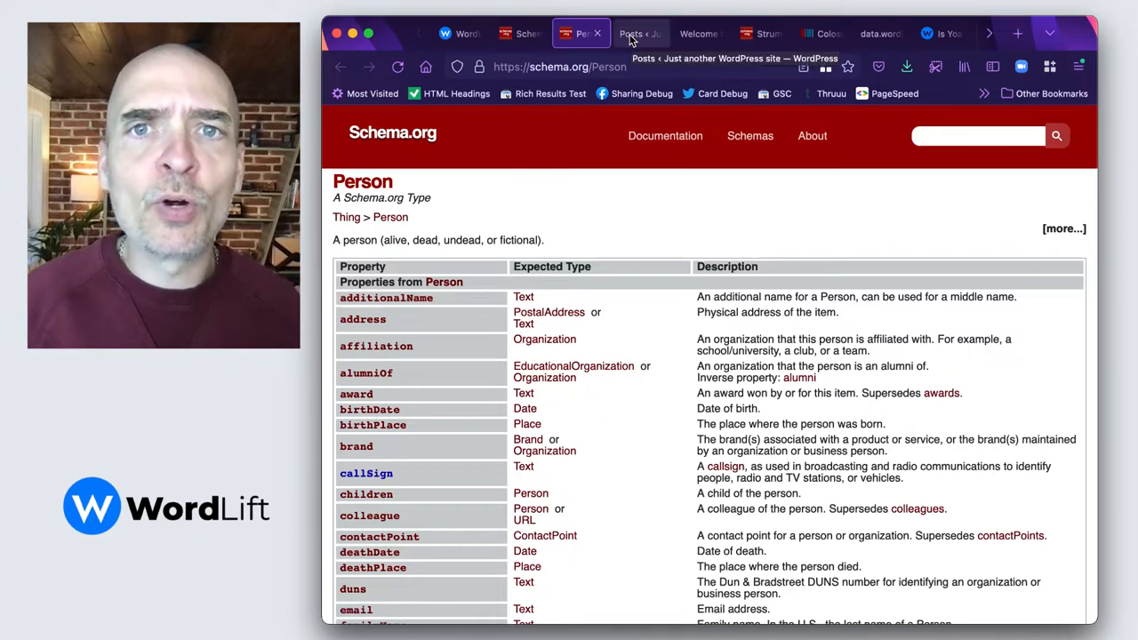
Step: View the published Welcome to Rome post on the live site from the Posts list
click(631, 34)
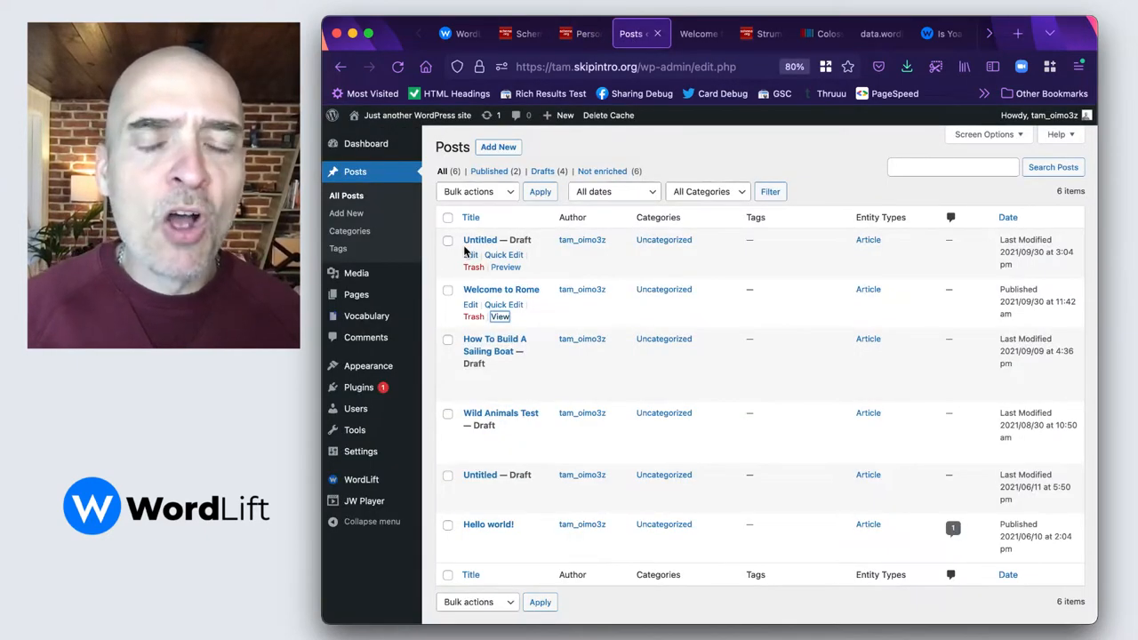
mouse_move(815, 163)
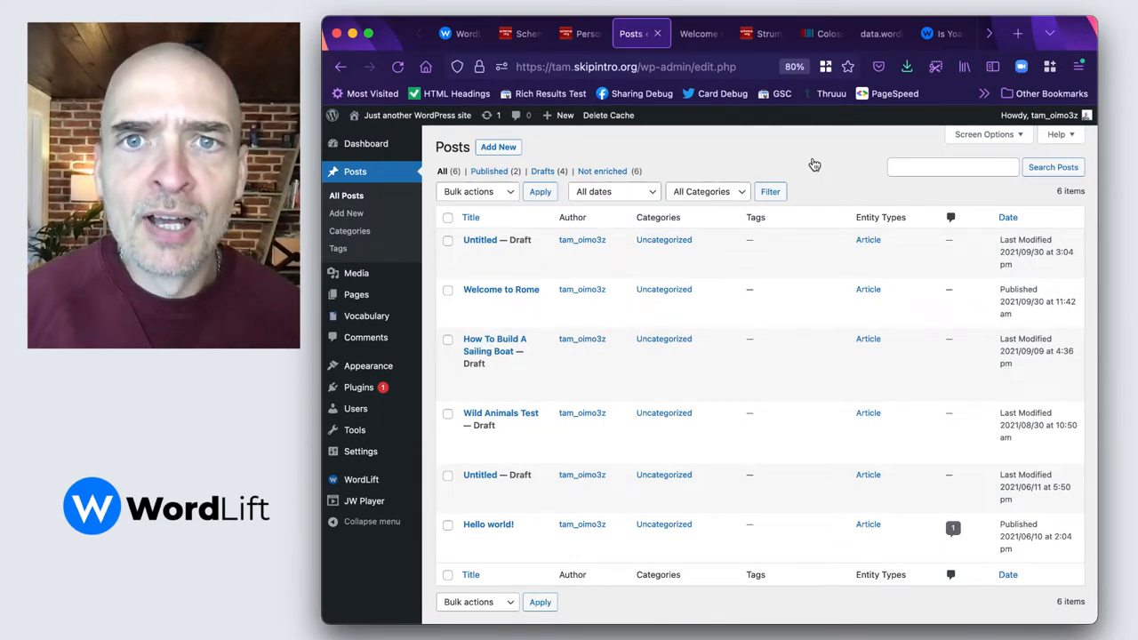
mouse_move(812, 163)
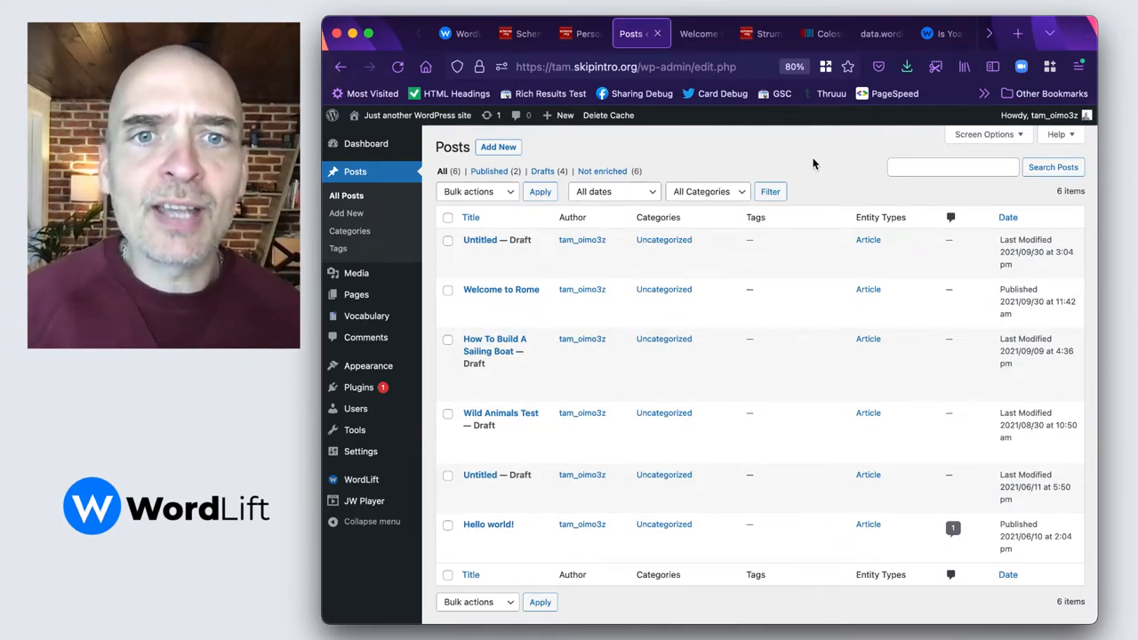
mouse_move(502, 289)
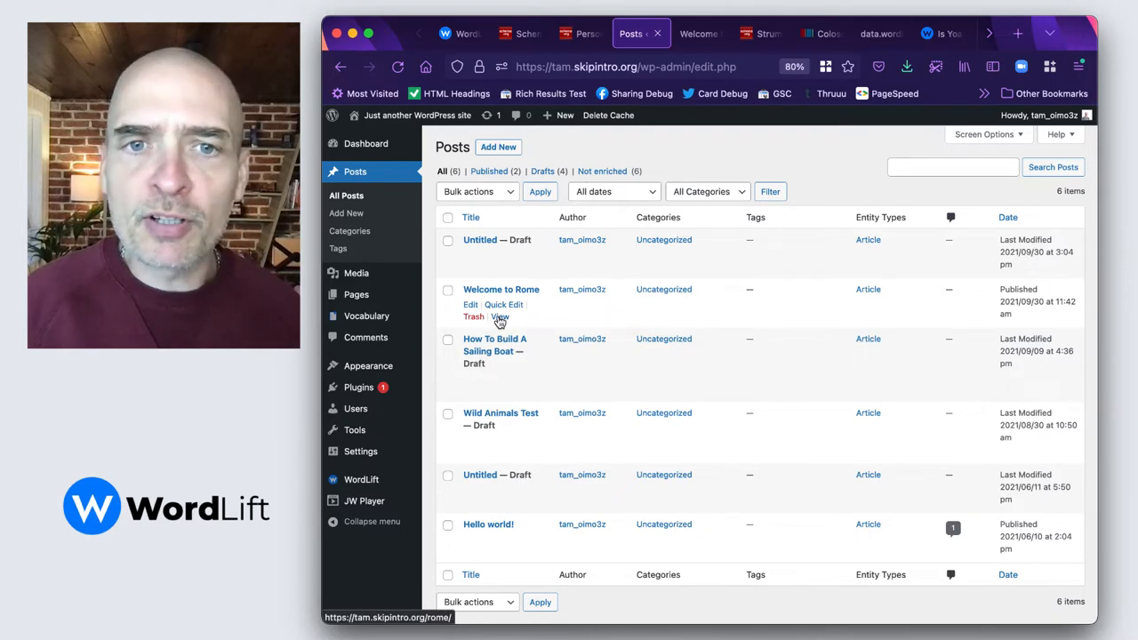
click(500, 316)
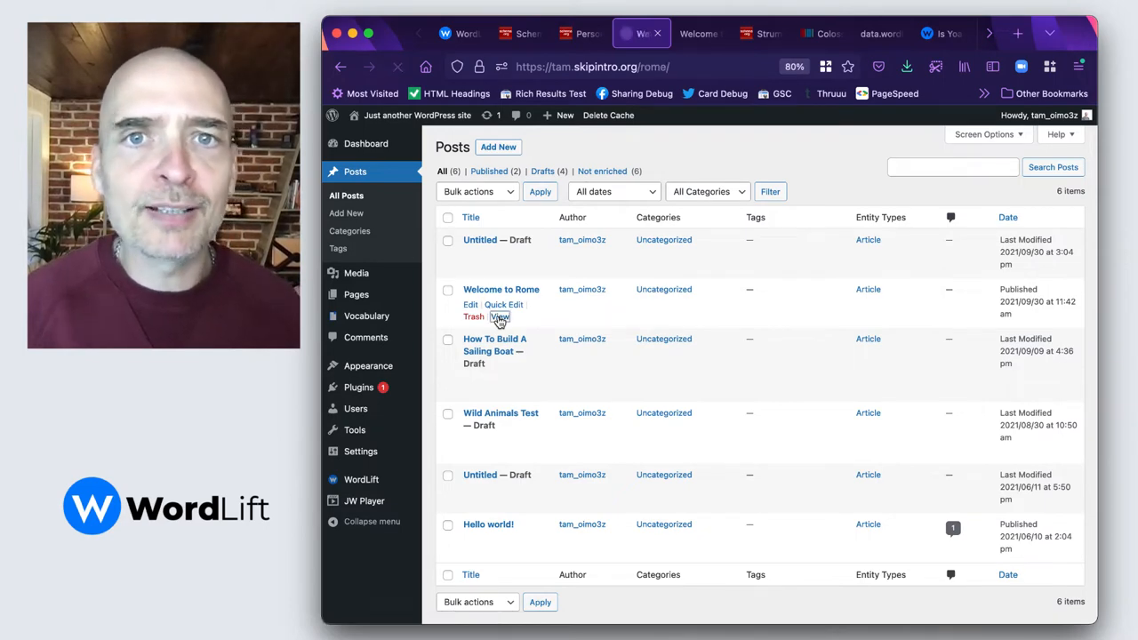
click(500, 317)
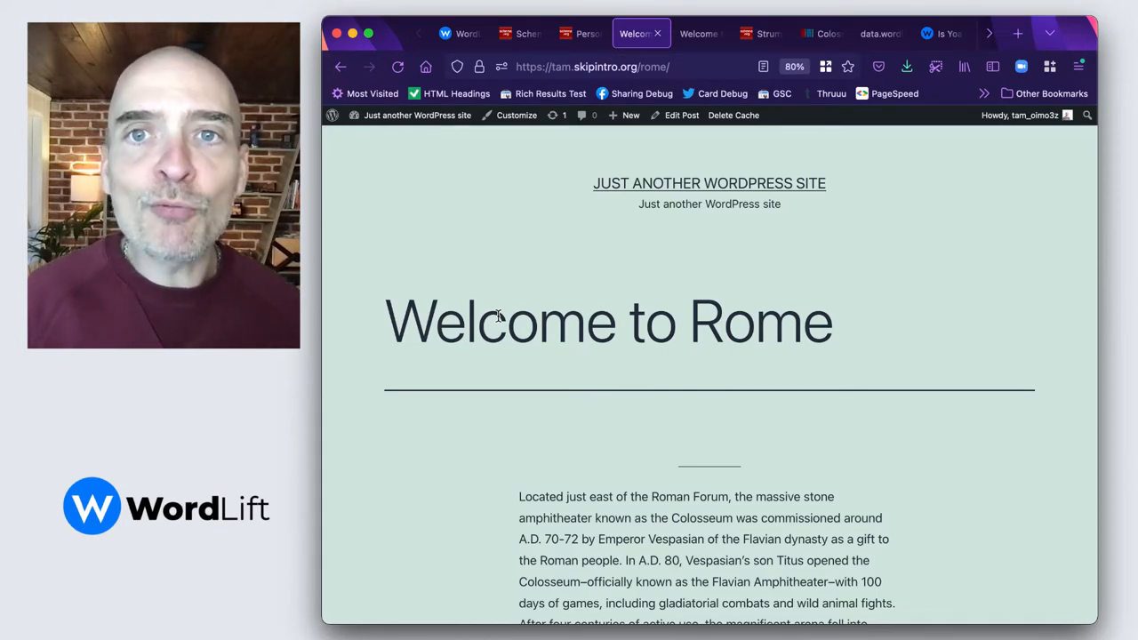
click(758, 32)
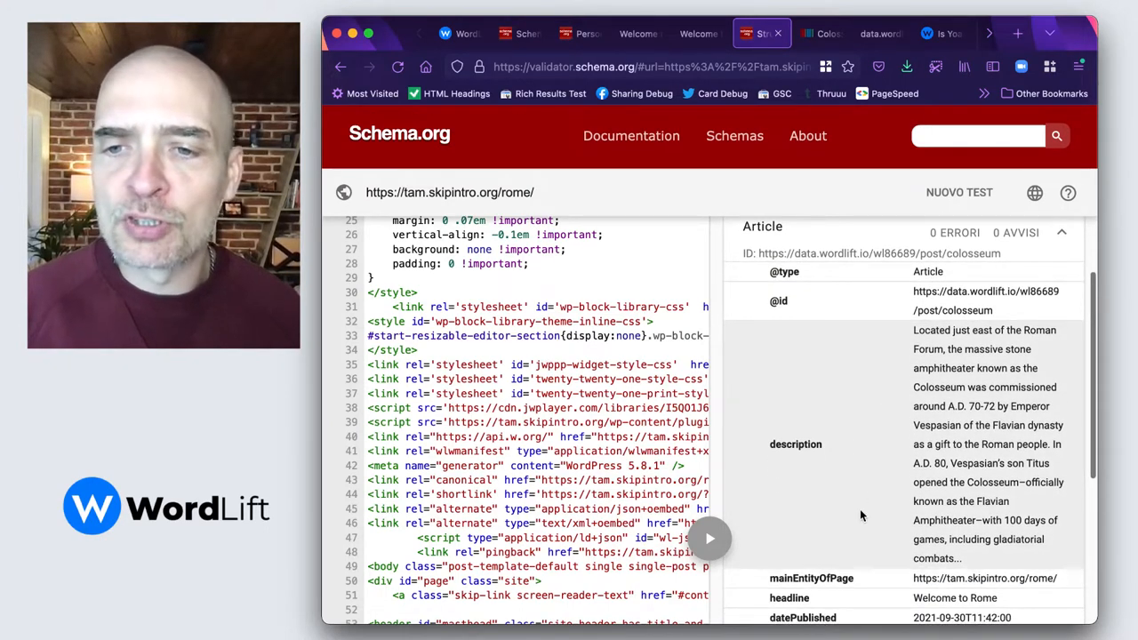
scroll(down, 3)
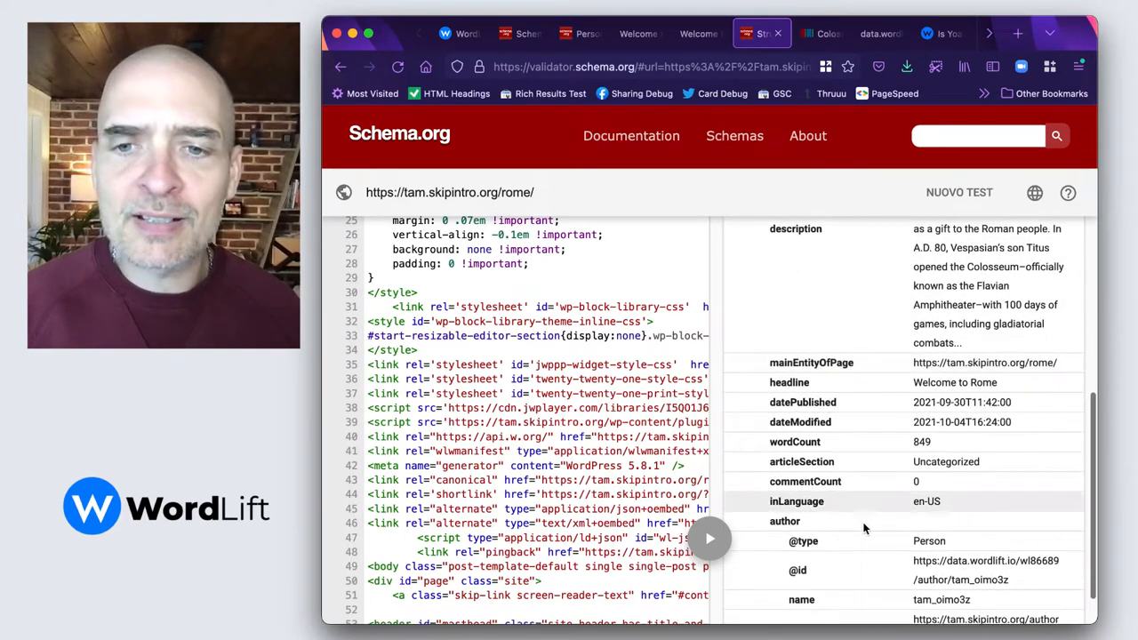
scroll(down, 3)
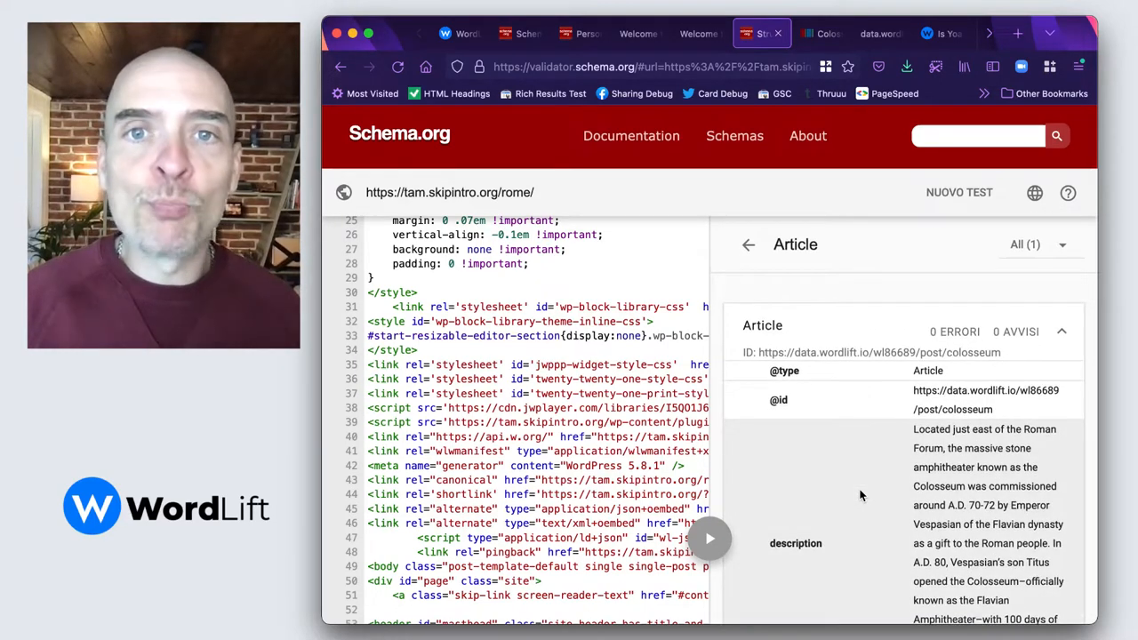
mouse_move(804, 302)
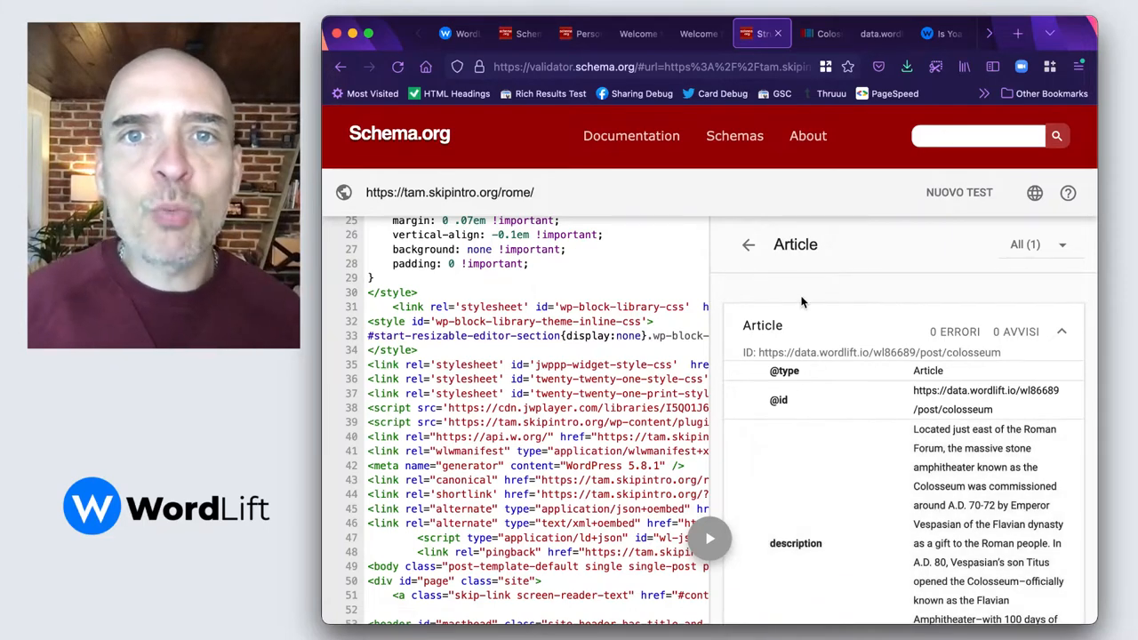
click(640, 32)
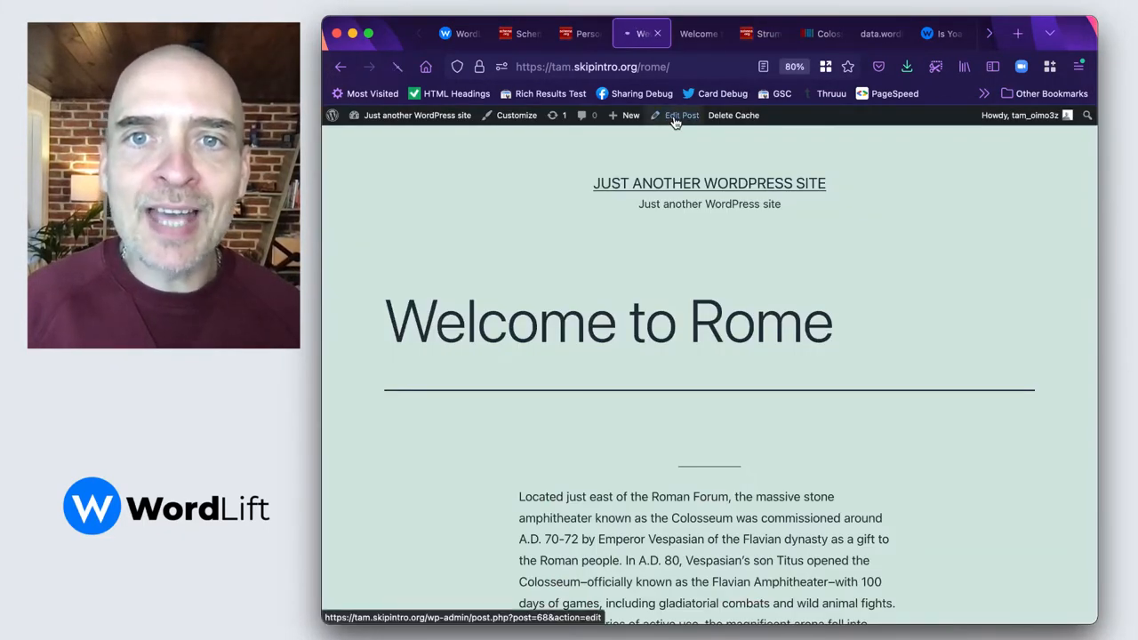
Step: Edit the Welcome to Rome post and link it to the Roman people entity
click(682, 114)
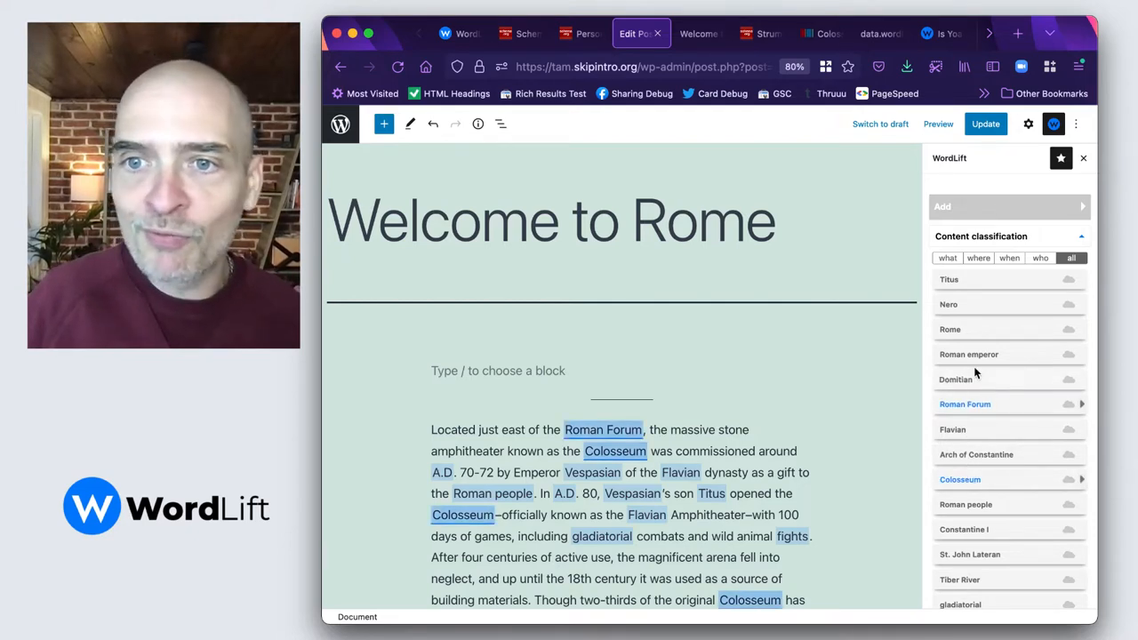
mouse_move(970, 354)
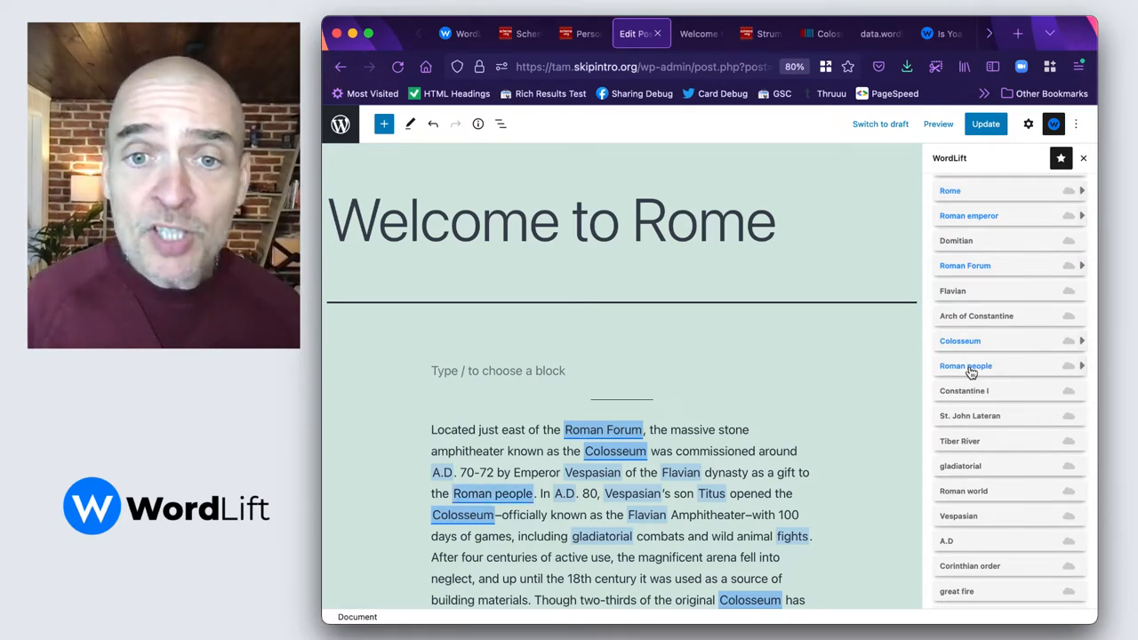
click(986, 125)
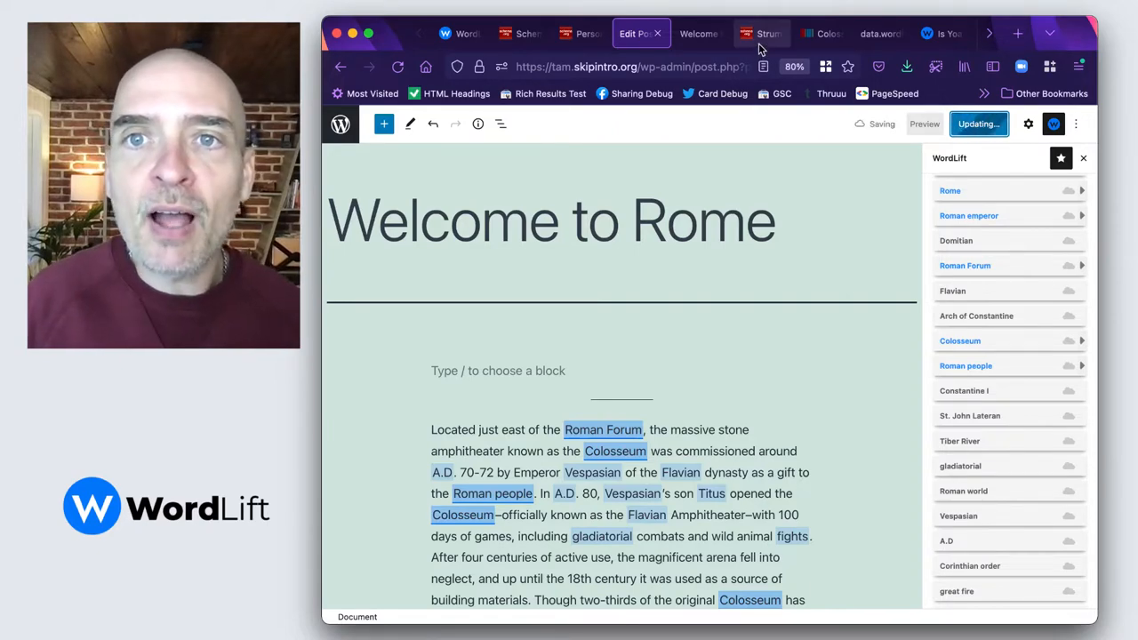
Step: Re-test the Rome post URL in the validator and show the detected Article markup details
click(761, 32)
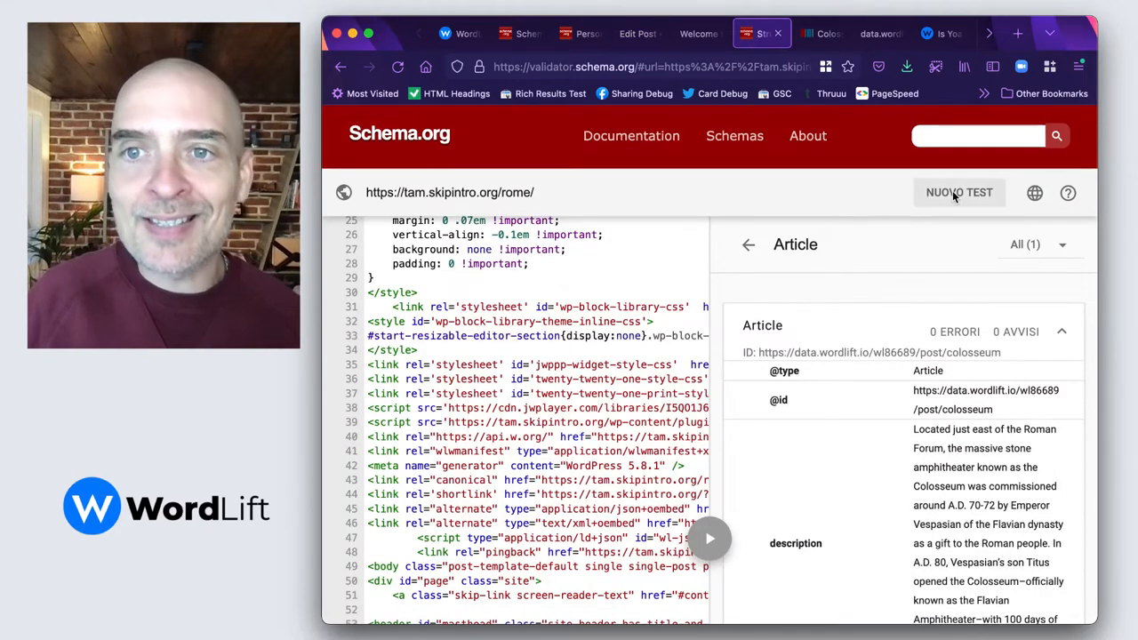
click(959, 192)
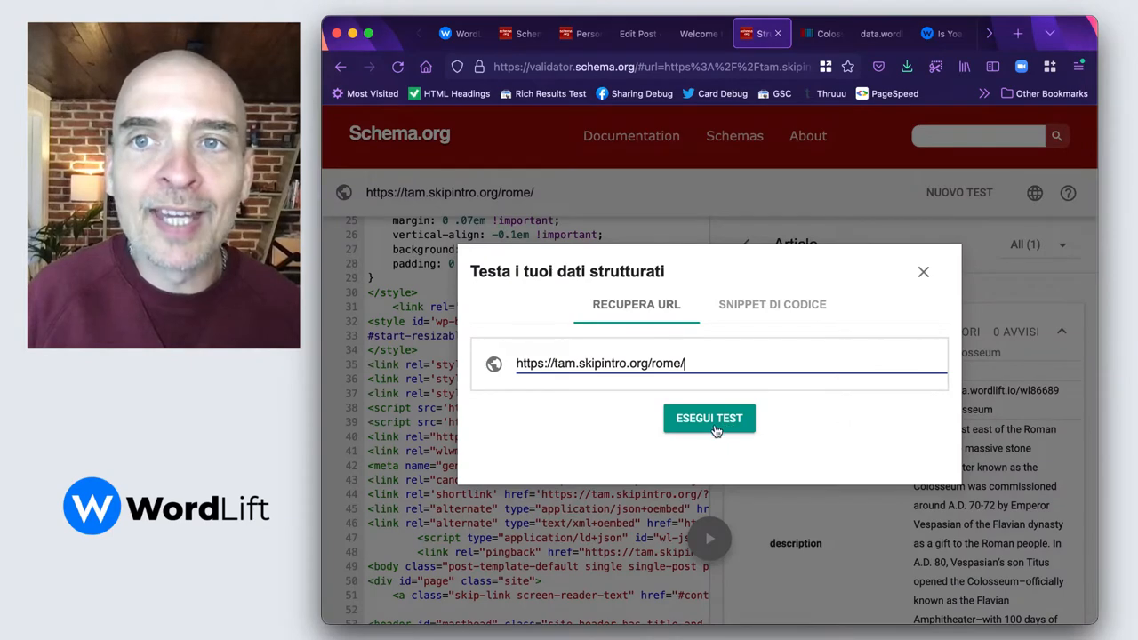
click(708, 418)
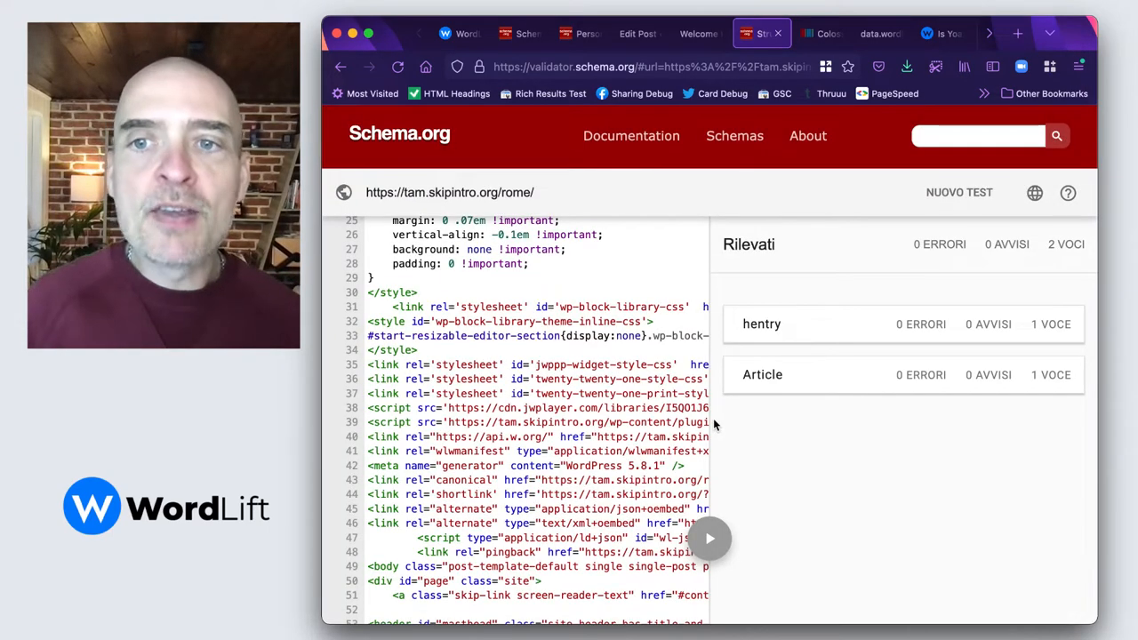
click(761, 374)
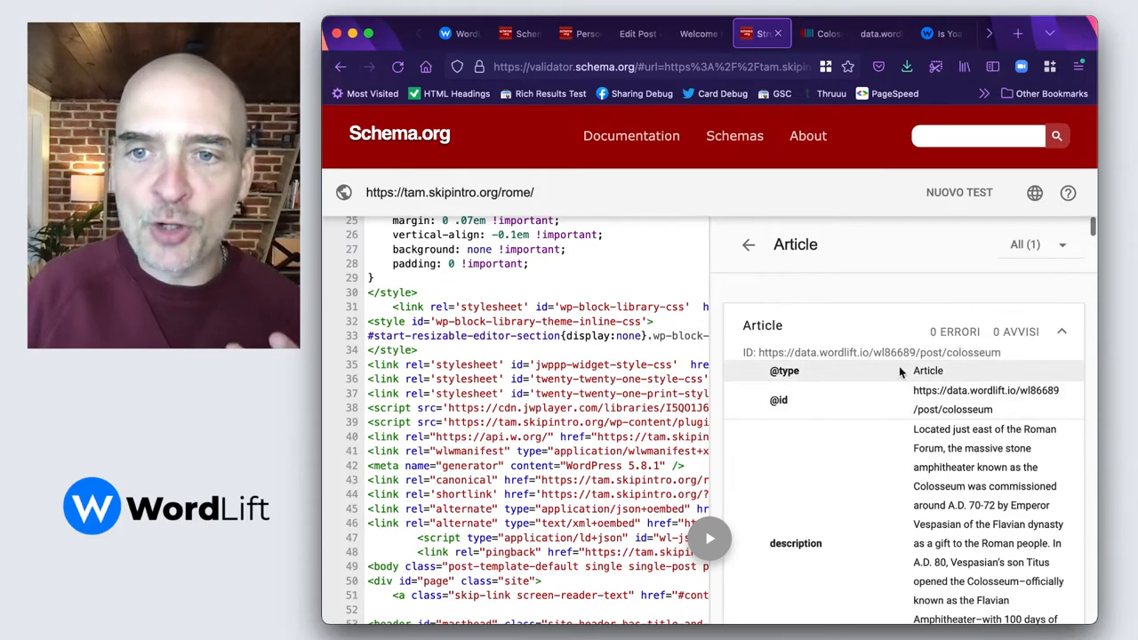
Step: Scroll through the Article's about and mentions entities down to the Colosseum sameAs links
scroll(down, 3)
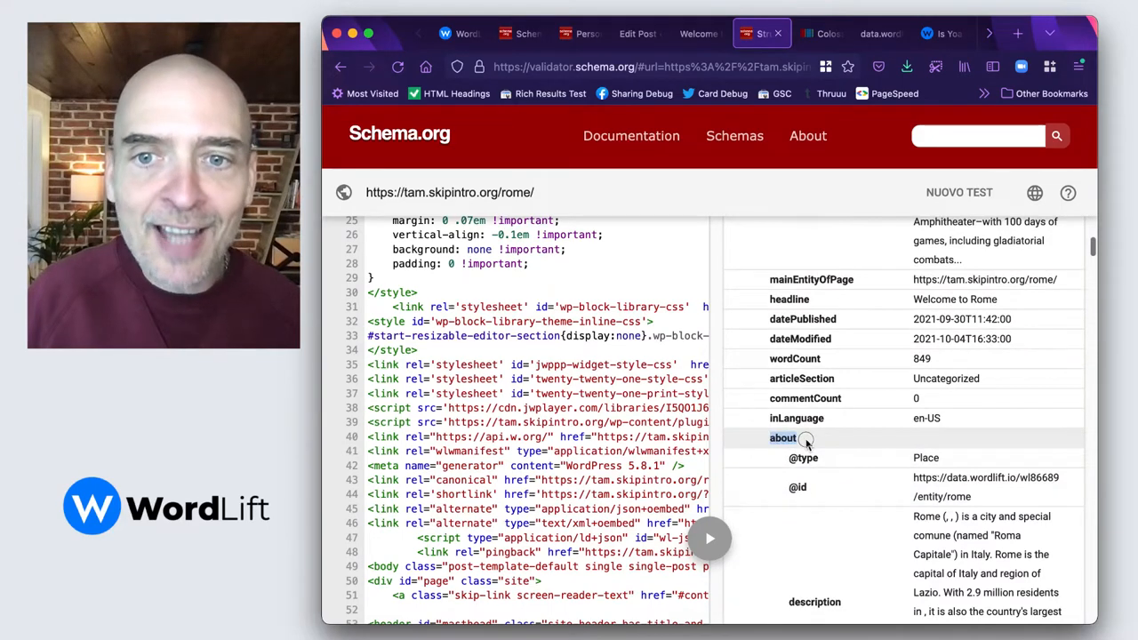
scroll(down, 3)
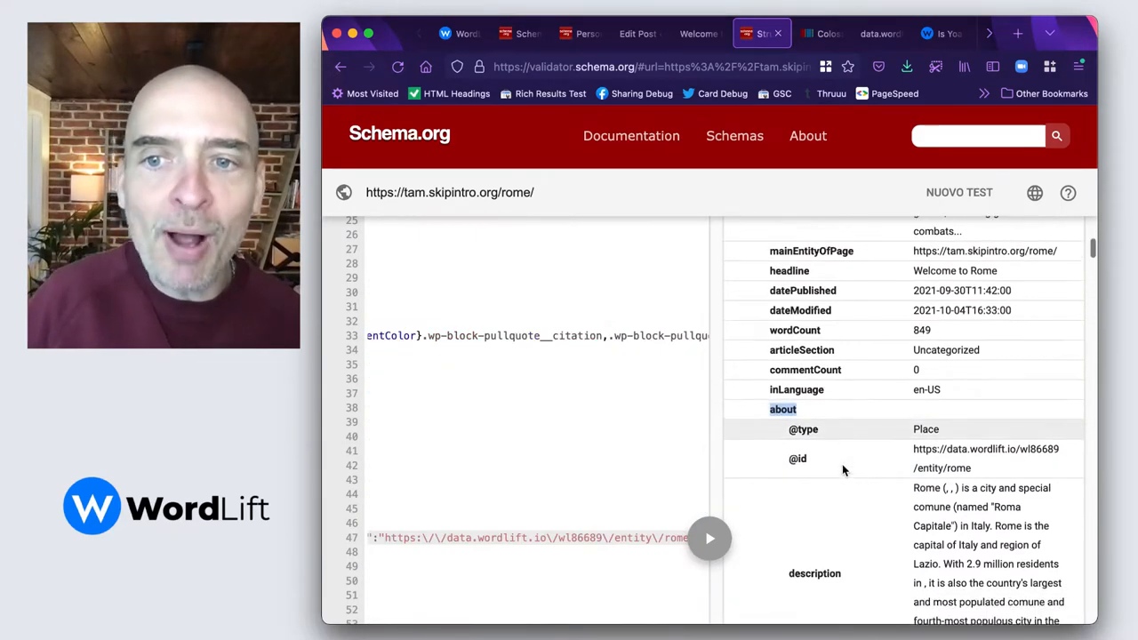
scroll(down, 3)
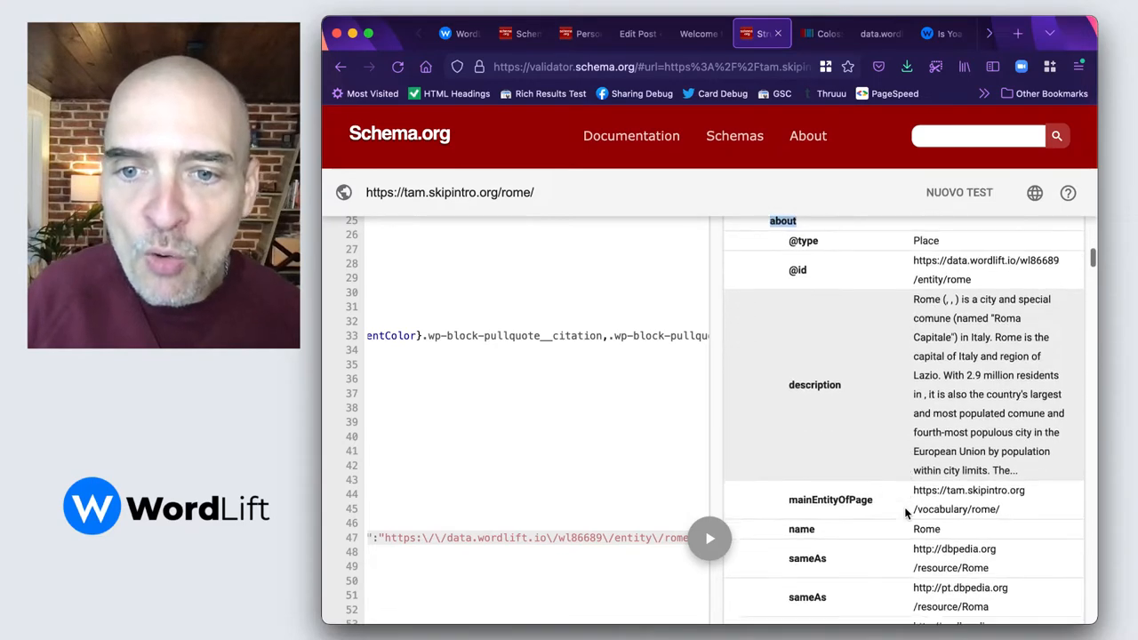
scroll(down, 3)
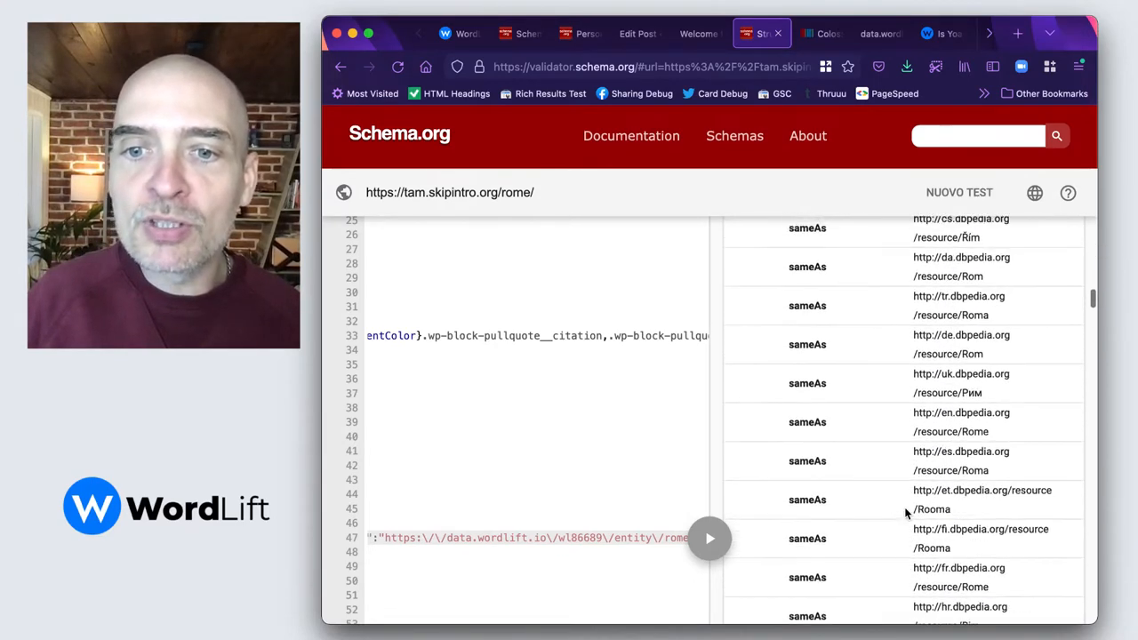
scroll(down, 3)
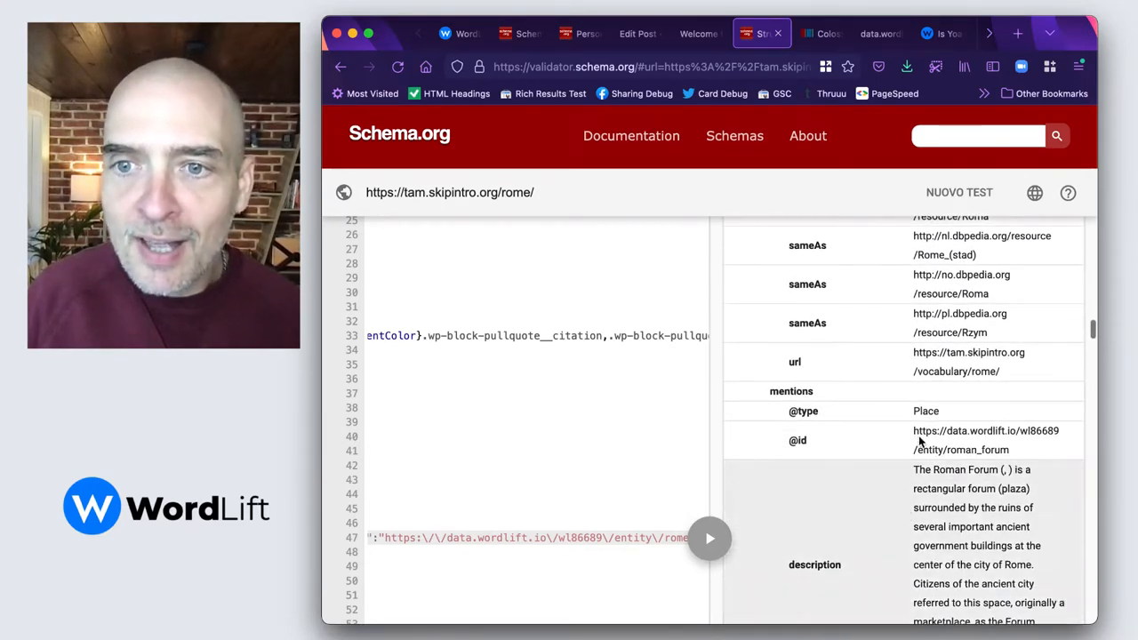
scroll(down, 3)
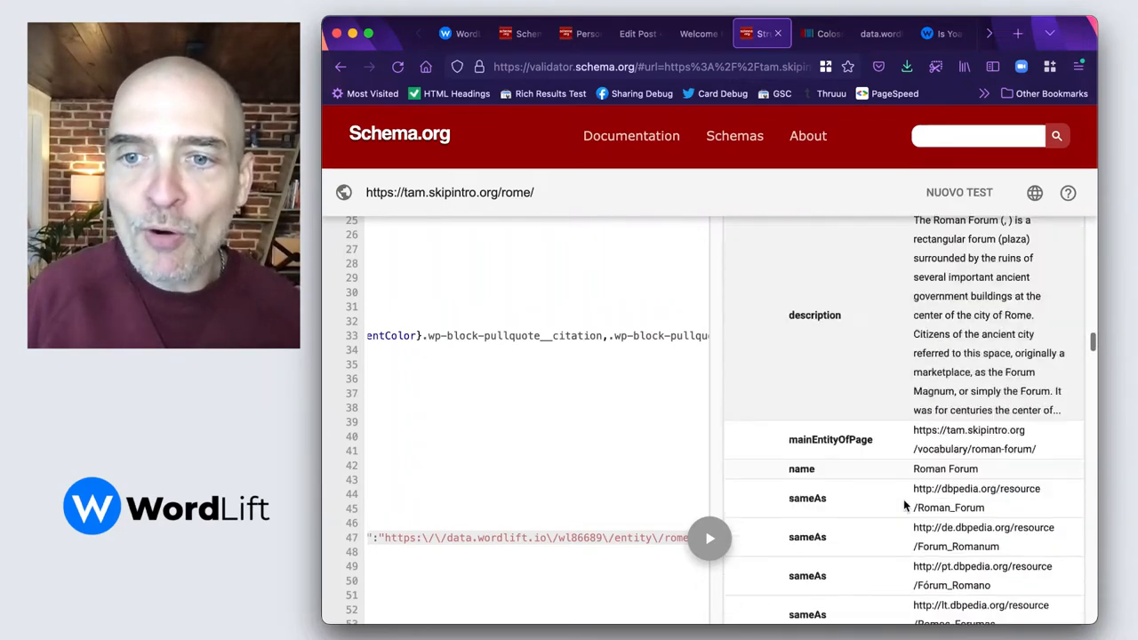
scroll(down, 3)
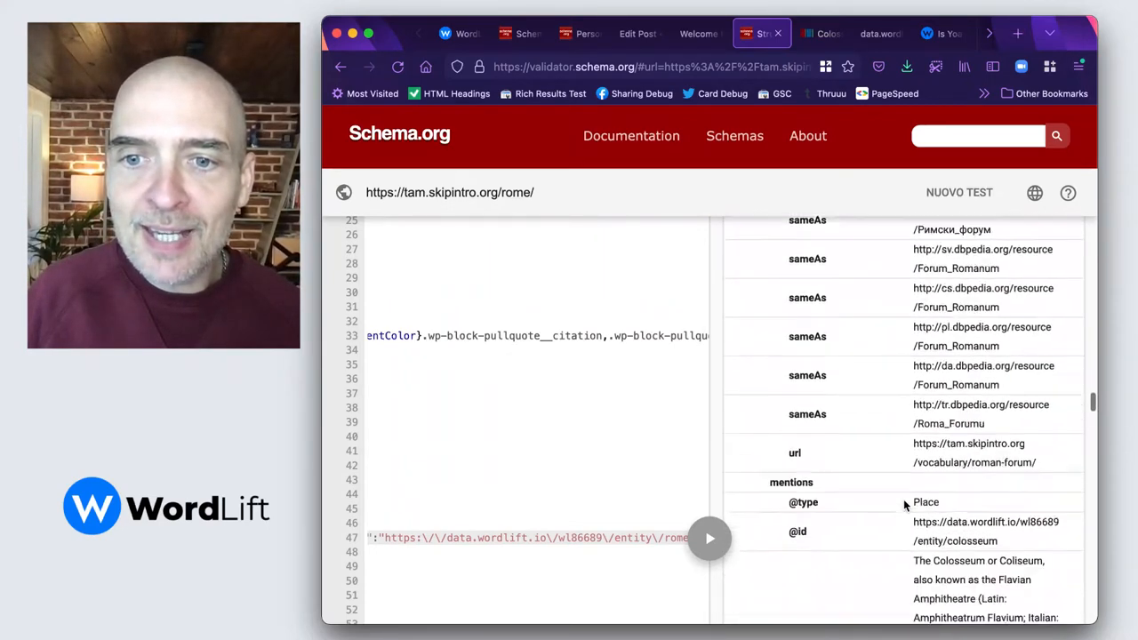
scroll(down, 3)
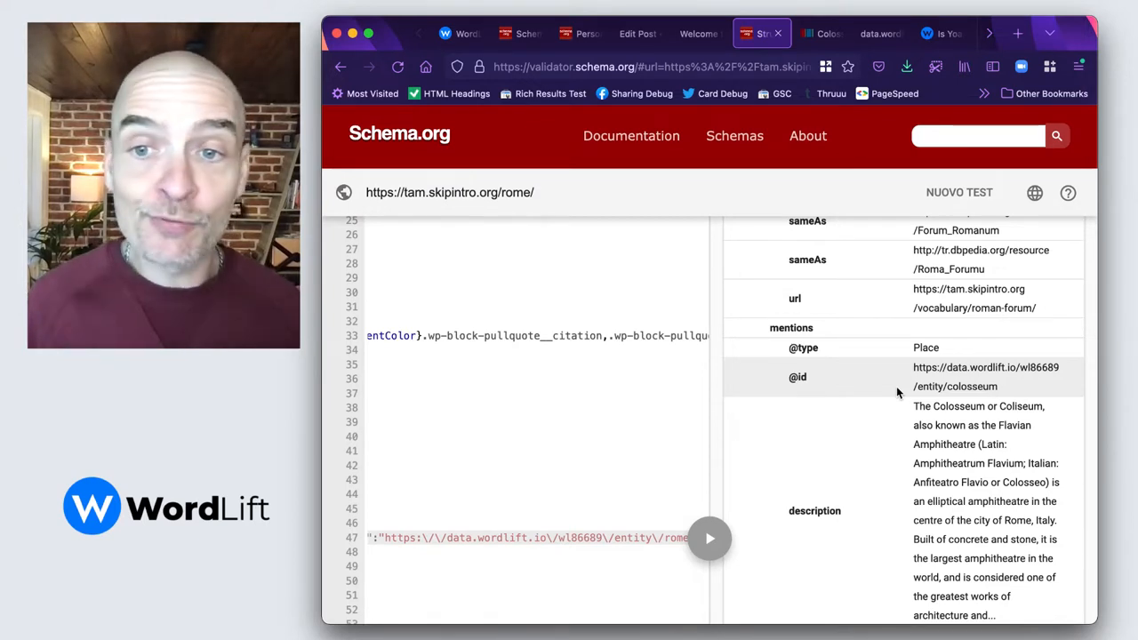
scroll(down, 3)
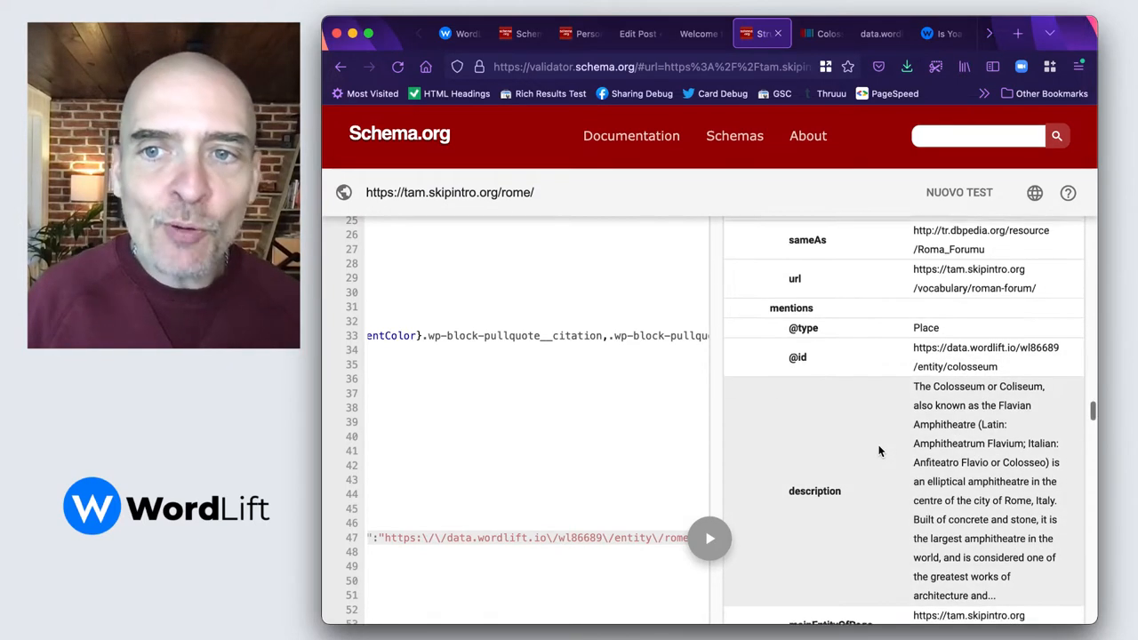
scroll(down, 3)
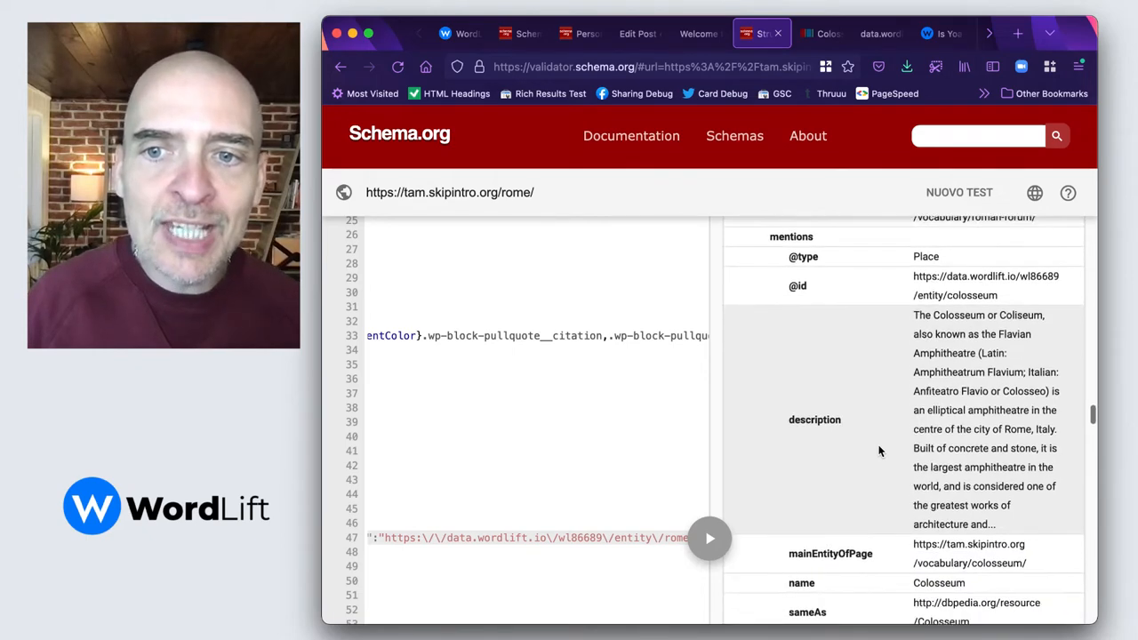
mouse_move(975, 289)
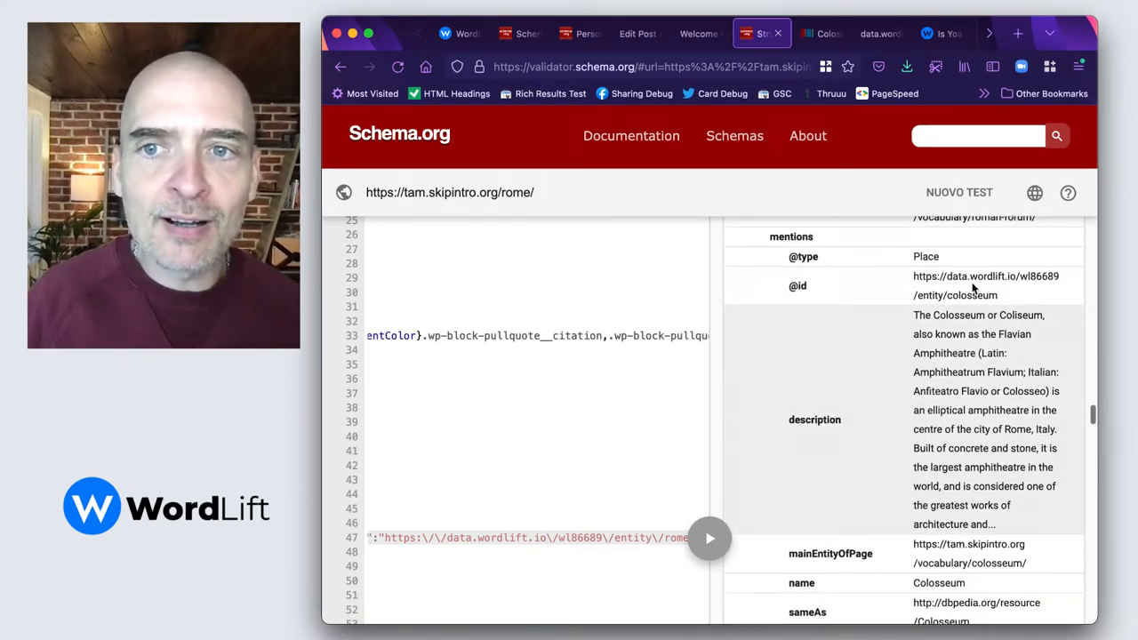
scroll(down, 3)
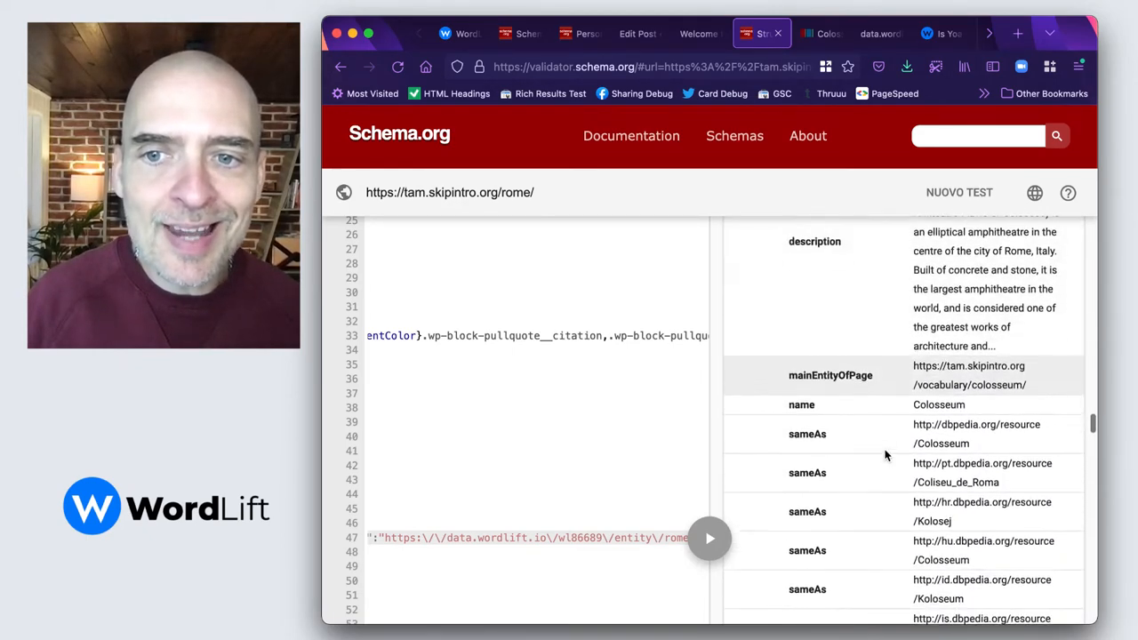
scroll(down, 3)
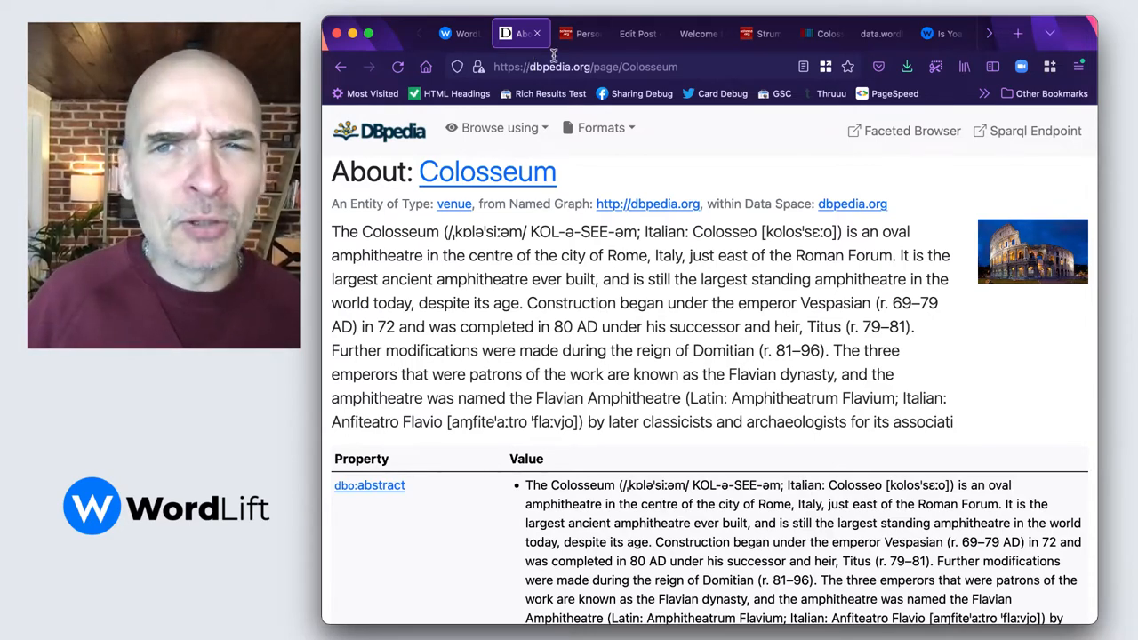
Step: Review the Colosseum (Q10285) Wikidata item, then search Google for Colosseum
click(816, 32)
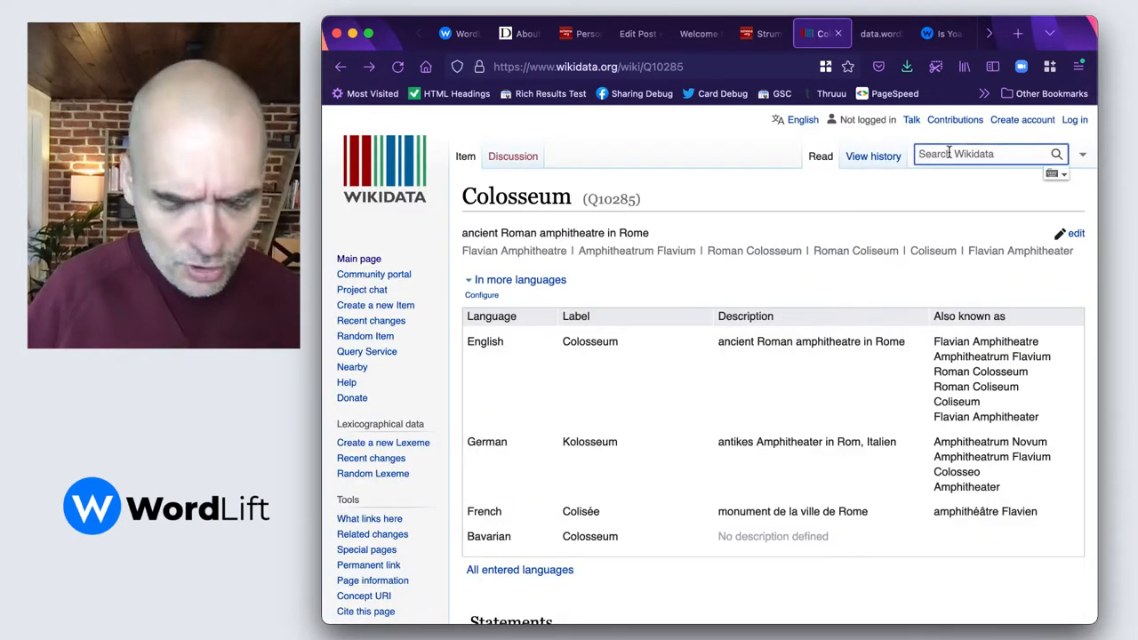
text(colosseum)
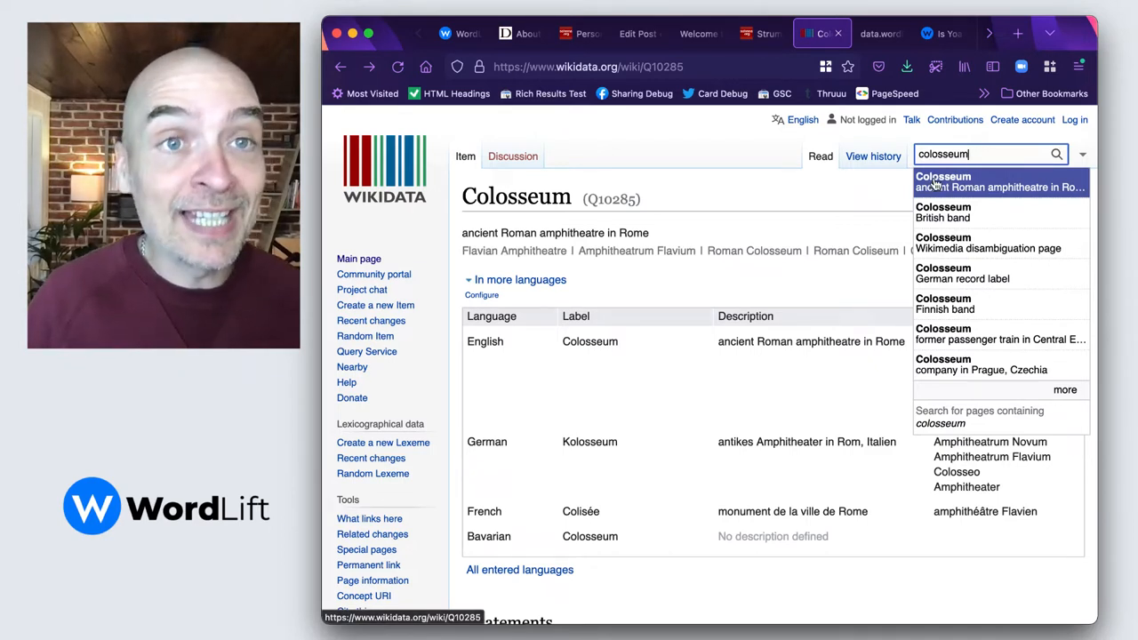
mouse_move(808, 182)
text(co)
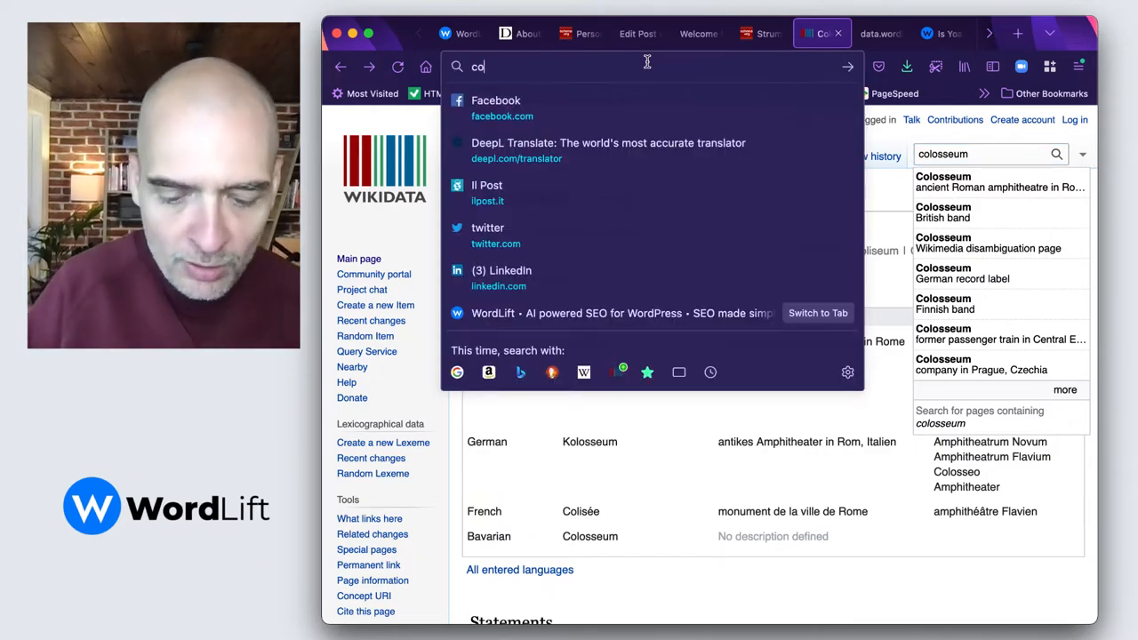
key(Return)
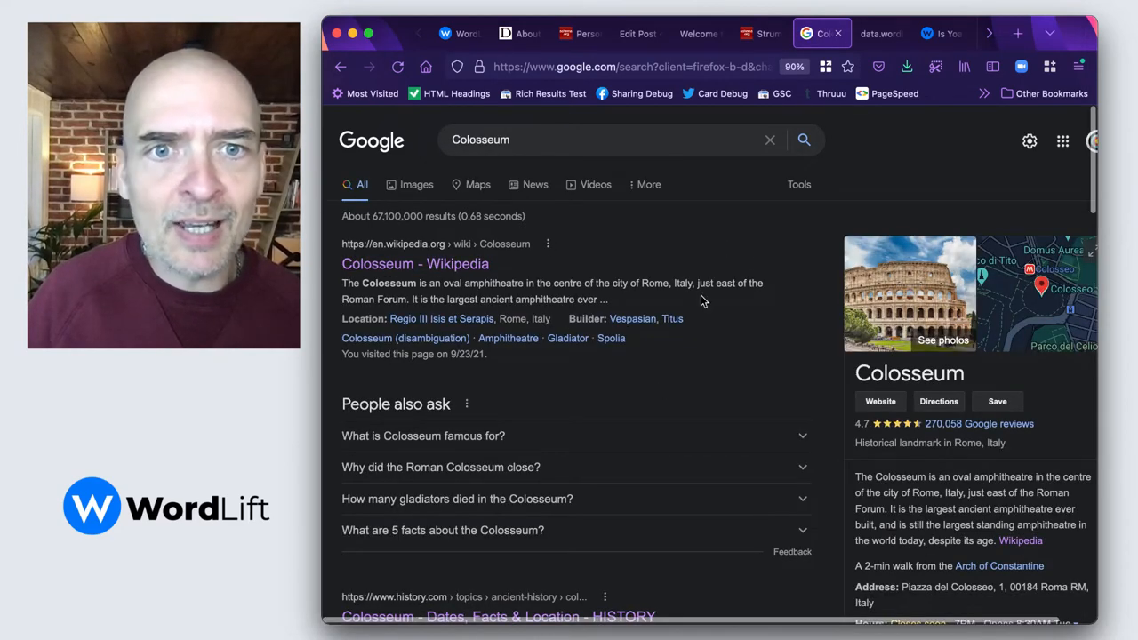
mouse_move(749, 400)
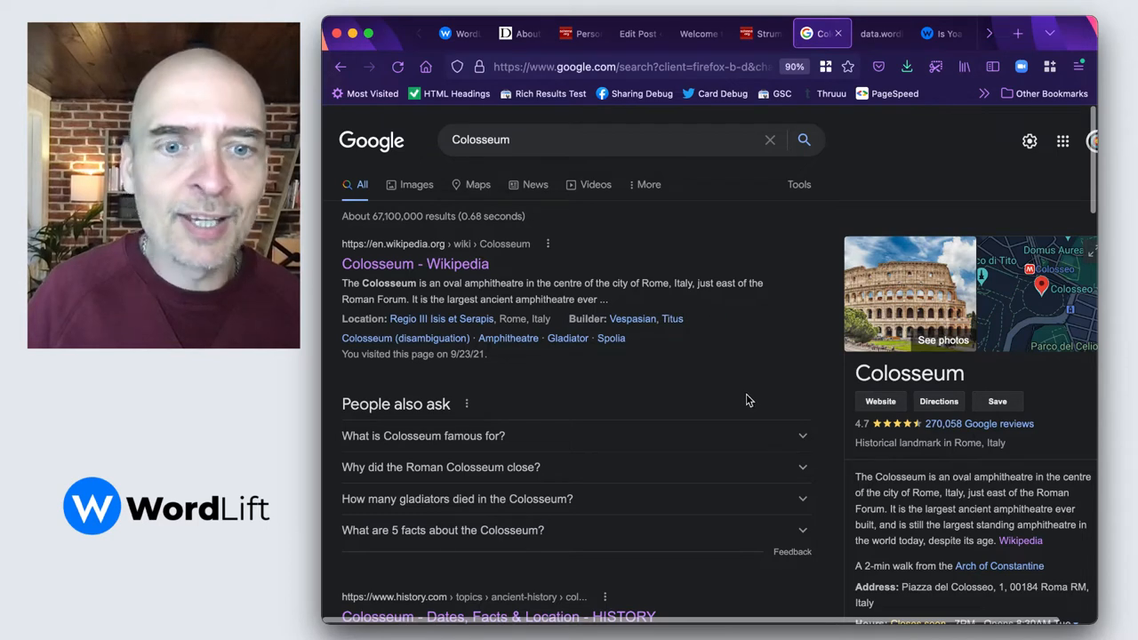
mouse_move(738, 395)
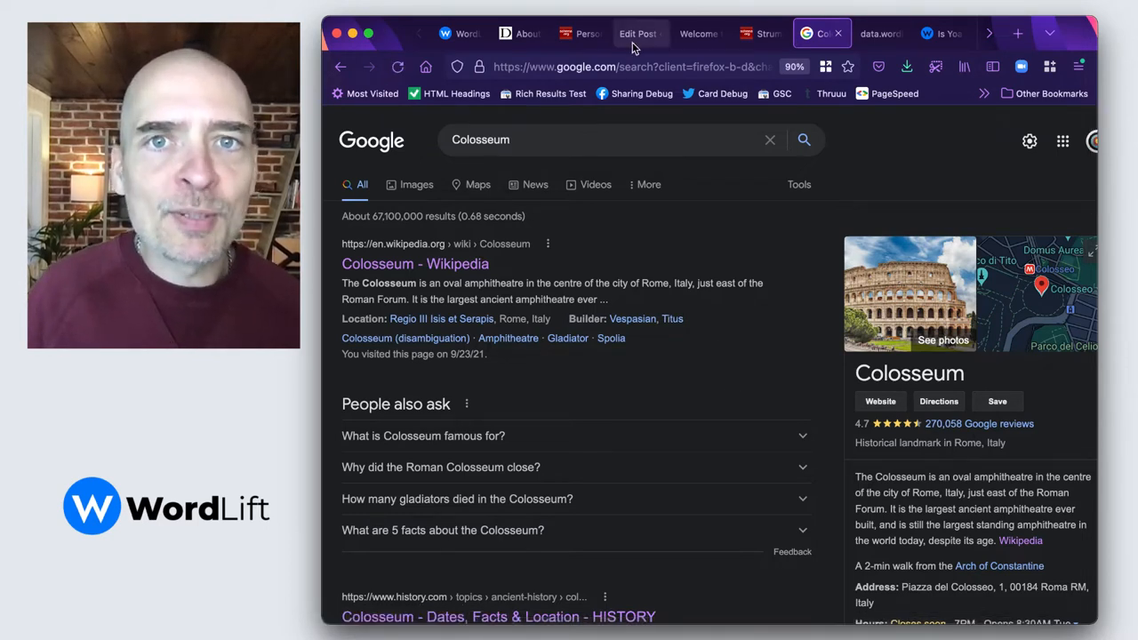
Step: Return from the Colosseum knowledge panel to the Welcome to Rome post editor
click(637, 32)
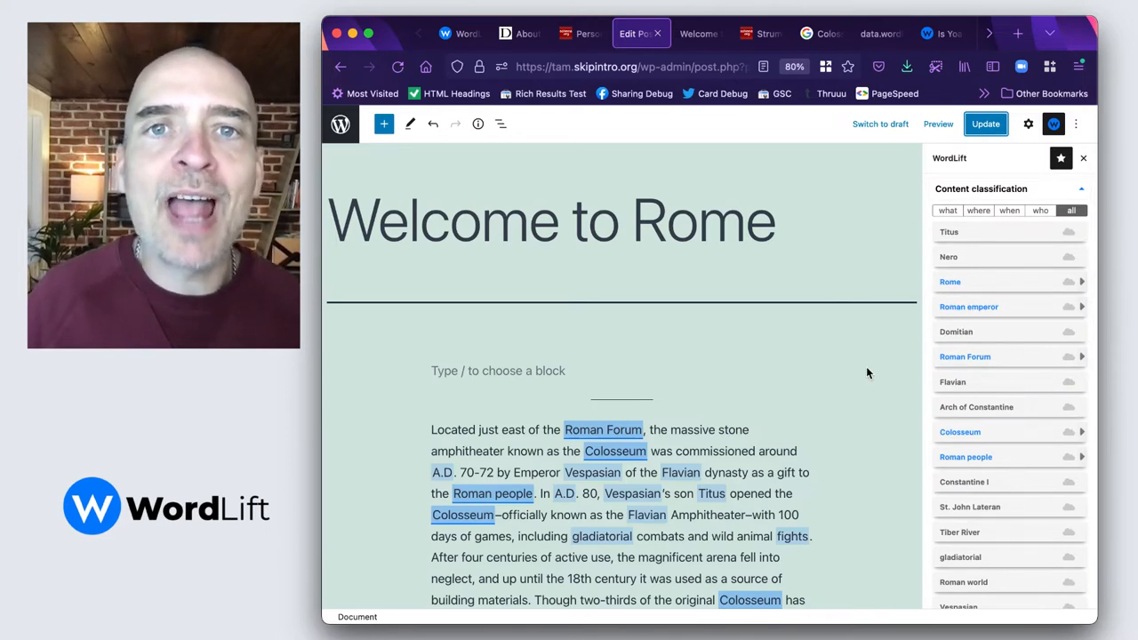
mouse_move(341, 124)
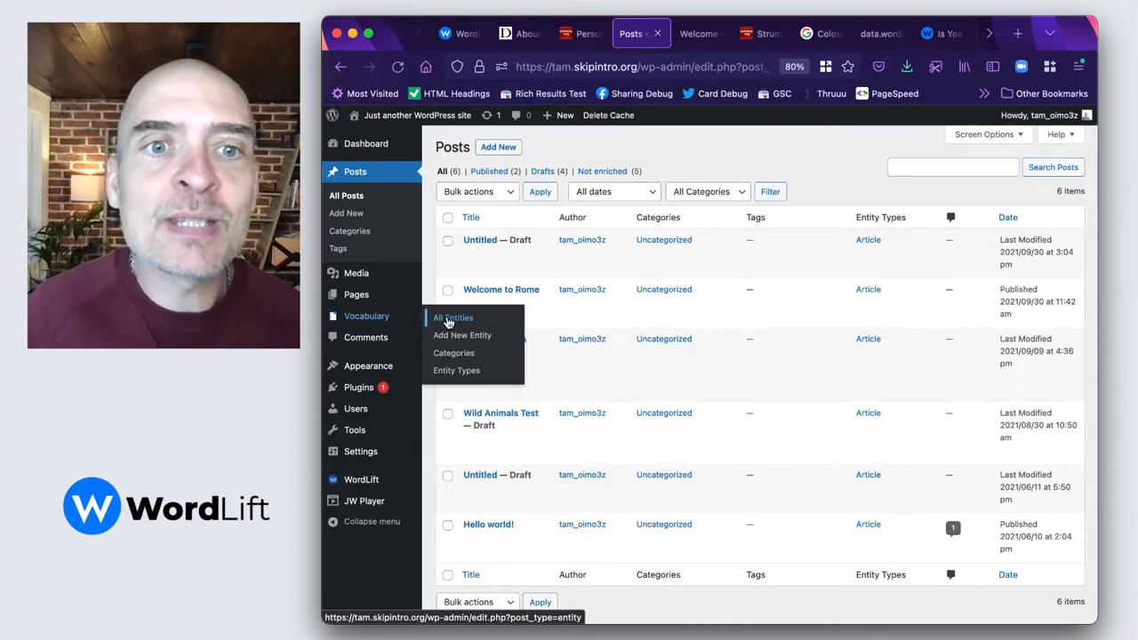
Step: Head to Vocabulary's All Entities list from the admin Posts screen
click(452, 317)
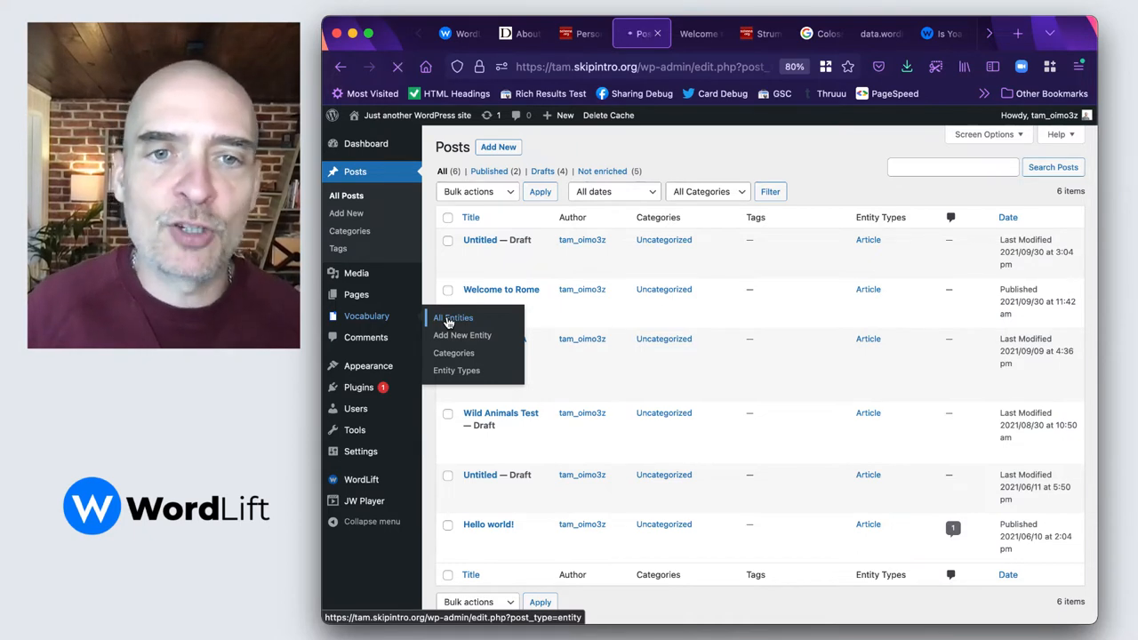
Step: Browse the five vocabulary entities: Roman Forum, Colosseum, Roman people, Rome and Roman emperor
click(451, 316)
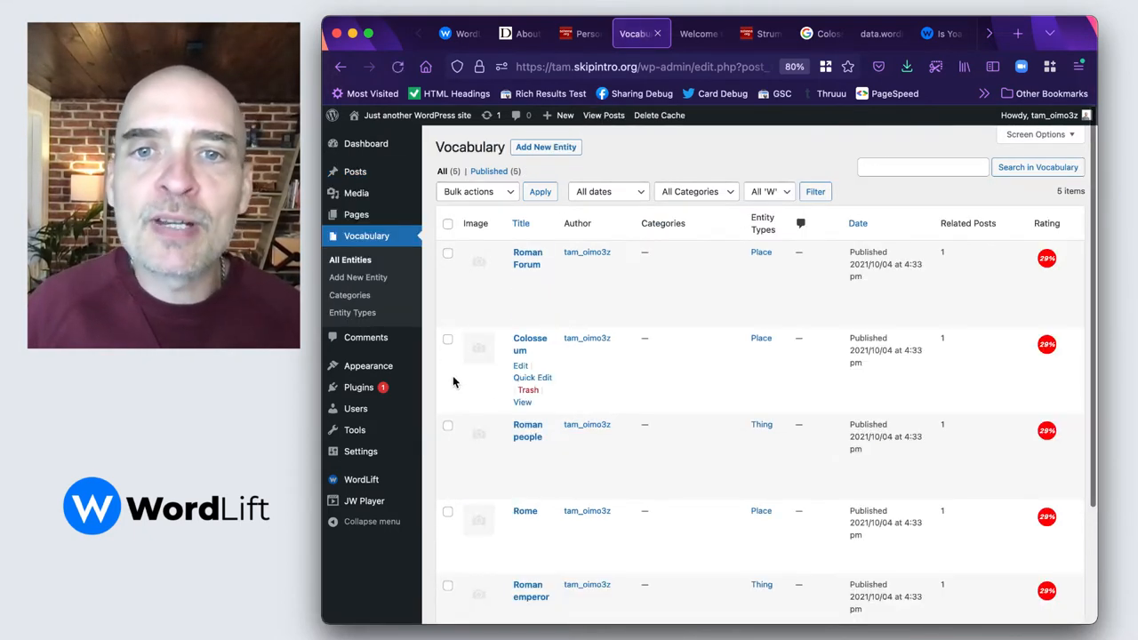
scroll(down, 3)
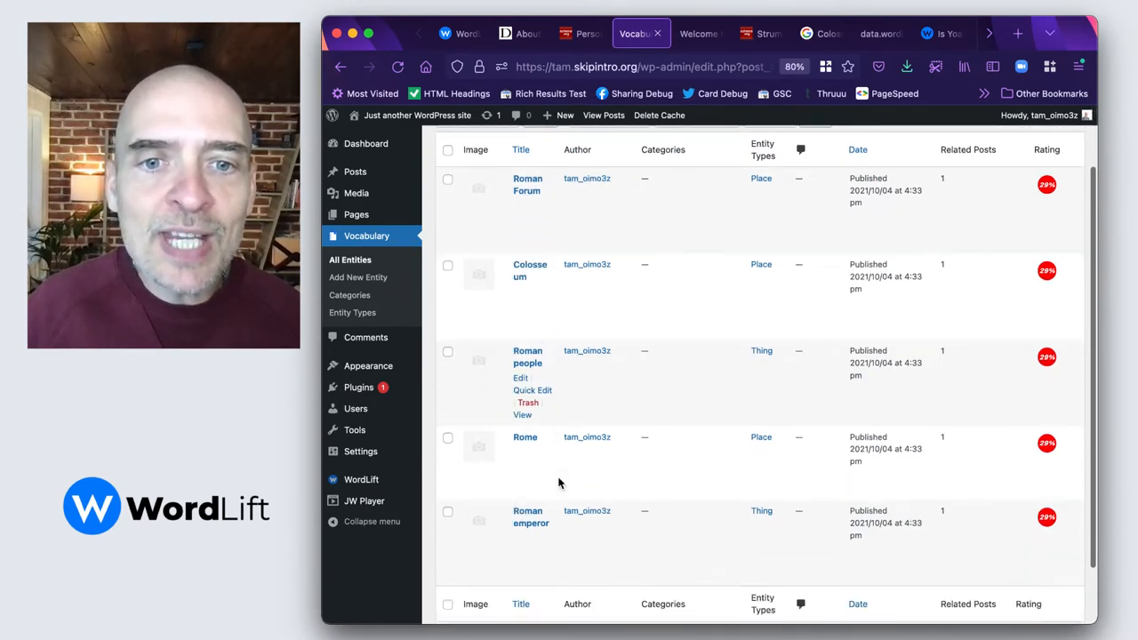
scroll(up, 3)
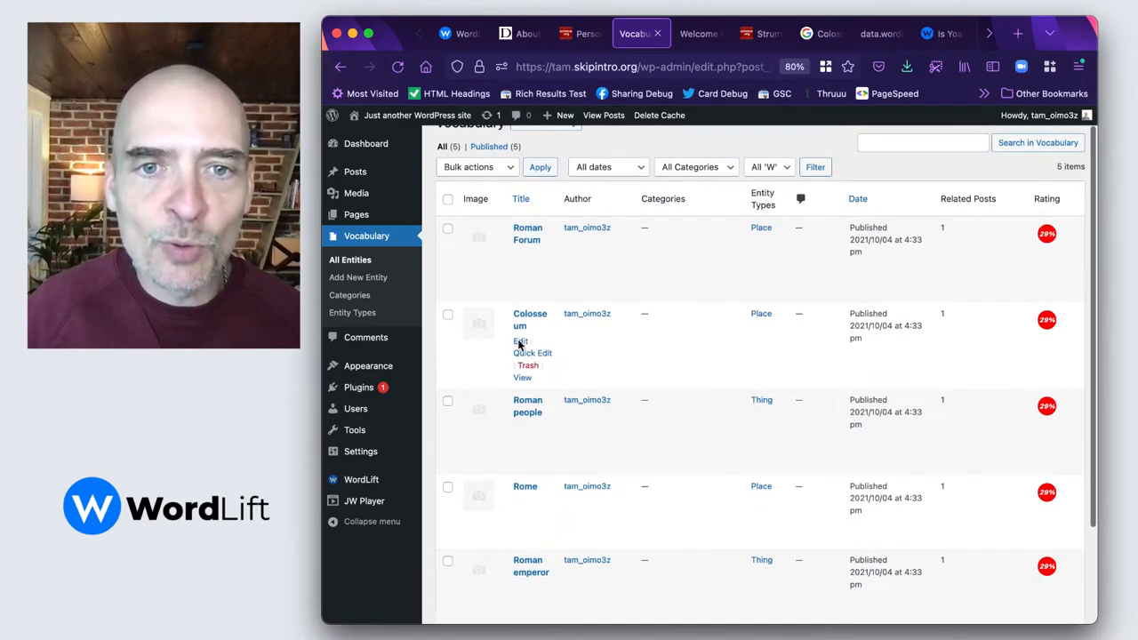
mouse_move(523, 377)
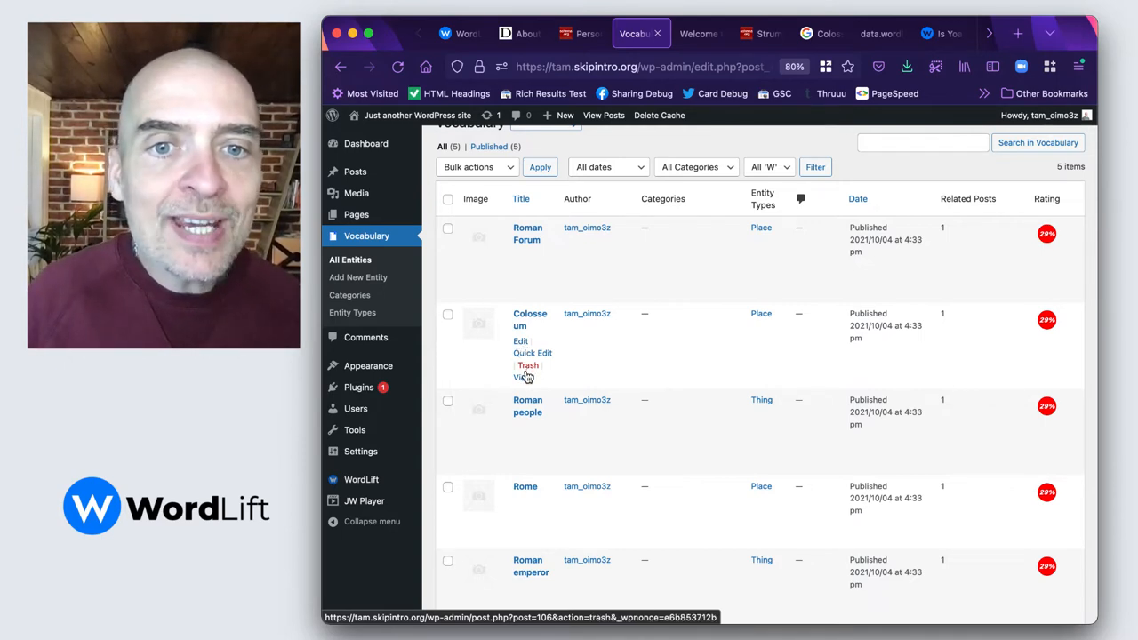
click(523, 377)
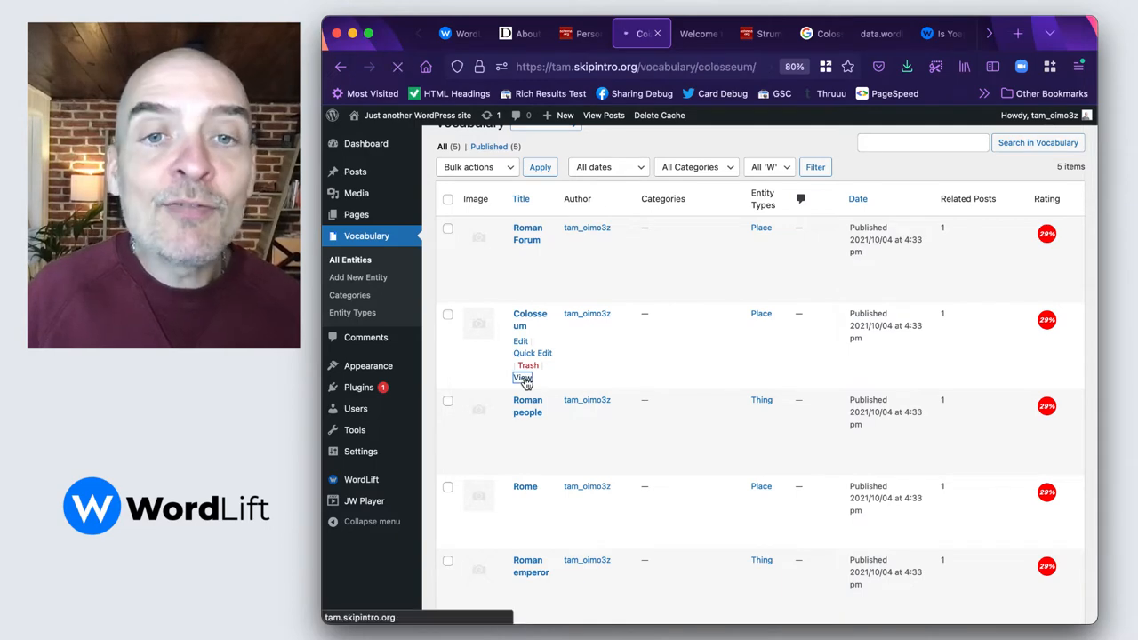
click(523, 377)
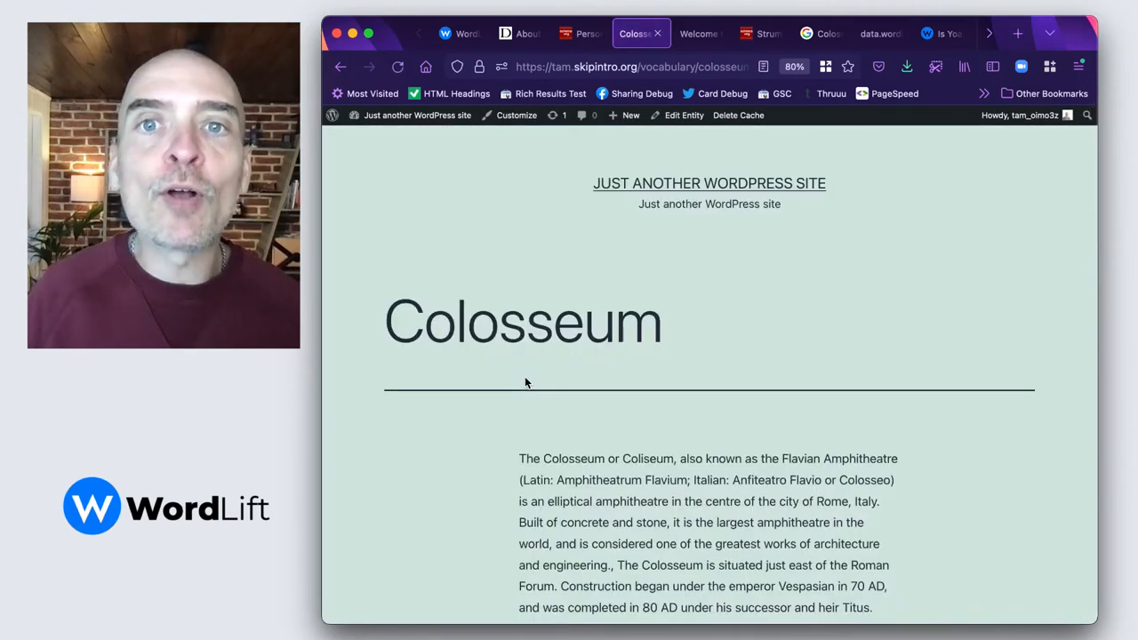
scroll(down, 3)
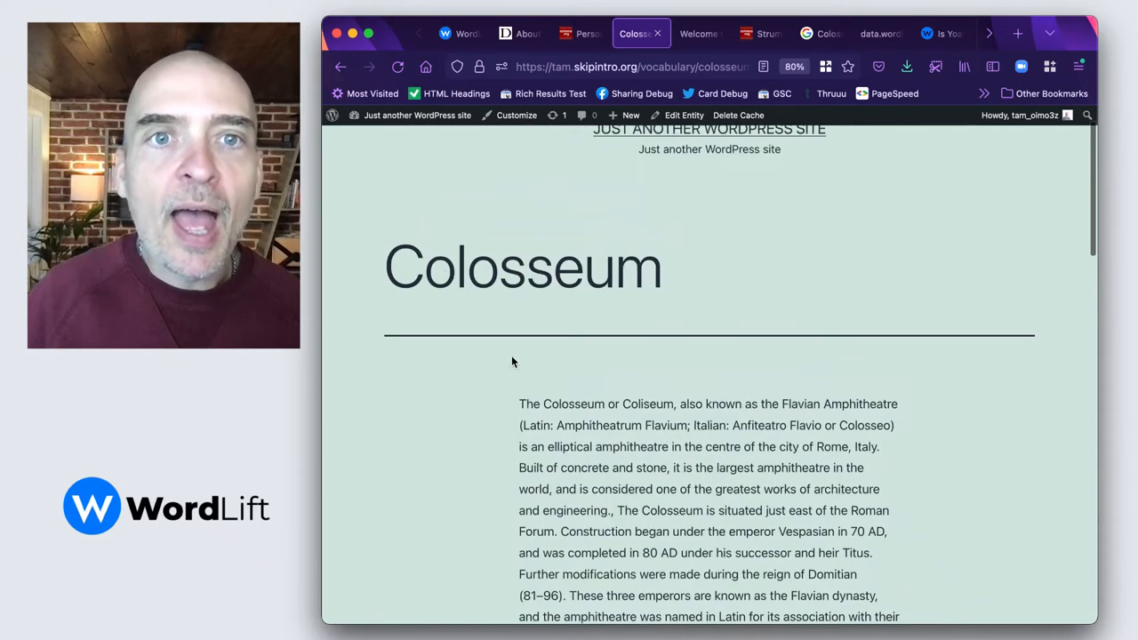
click(341, 68)
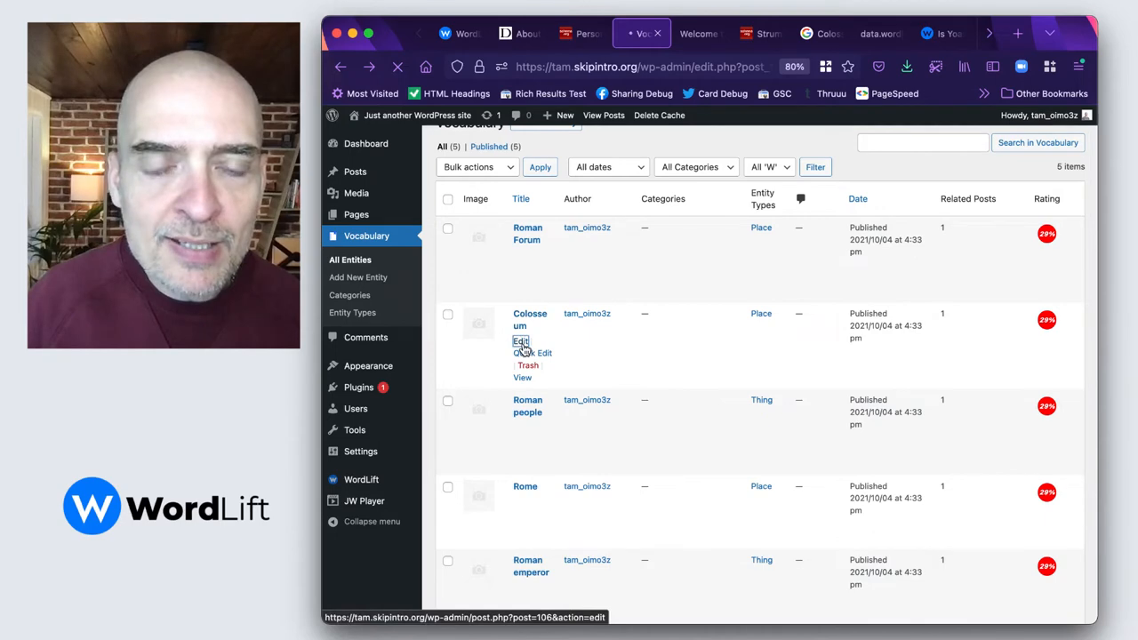
Step: Bring the Colosseum entity into the block editor with WordLift's tagged entities visible beside the text
click(519, 341)
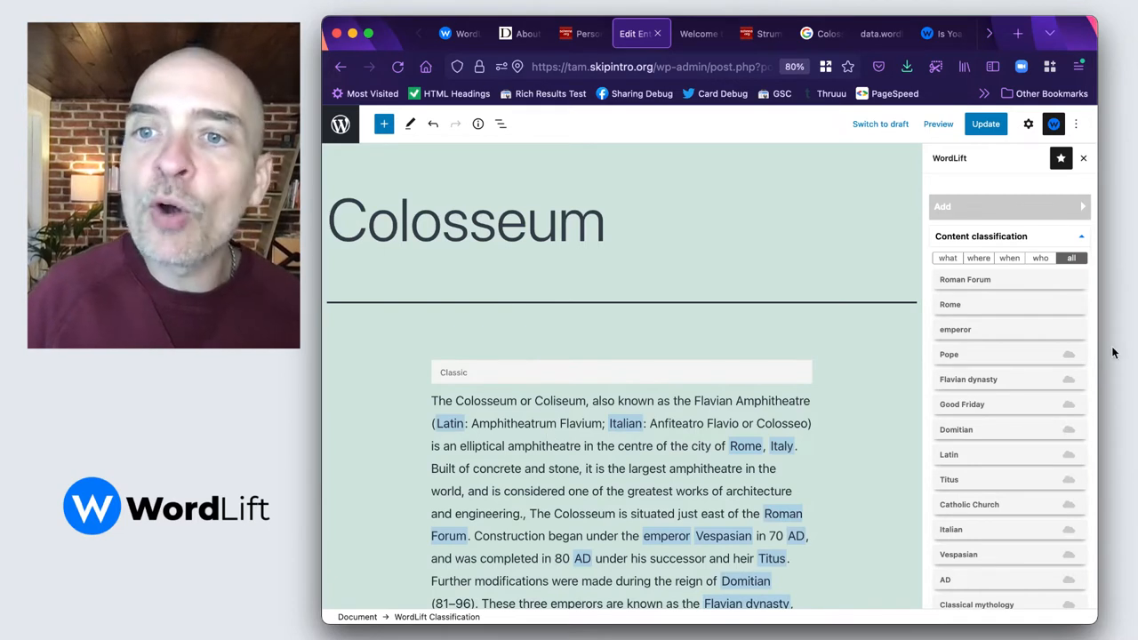
mouse_move(904, 372)
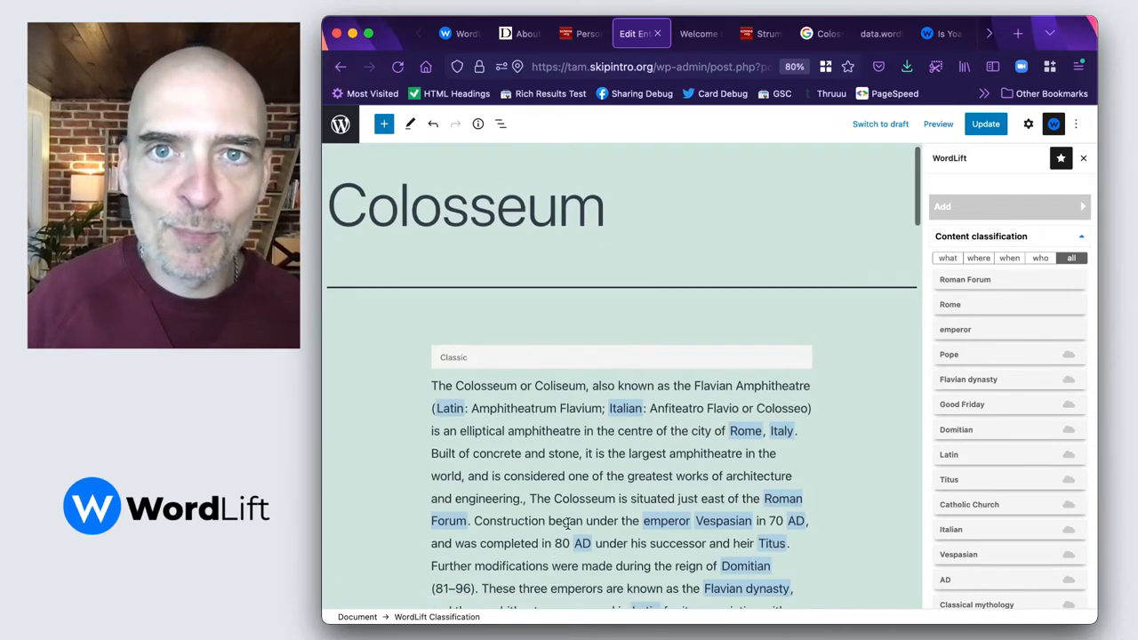
scroll(down, 3)
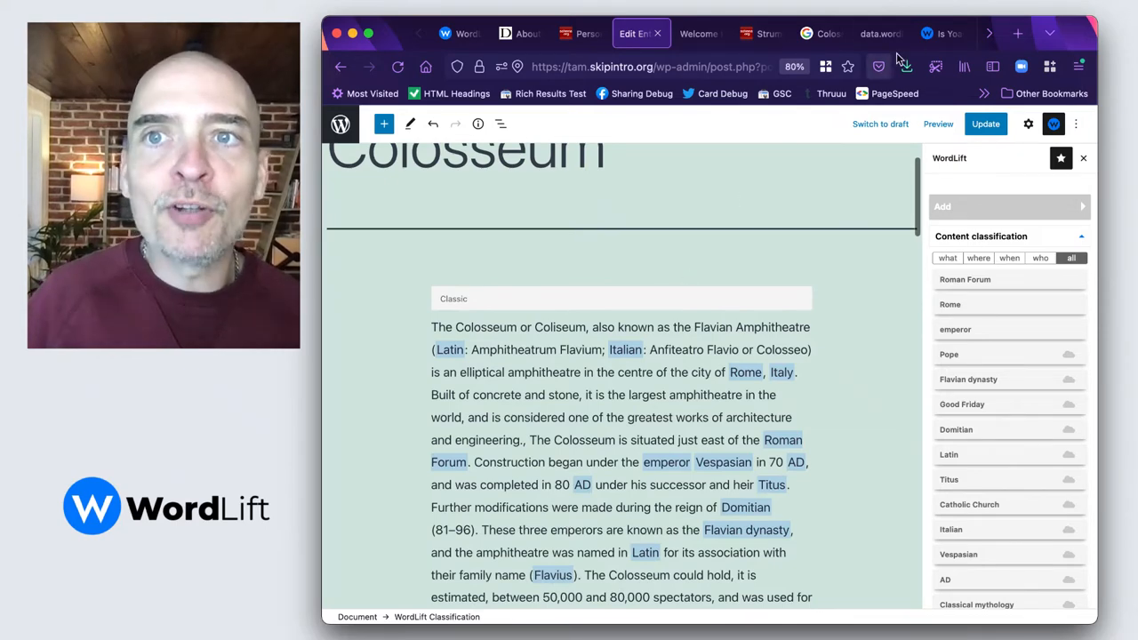
click(939, 32)
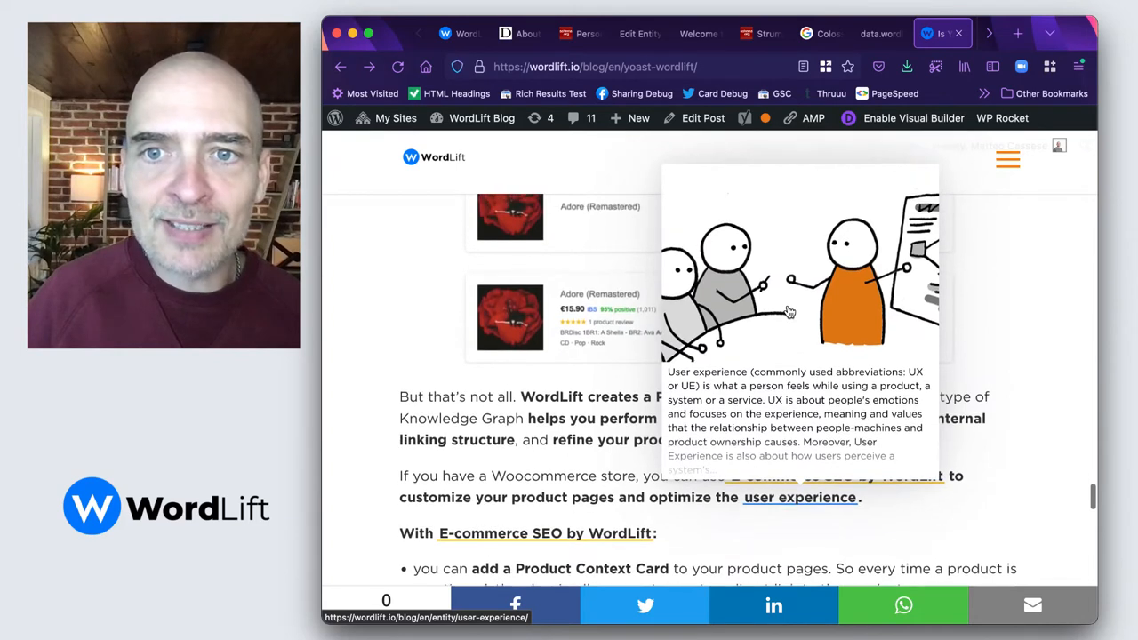
mouse_move(768, 274)
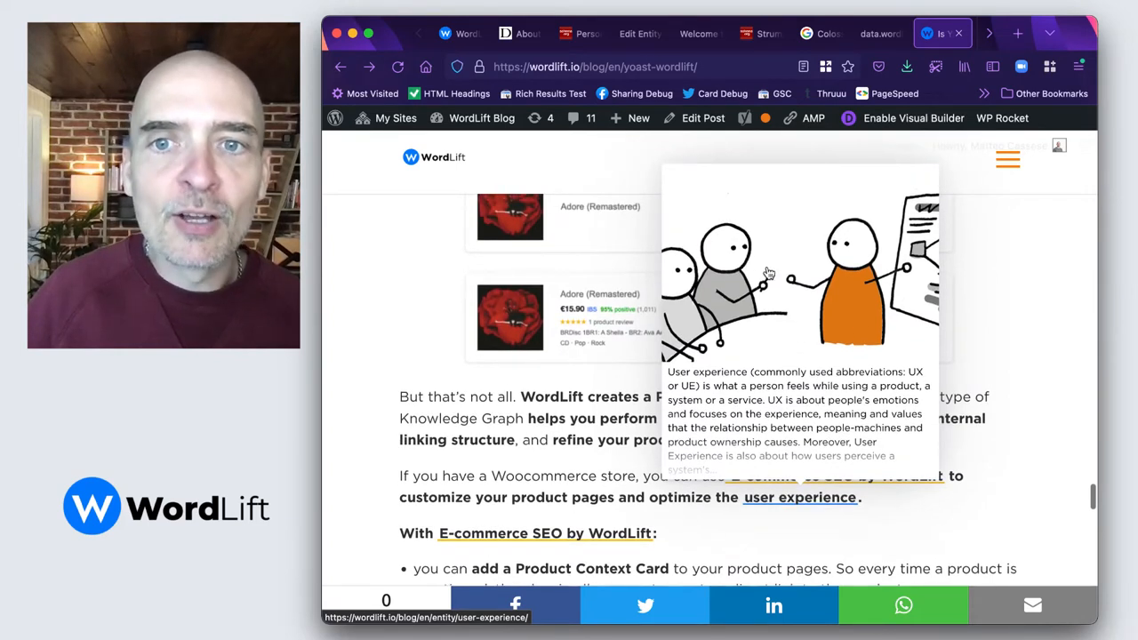
mouse_move(811, 322)
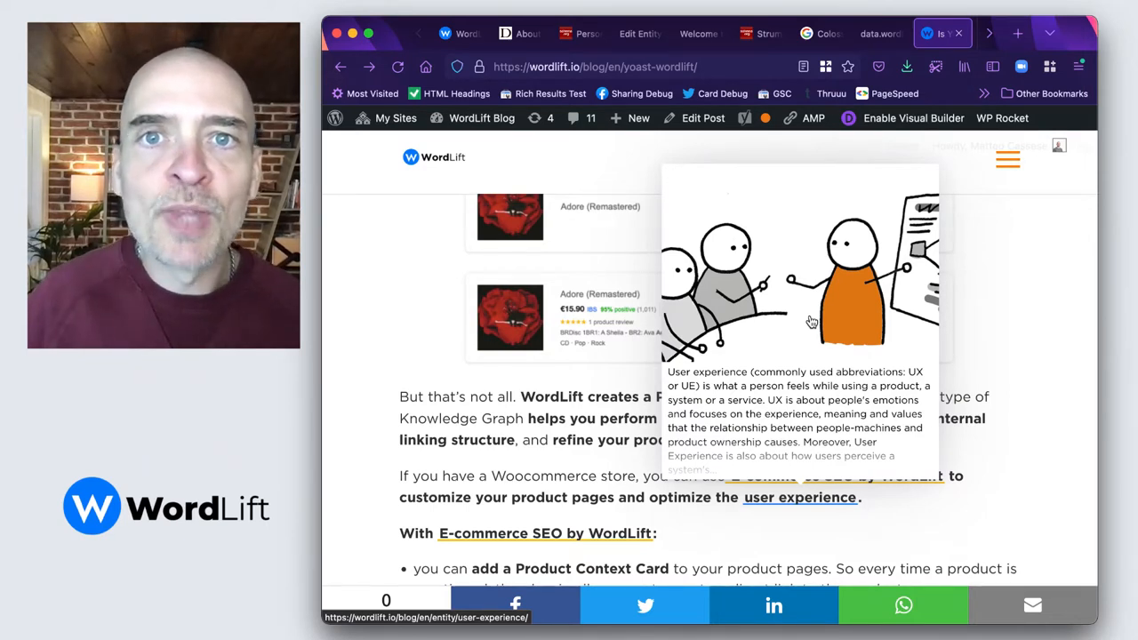
mouse_move(701, 210)
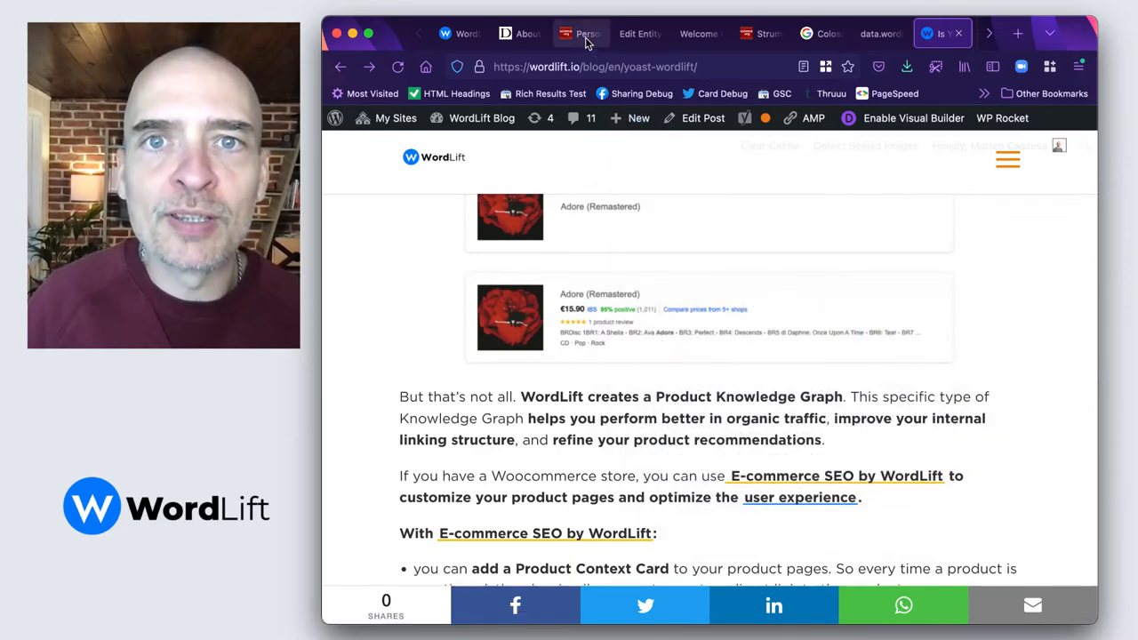
Step: Head back from the Colosseum editor toward the entity list, raising the unsaved-changes prompt
click(639, 33)
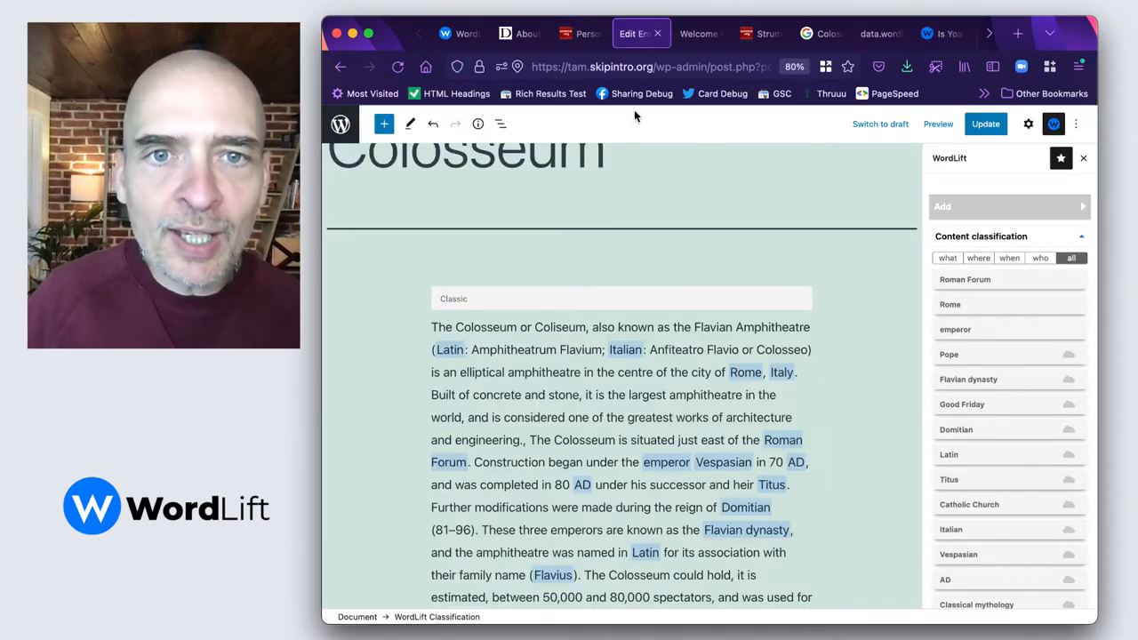
scroll(up, 3)
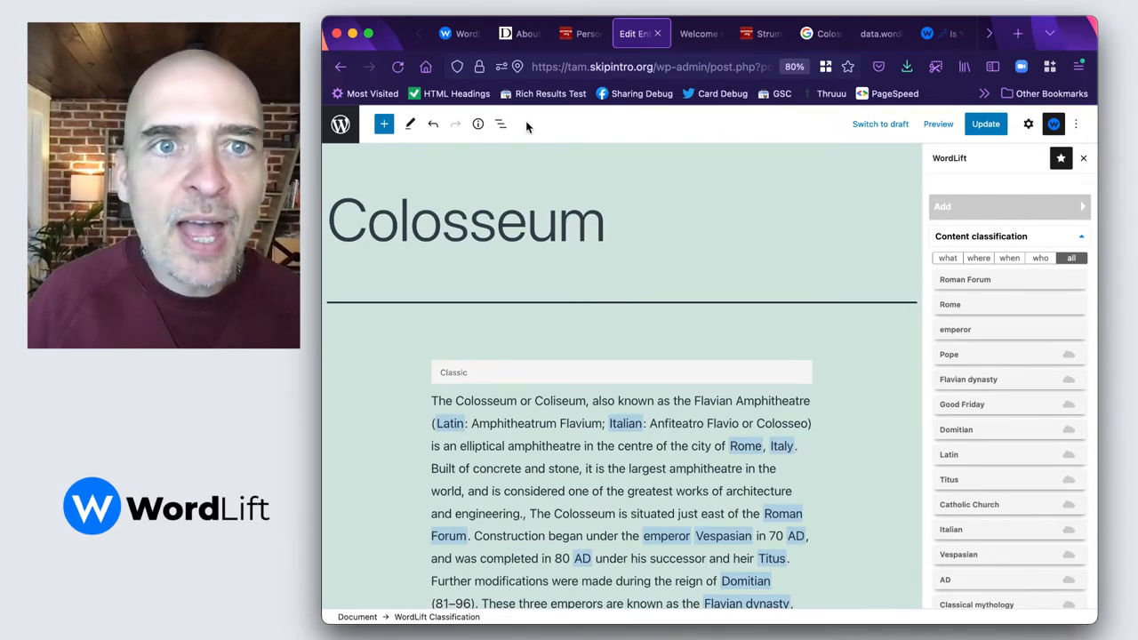
click(341, 67)
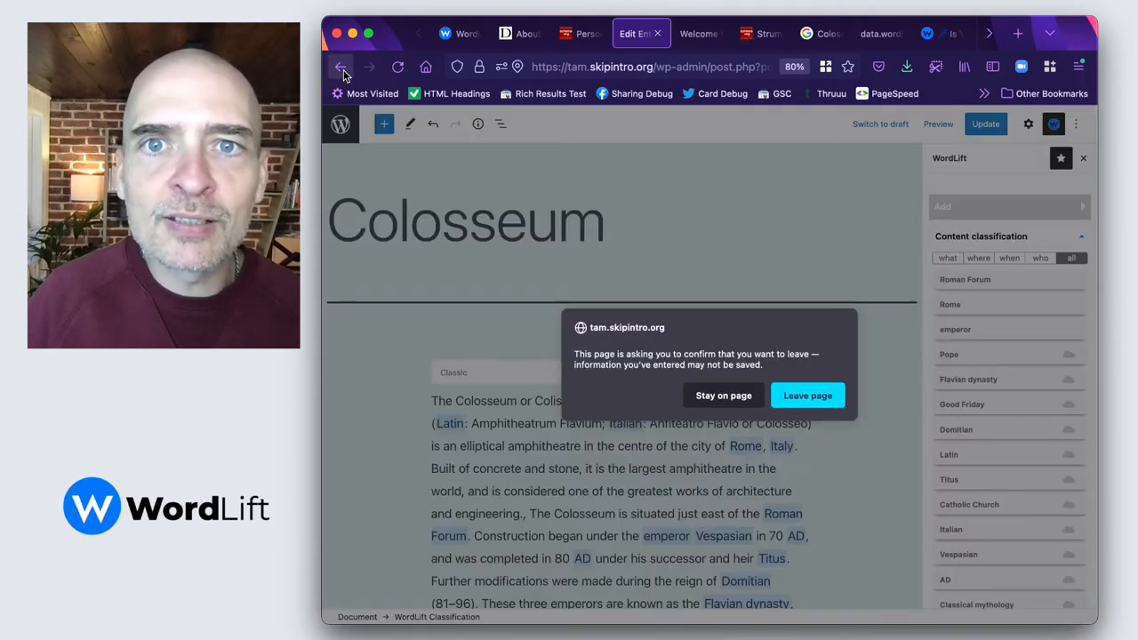
Step: Leave without saving, view the public Colosseum page and take its URL over to the validator
click(807, 395)
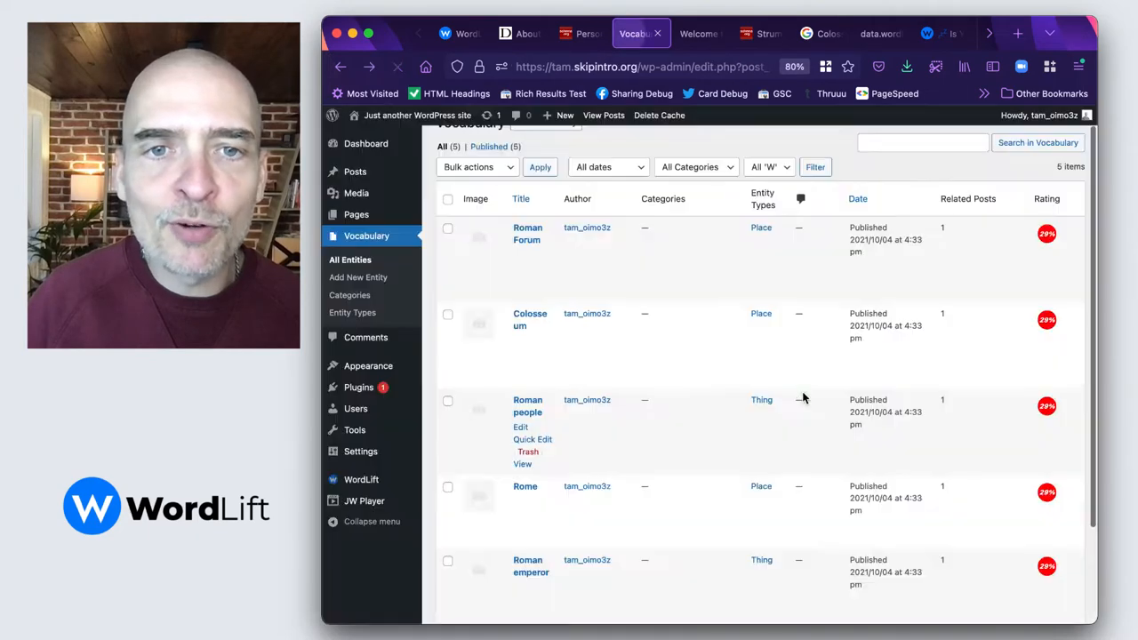
mouse_move(523, 378)
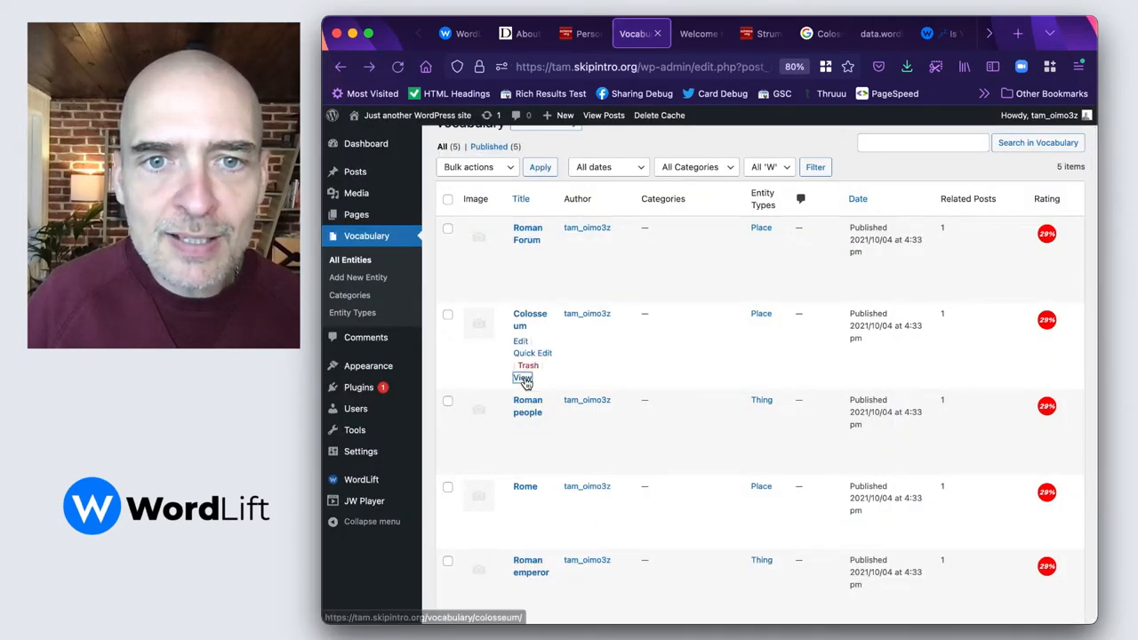
click(523, 377)
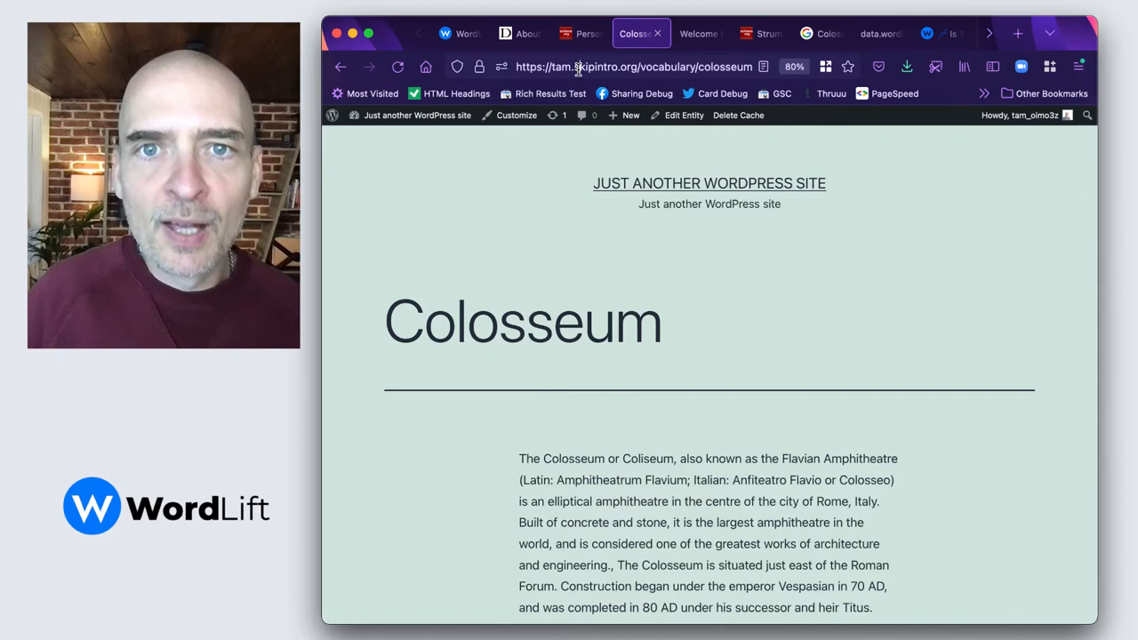
click(633, 67)
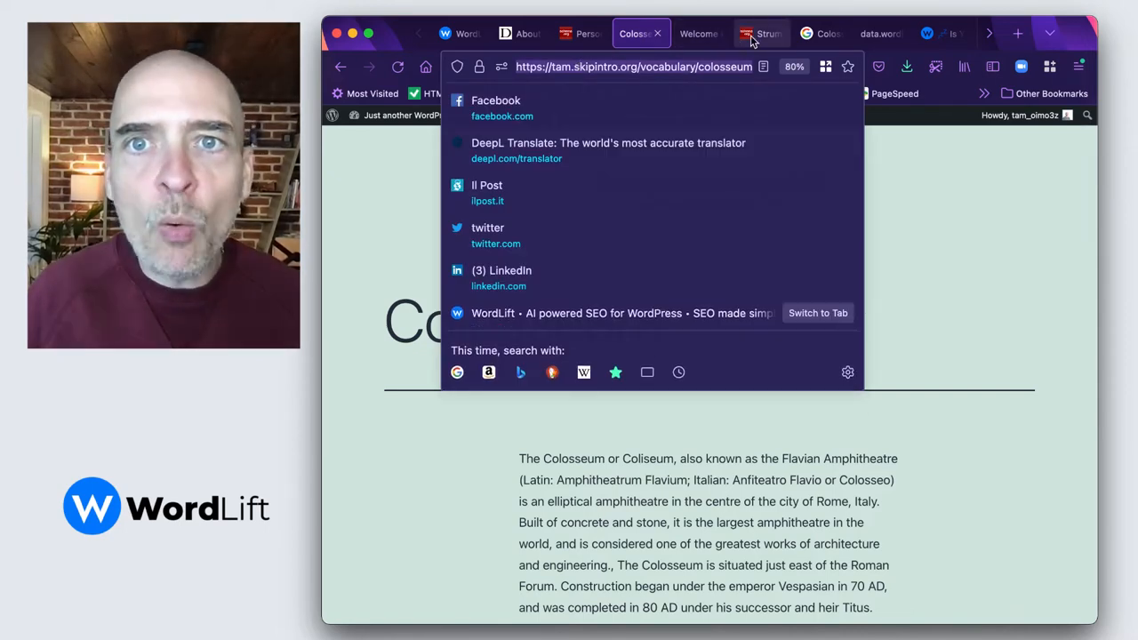
click(761, 34)
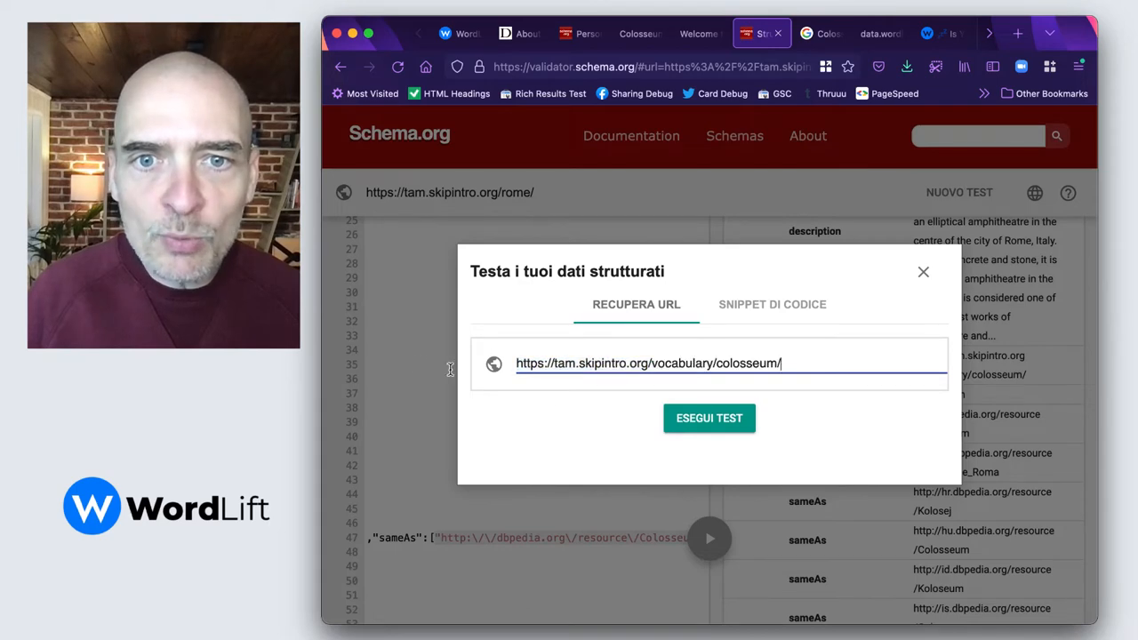
click(708, 418)
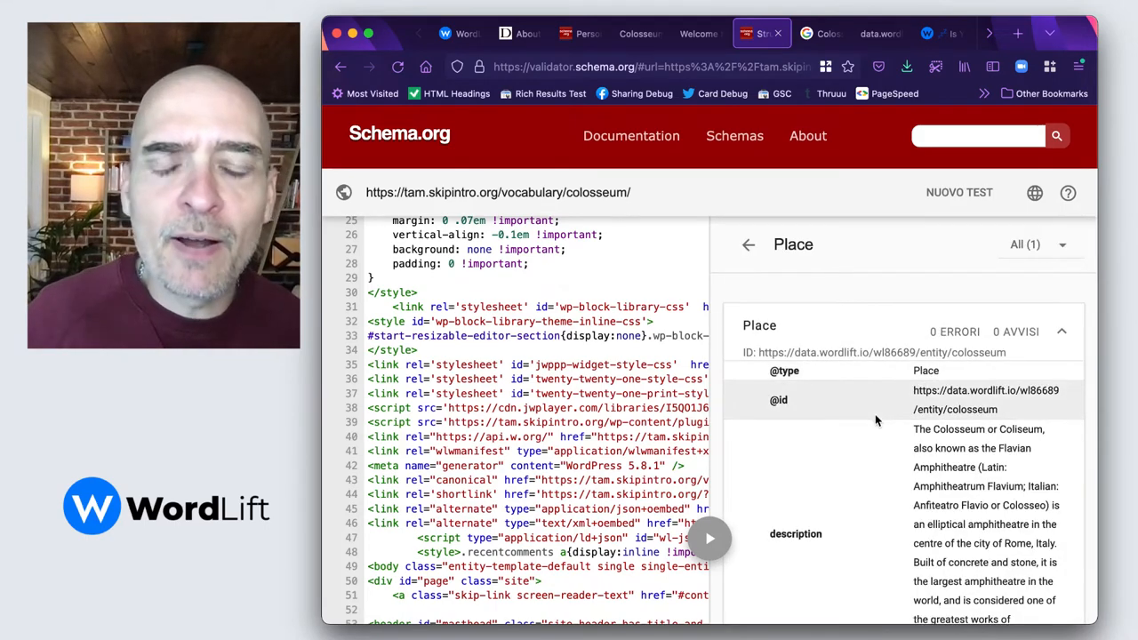
scroll(down, 3)
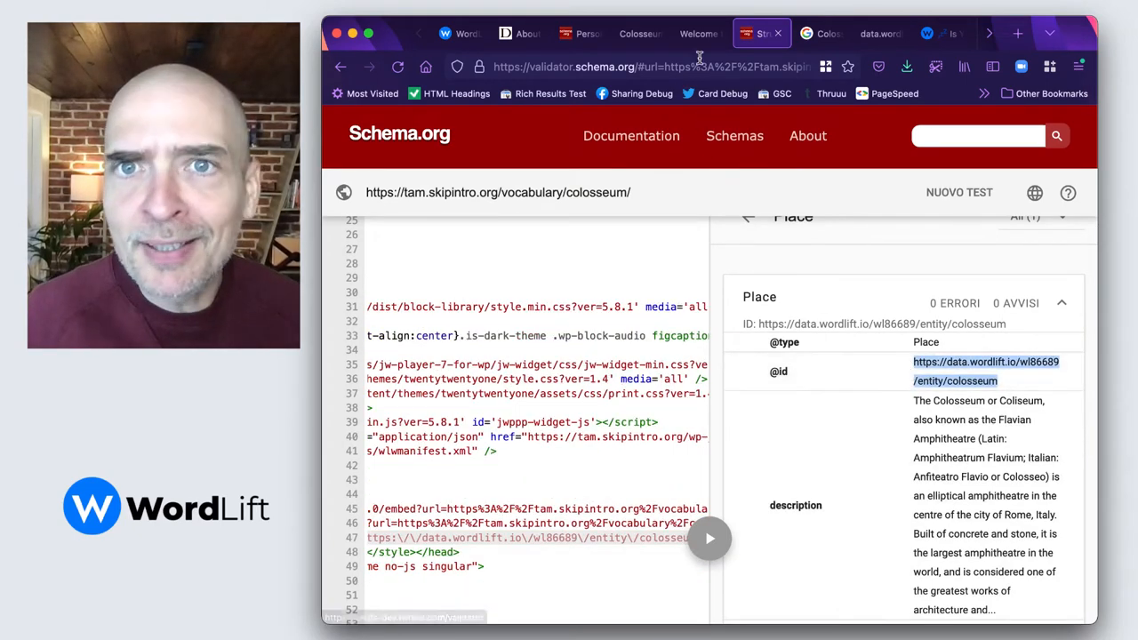
click(817, 32)
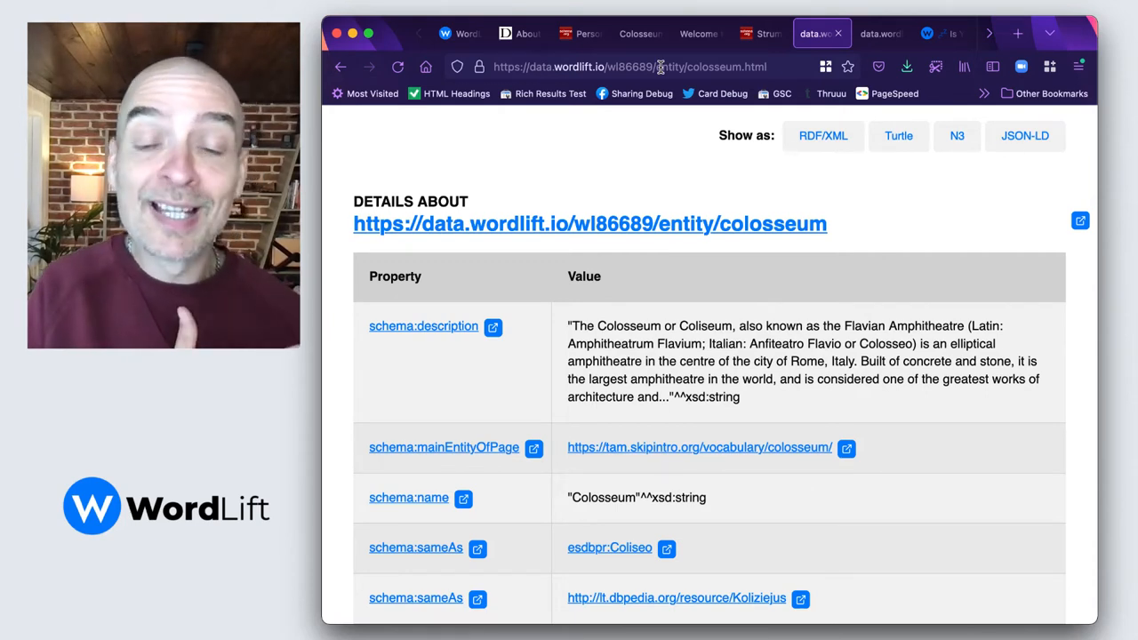
mouse_move(910, 104)
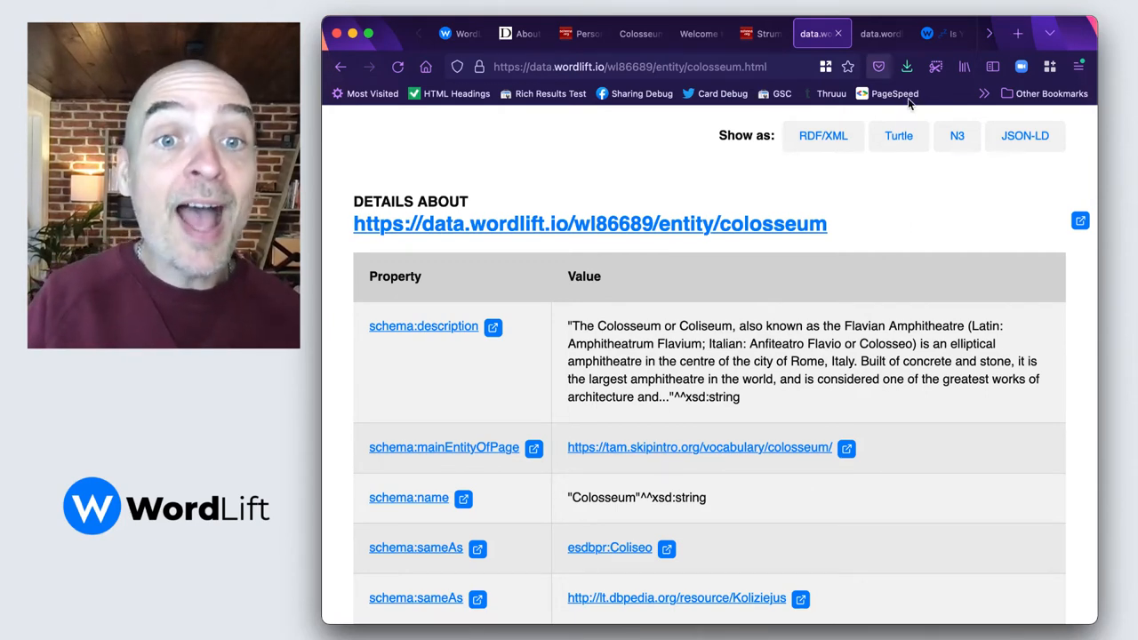
Step: Scroll the Colosseum property table past description, name and DBpedia sameAs links, then back up
scroll(down, 3)
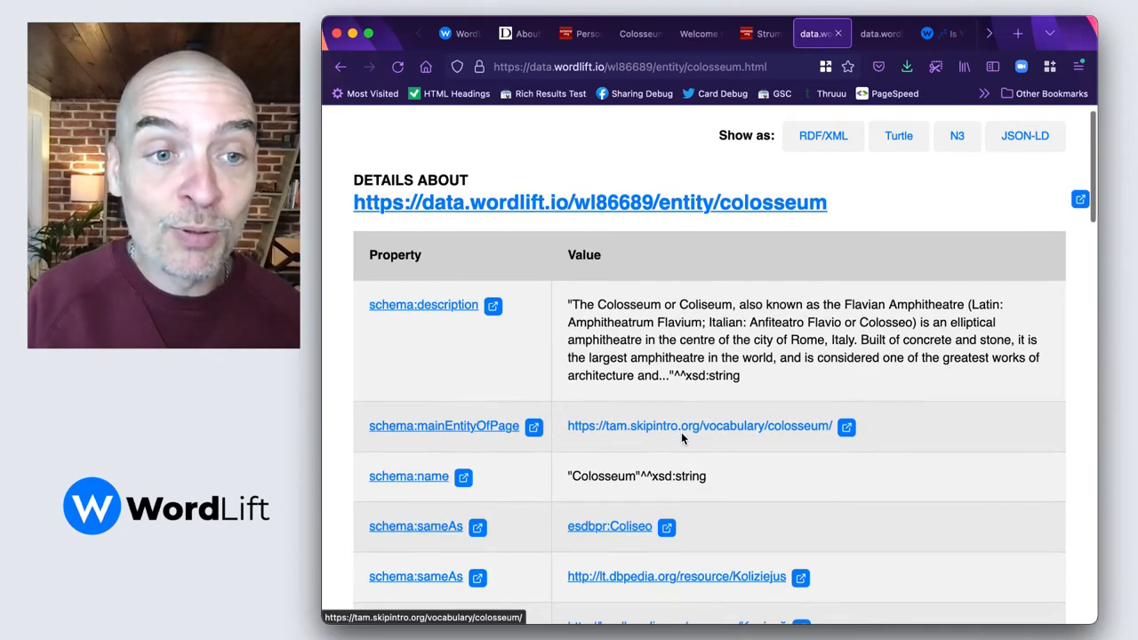
scroll(down, 3)
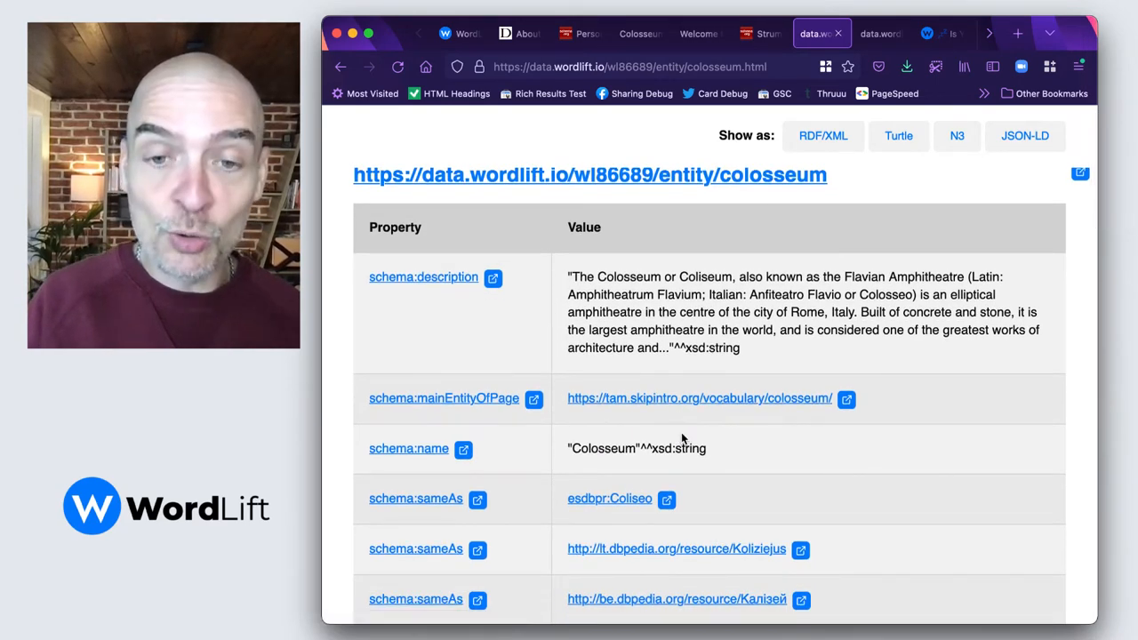
scroll(down, 3)
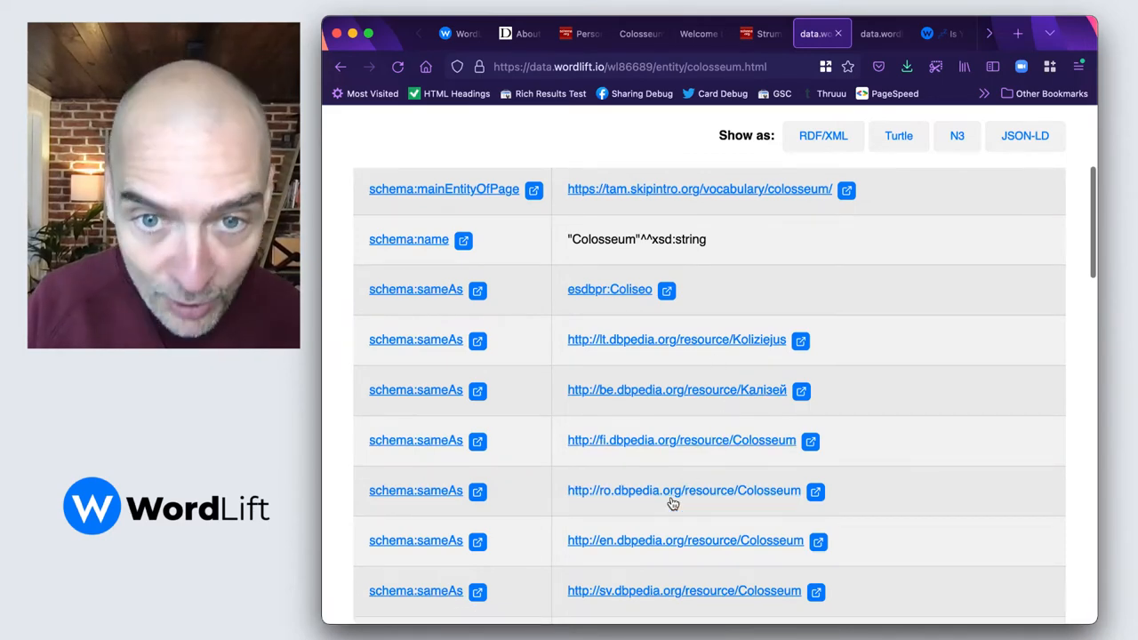
scroll(down, 3)
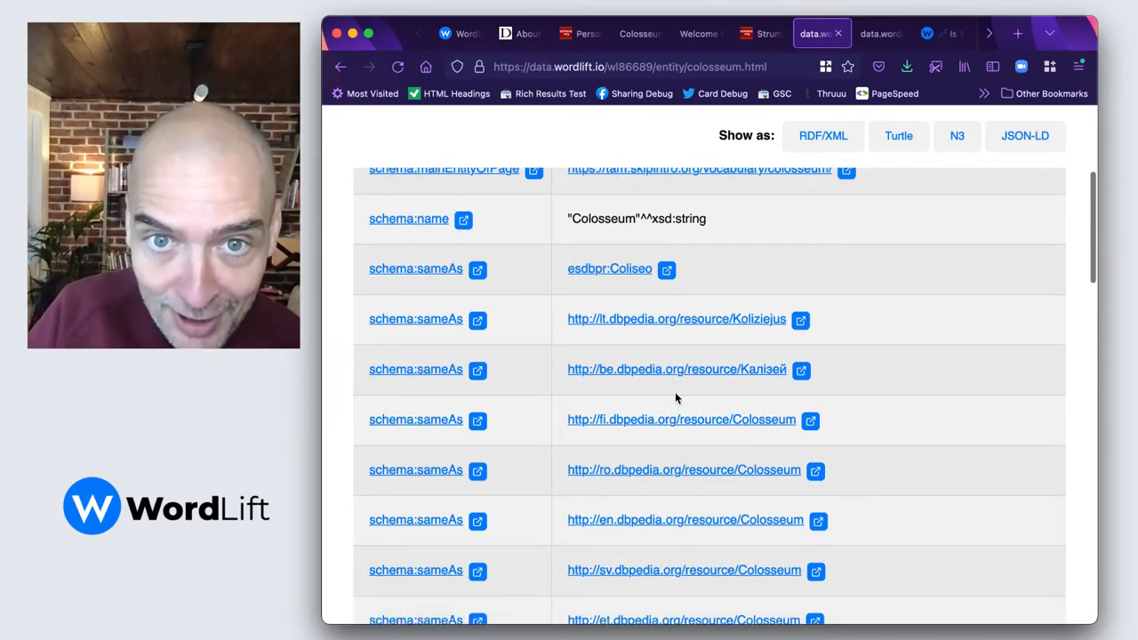
scroll(down, 3)
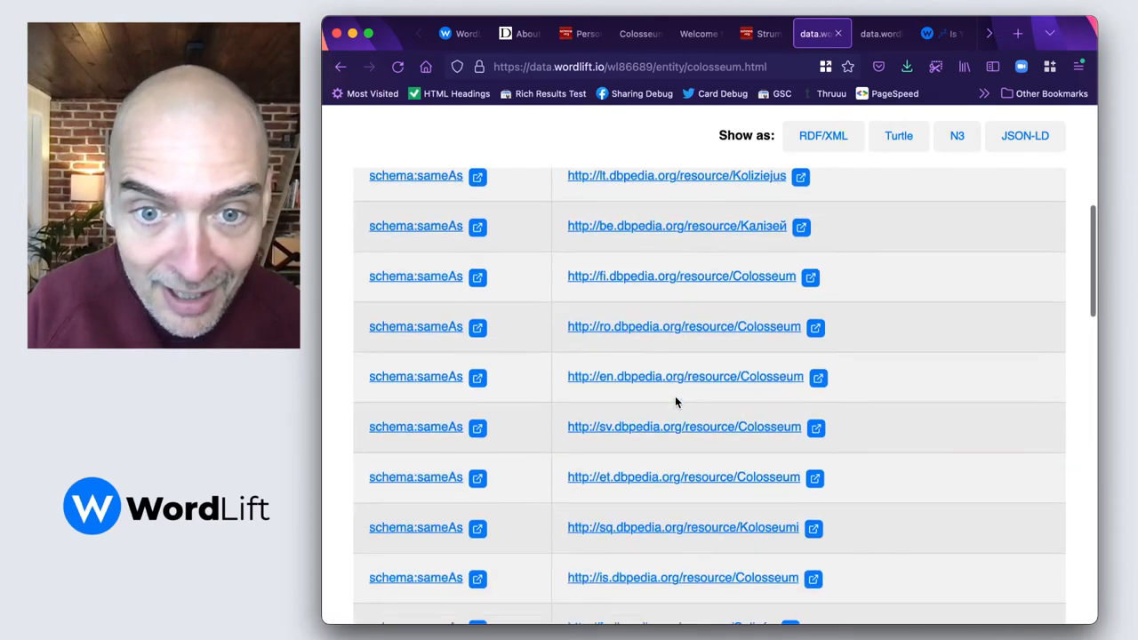
scroll(down, 3)
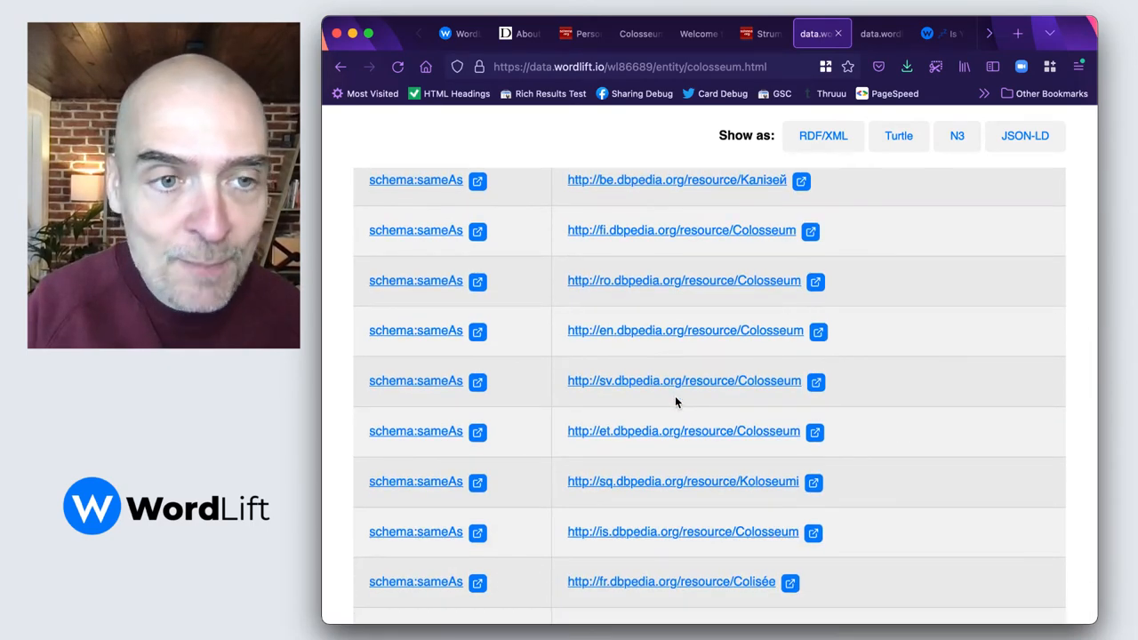
scroll(up, 3)
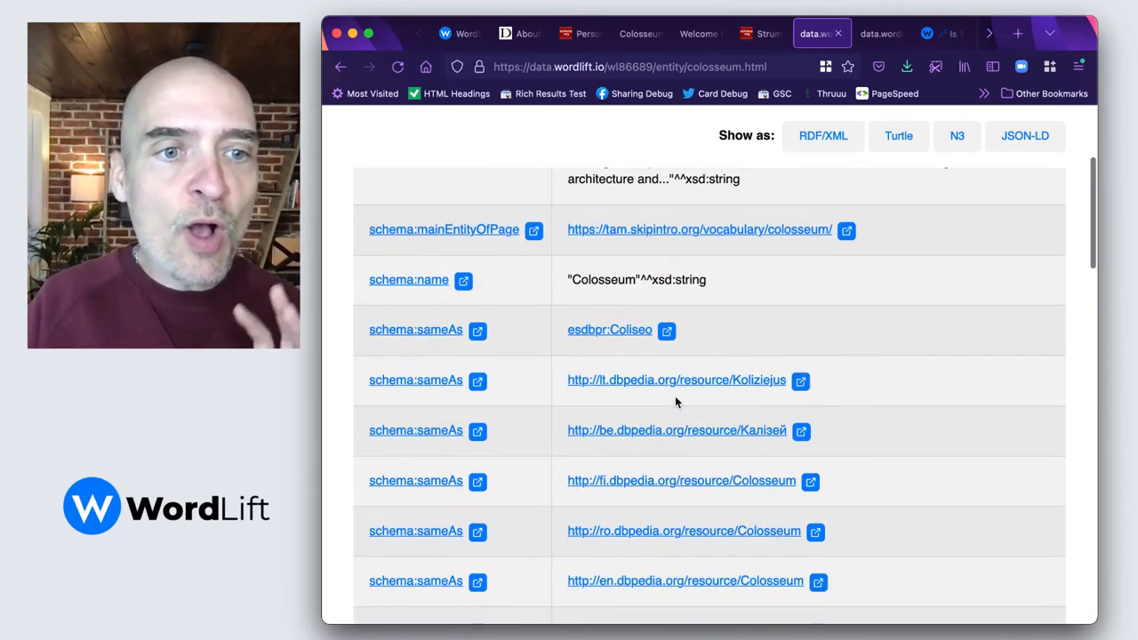
scroll(up, 3)
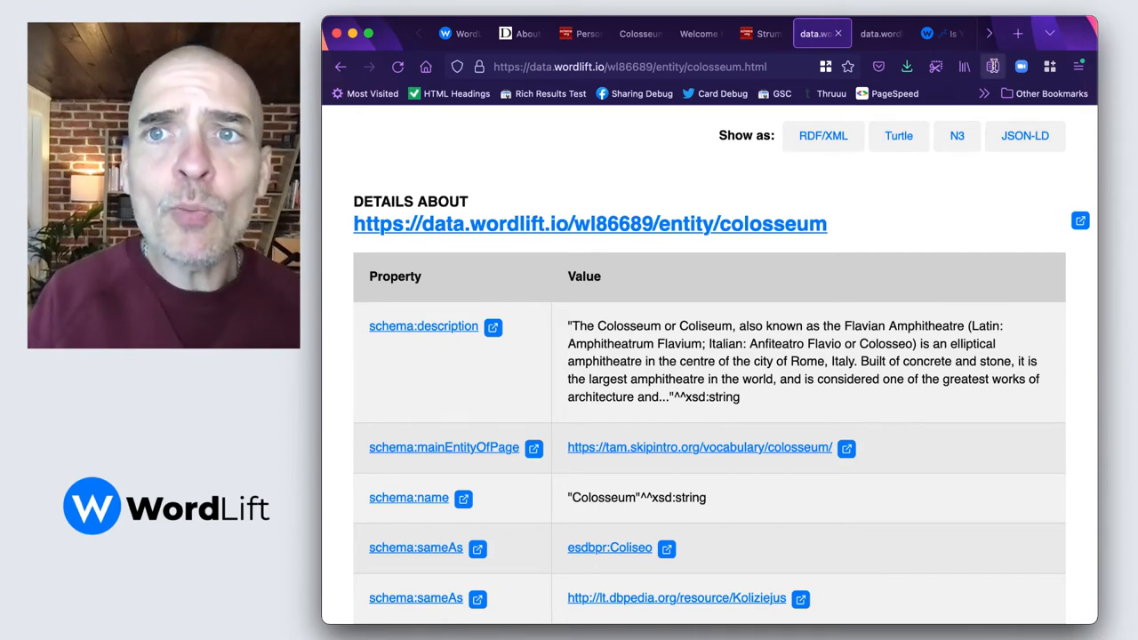
Step: From the Yoast and WordLift article, view the User experience entity page and its related-articles graph
click(939, 32)
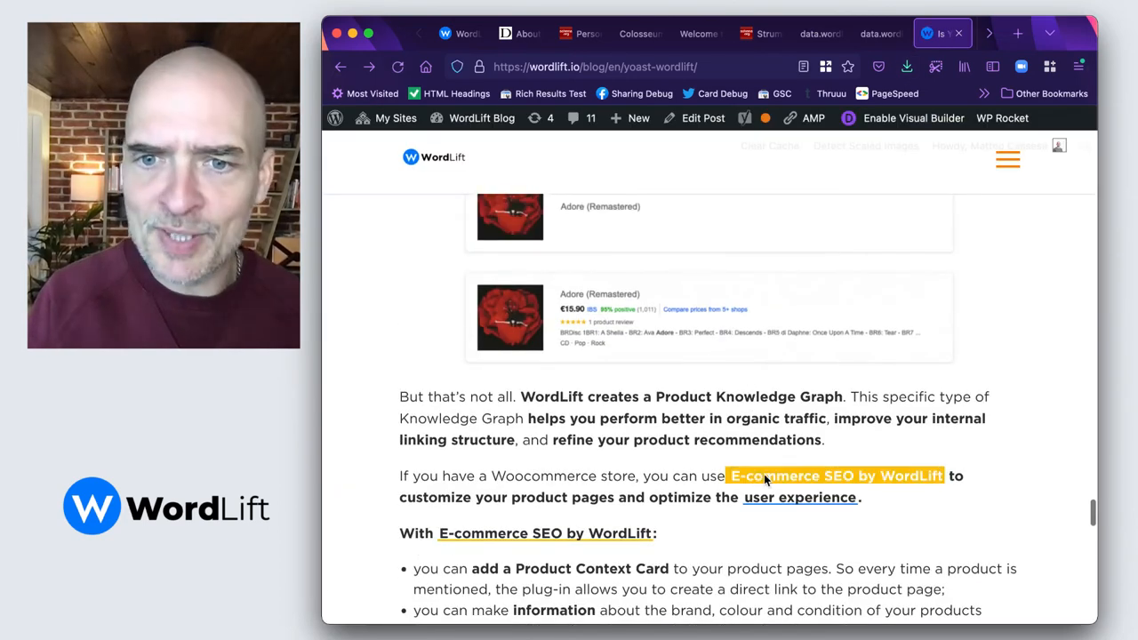
mouse_move(800, 498)
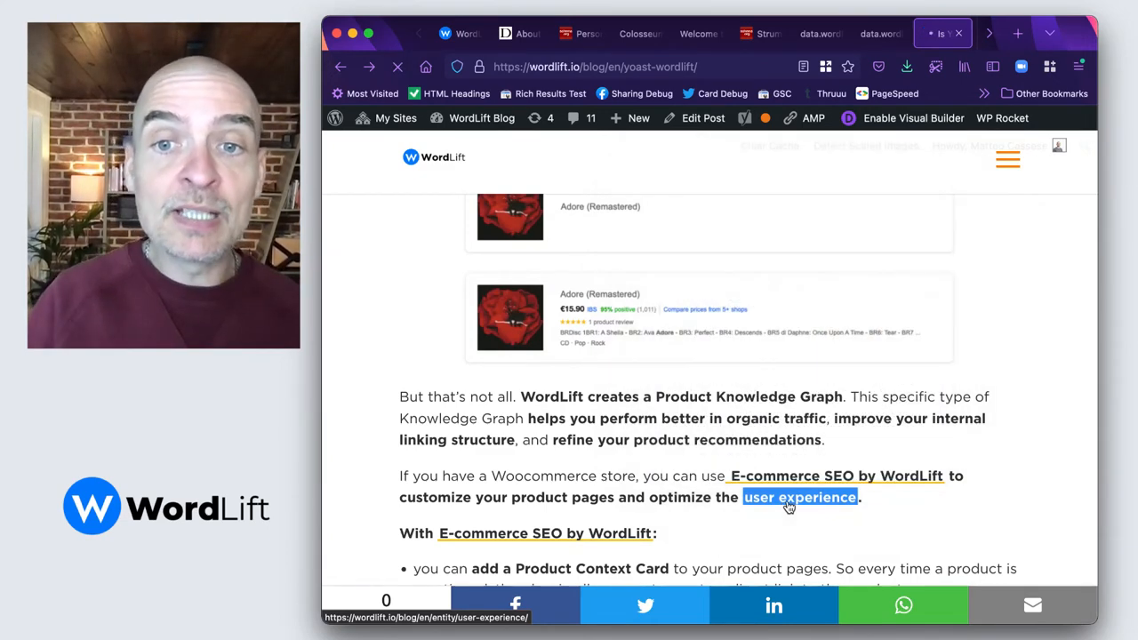
click(800, 498)
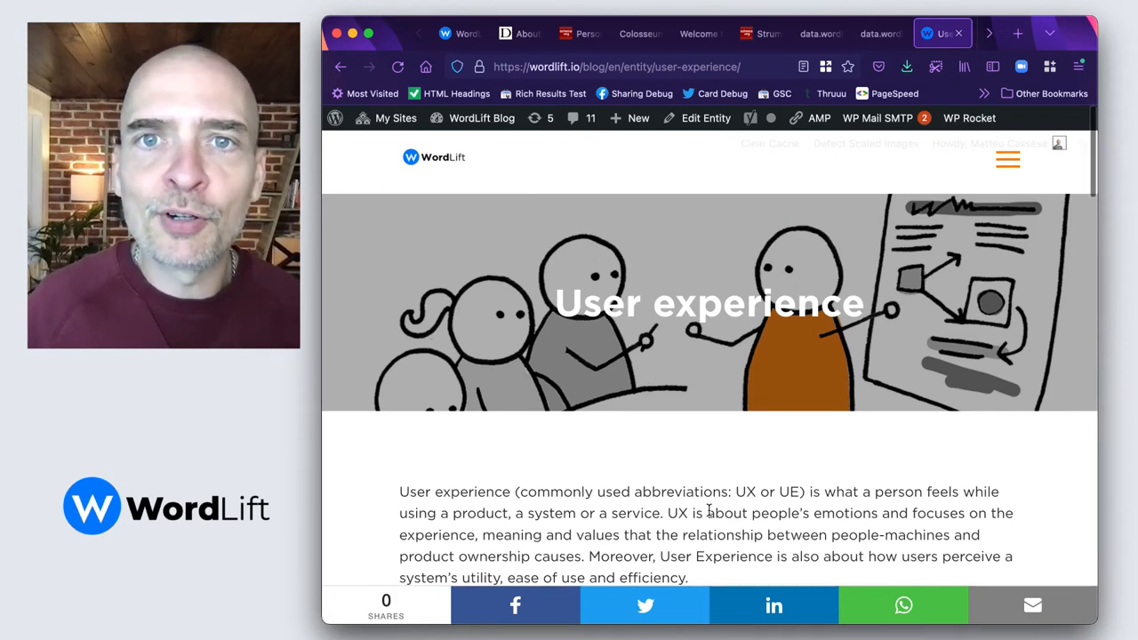
scroll(down, 3)
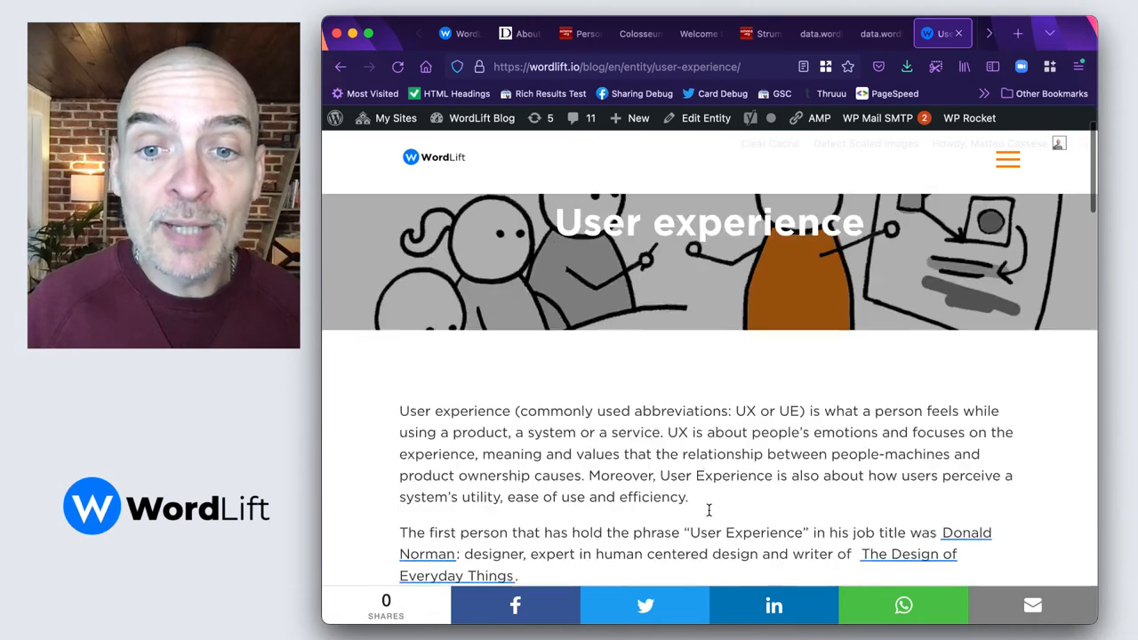
scroll(down, 3)
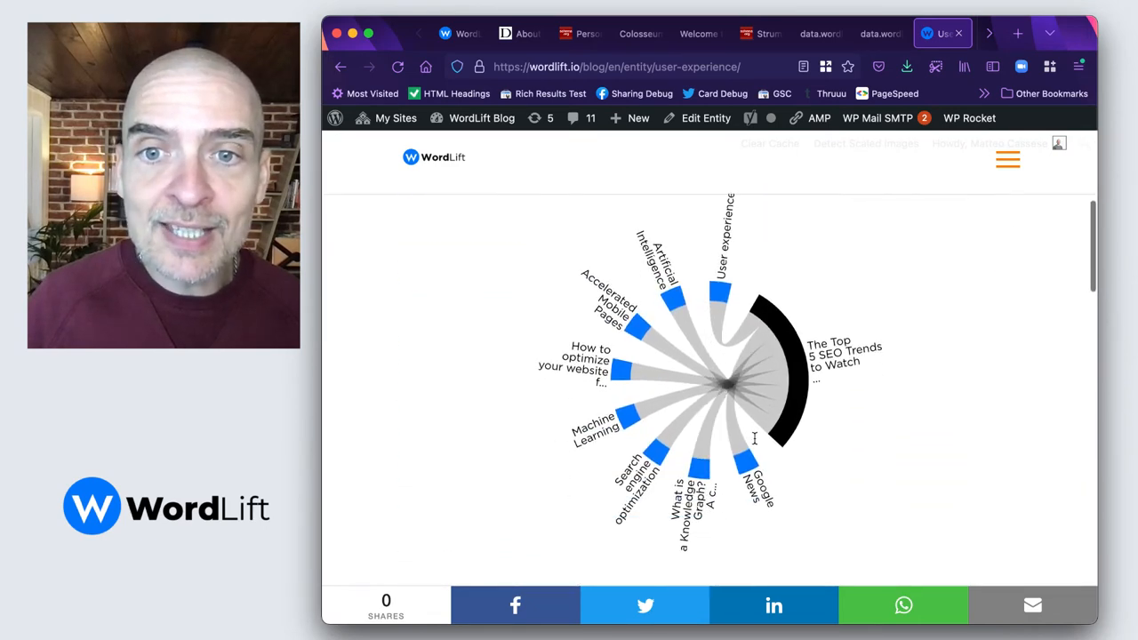
mouse_move(779, 342)
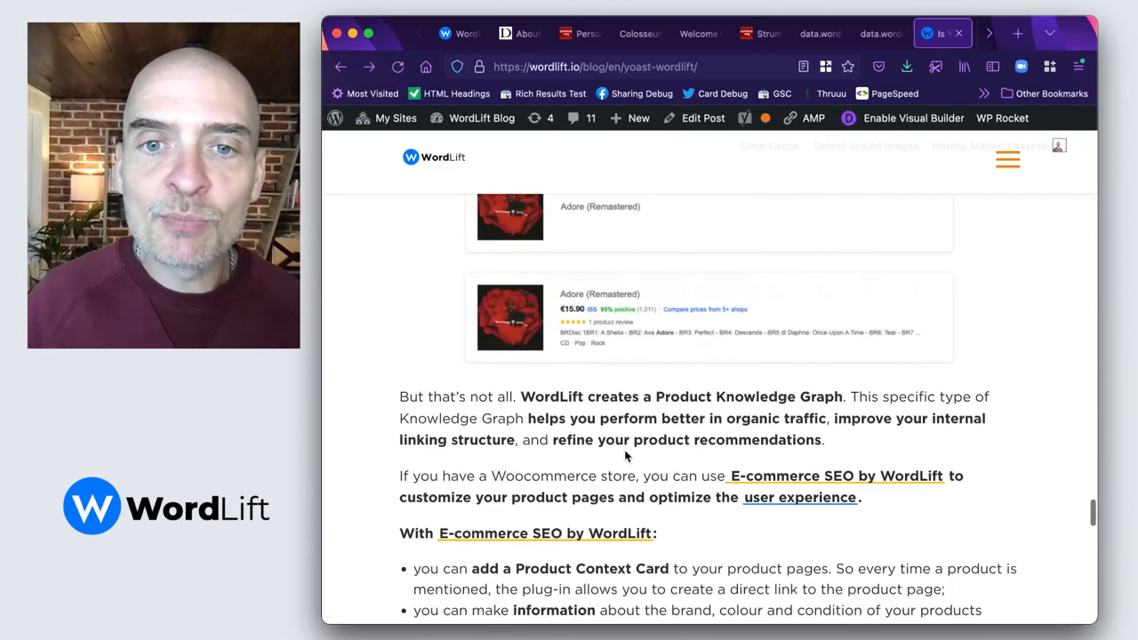
Step: Filter the article's Related articles to the 'Linked data' topic
scroll(down, 3)
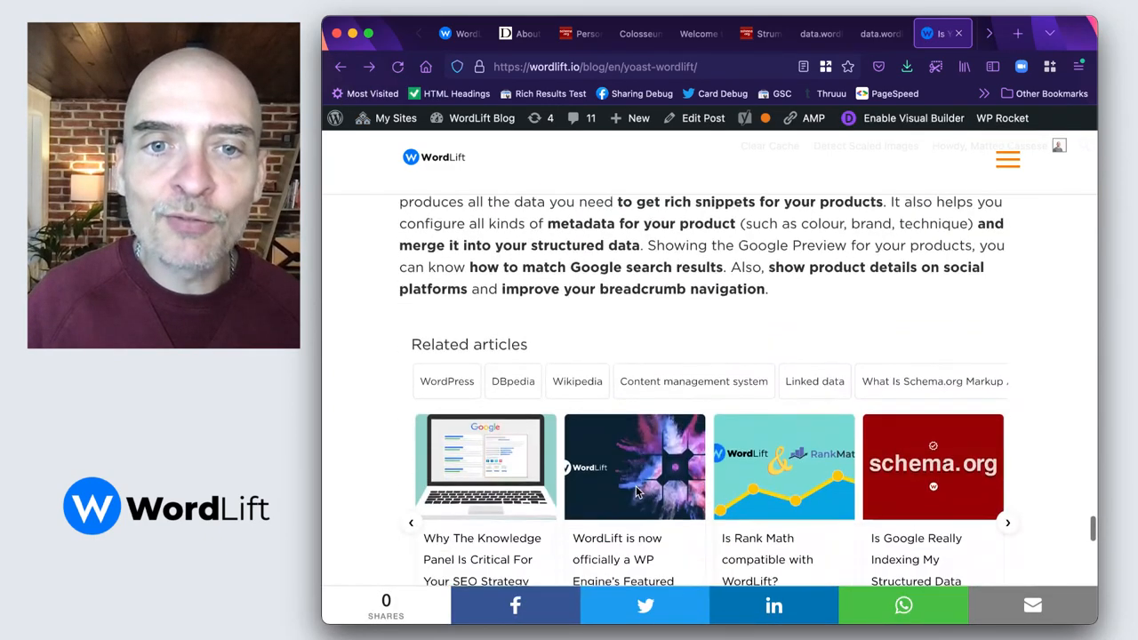
scroll(down, 3)
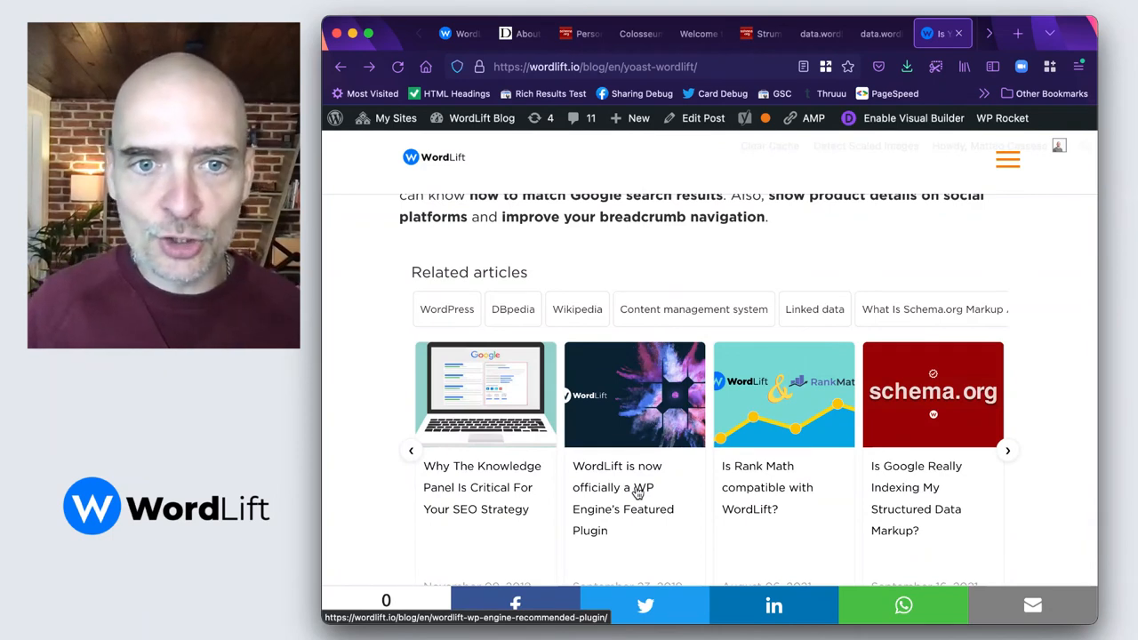
scroll(down, 3)
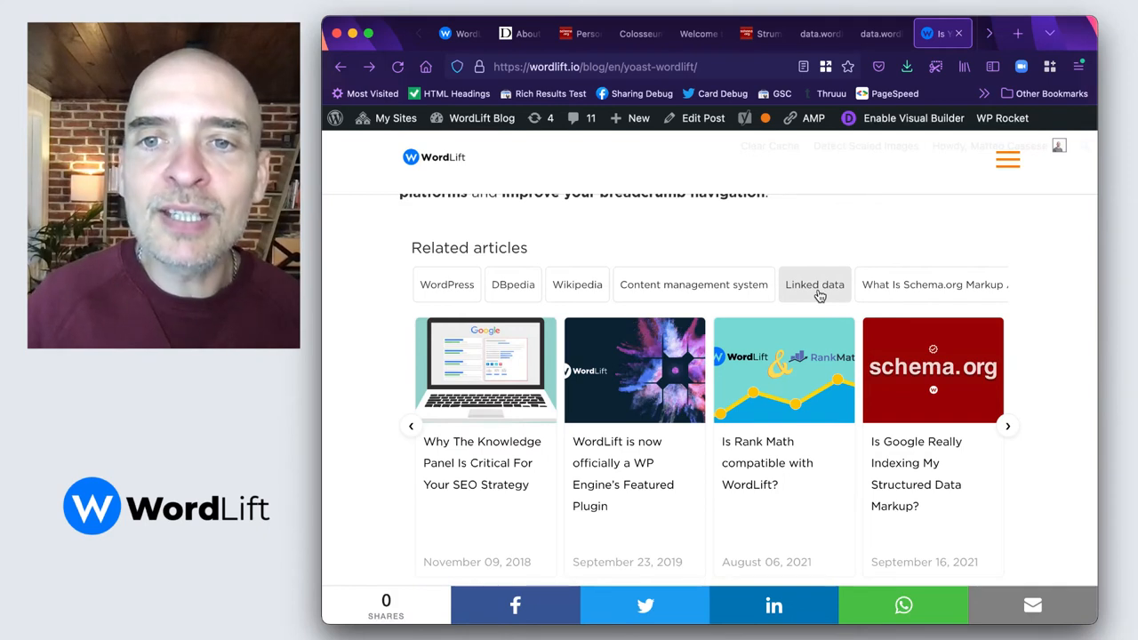
click(815, 285)
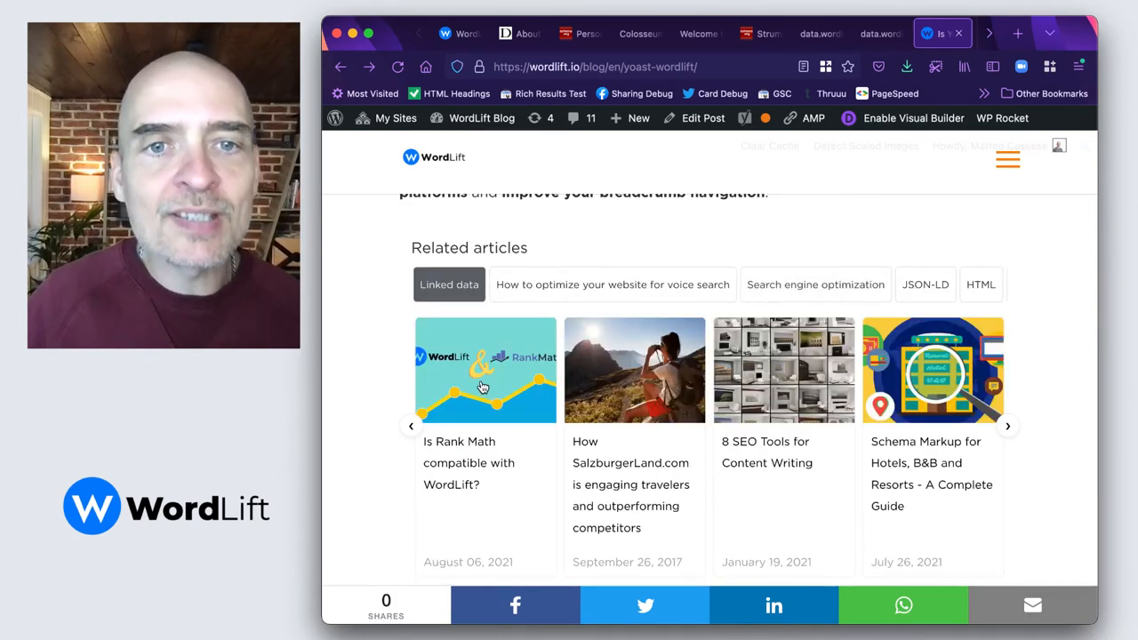
mouse_move(485, 395)
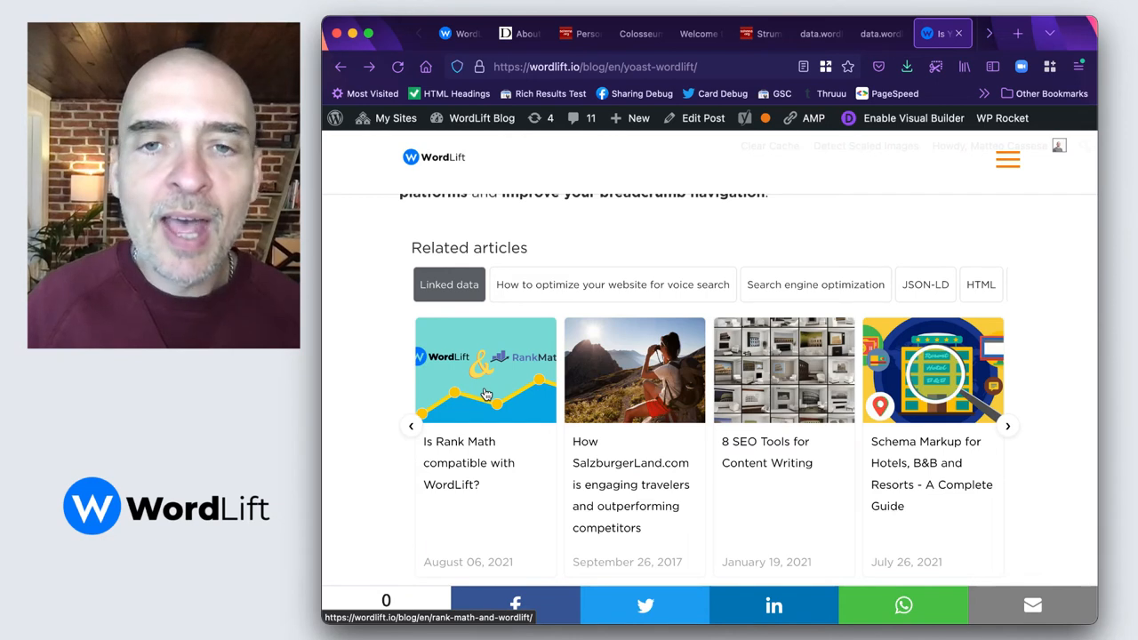
mouse_move(497, 423)
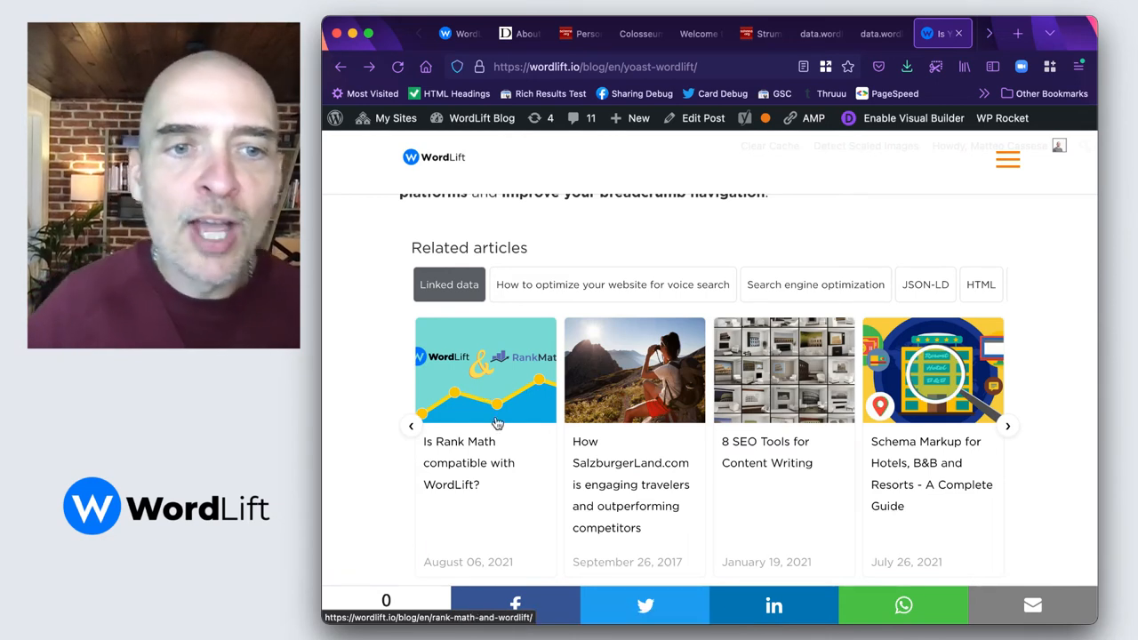
mouse_move(185, 512)
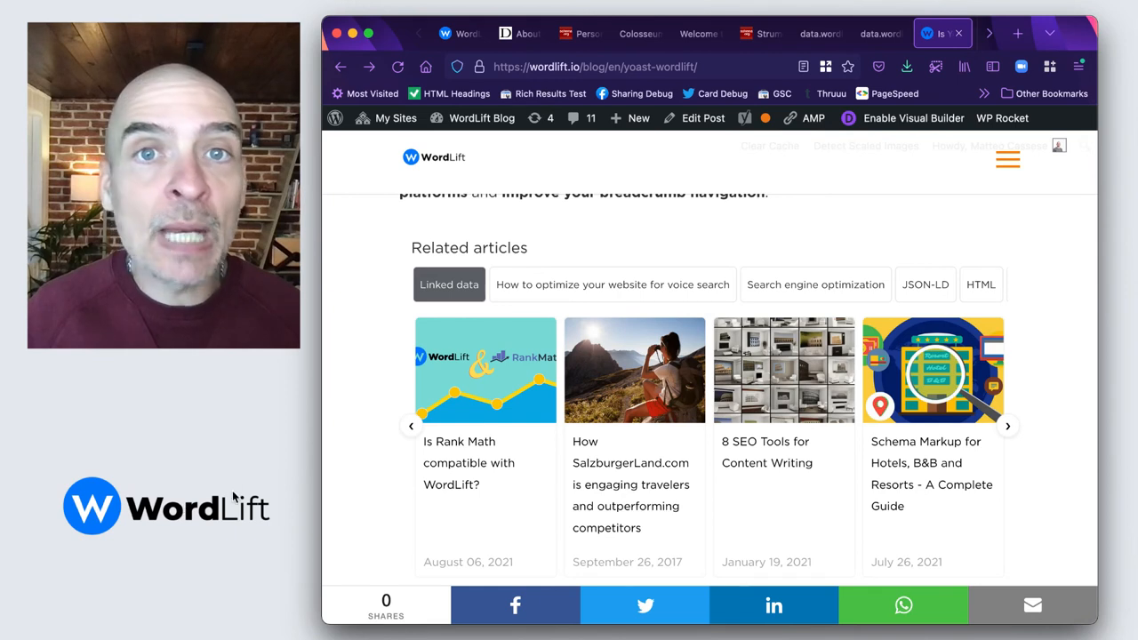
mouse_move(661, 135)
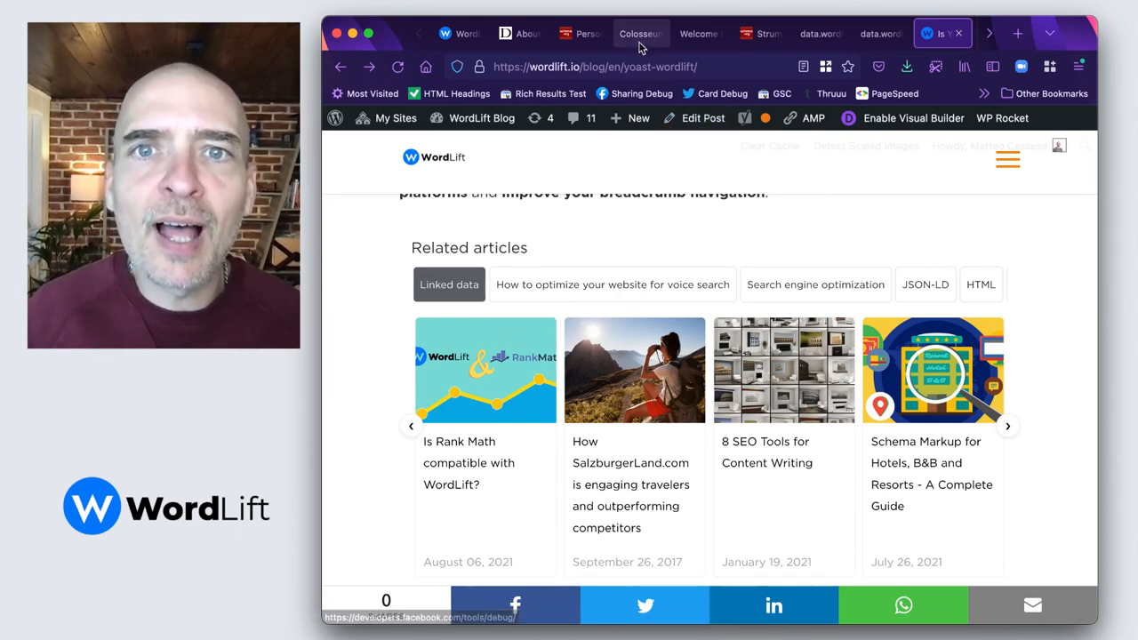
Step: Refresh WordLift's suggested summary and use it as the Colosseum entity's Excerpt
click(640, 32)
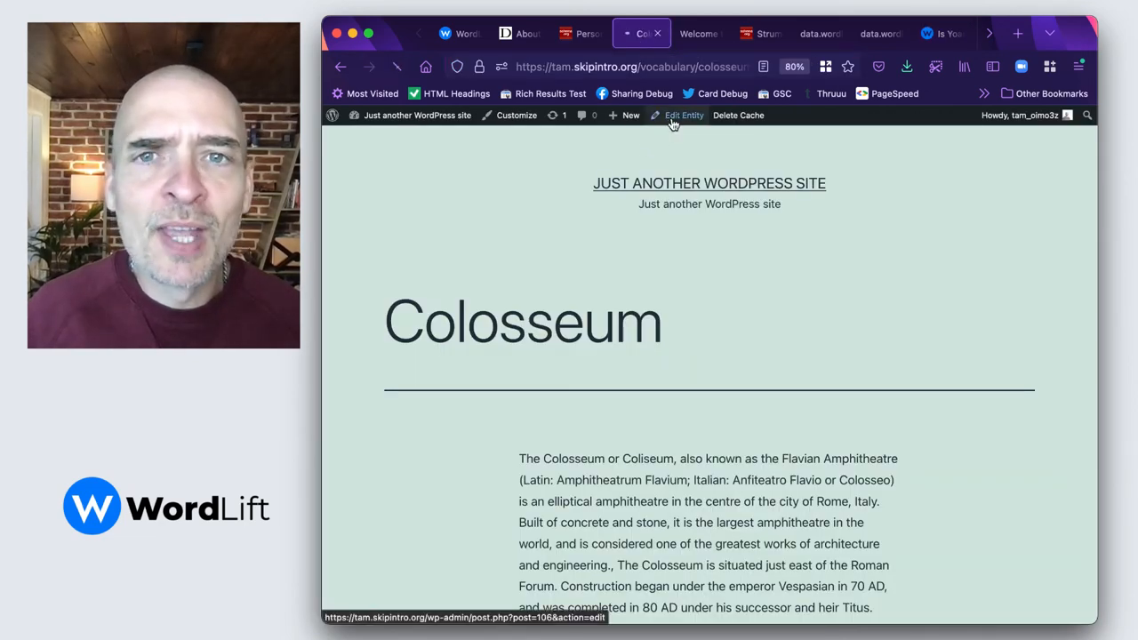
click(683, 113)
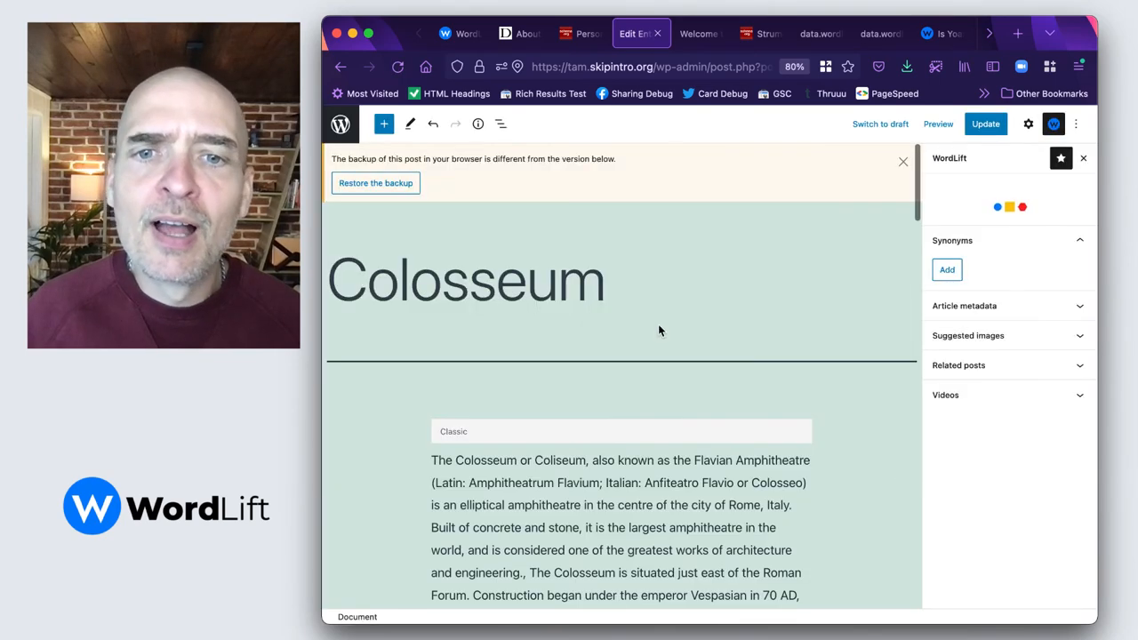
scroll(down, 3)
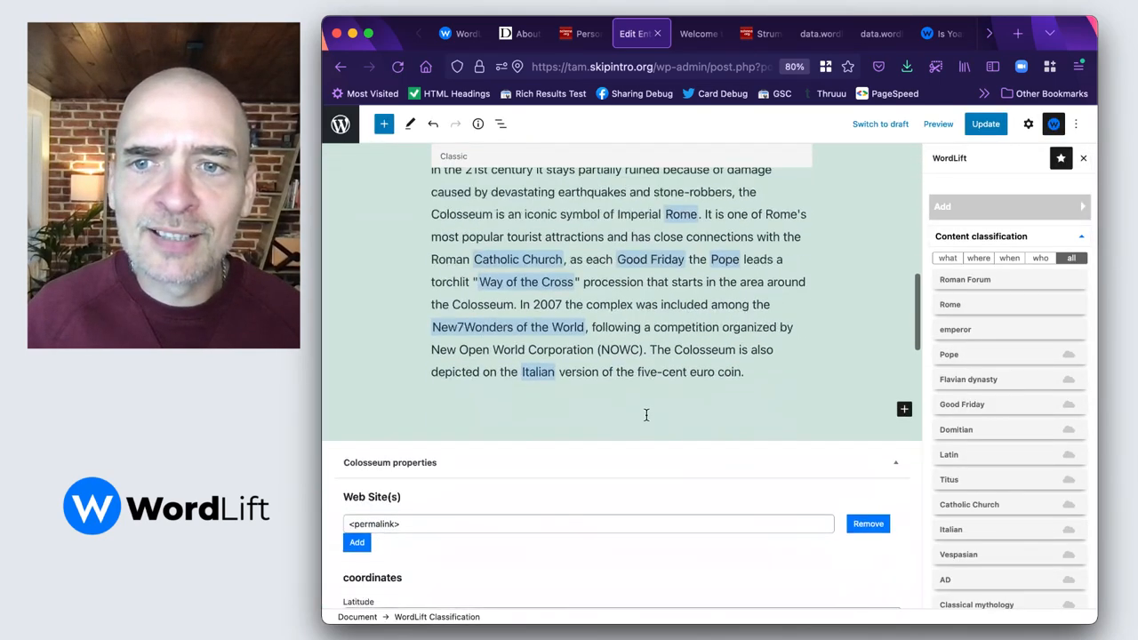
scroll(down, 3)
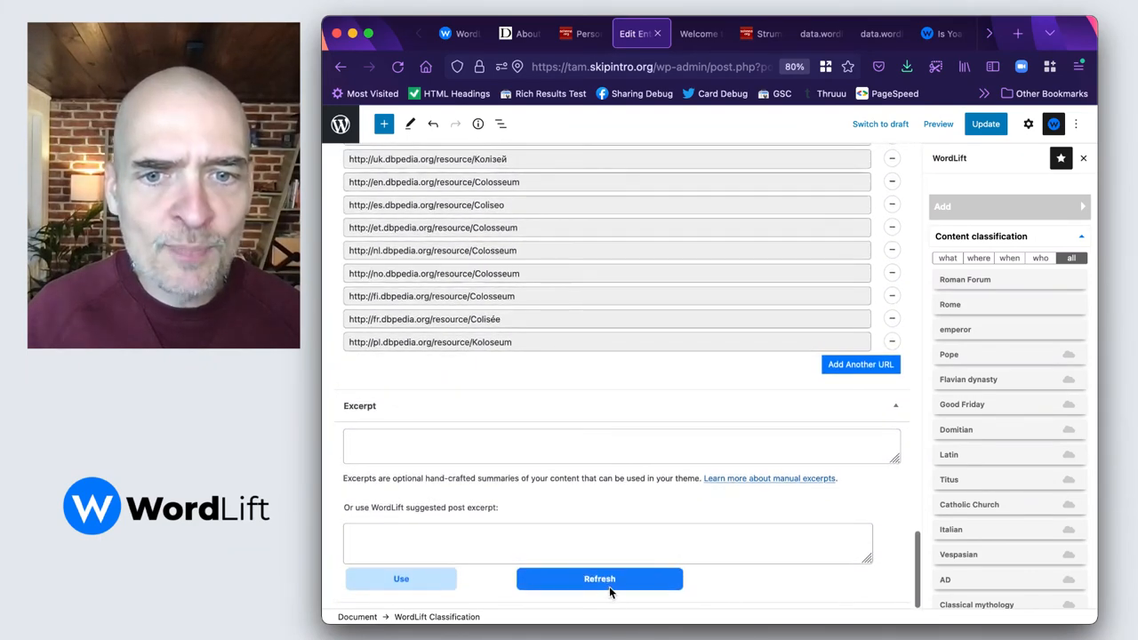
click(600, 580)
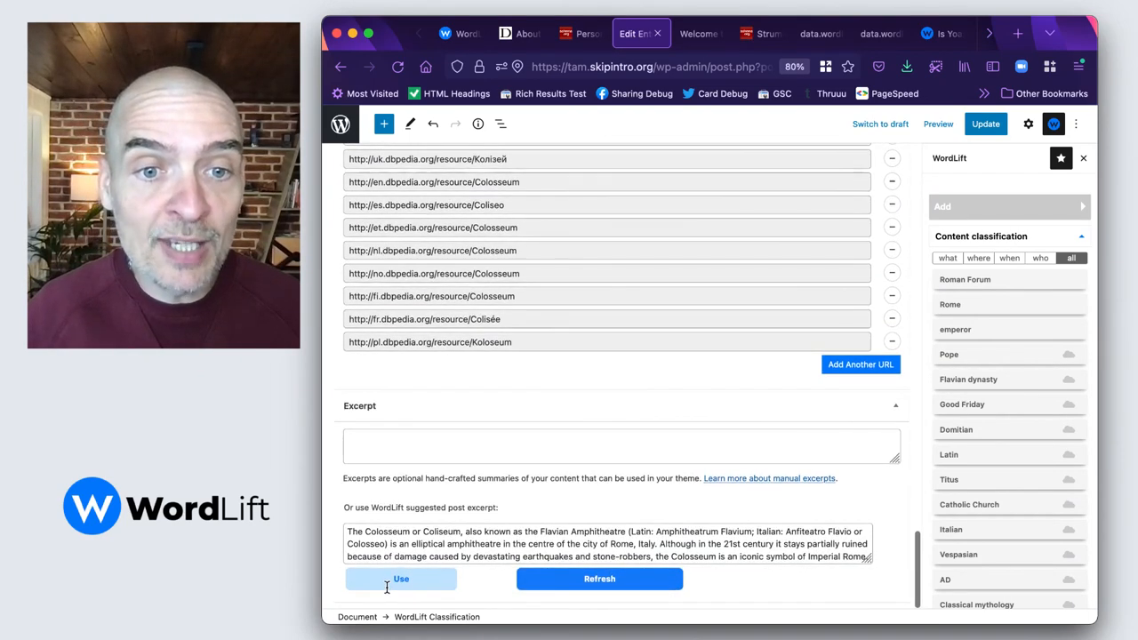
click(402, 580)
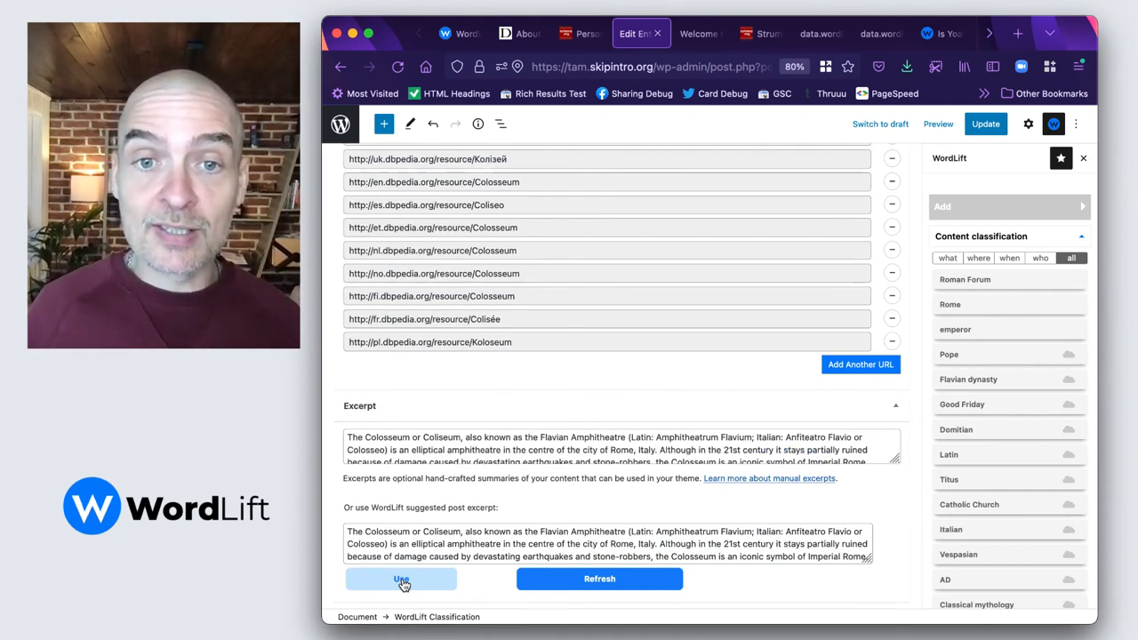